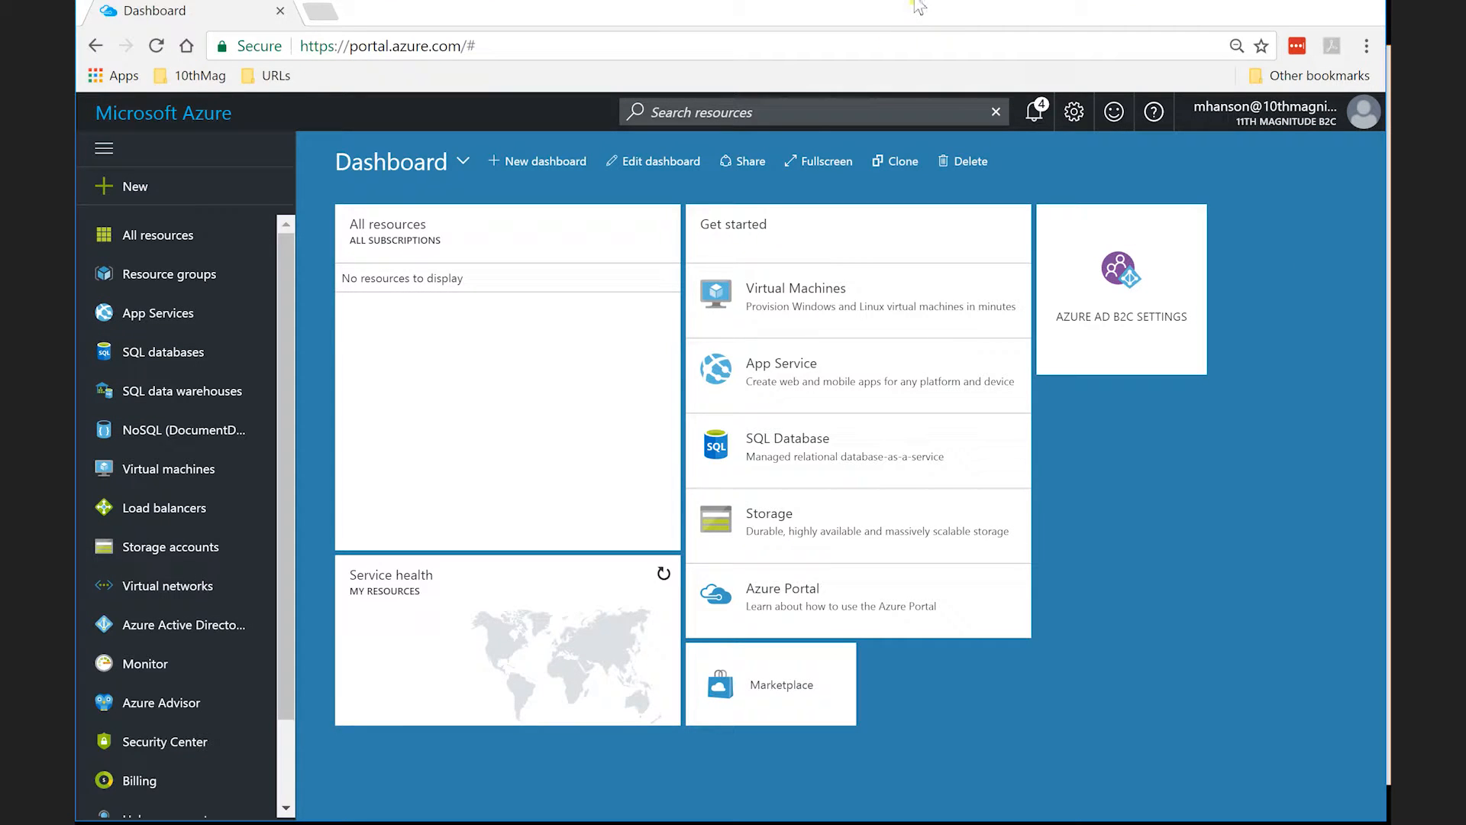
pyautogui.moveTo(181, 605)
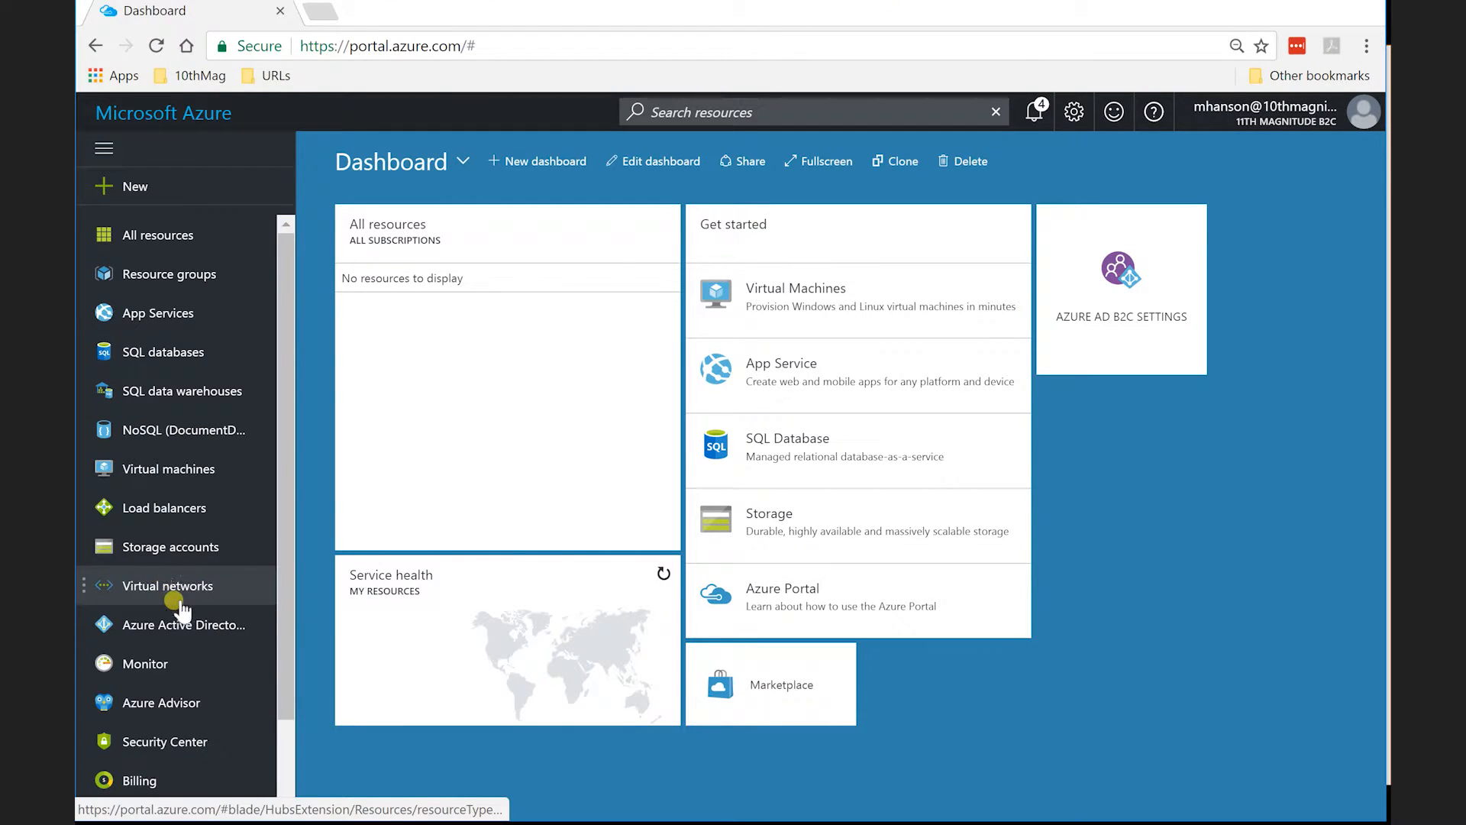
# Step: Review the B2C tenant's registered applications, then move on to its identity providers
pyautogui.scroll(-3)
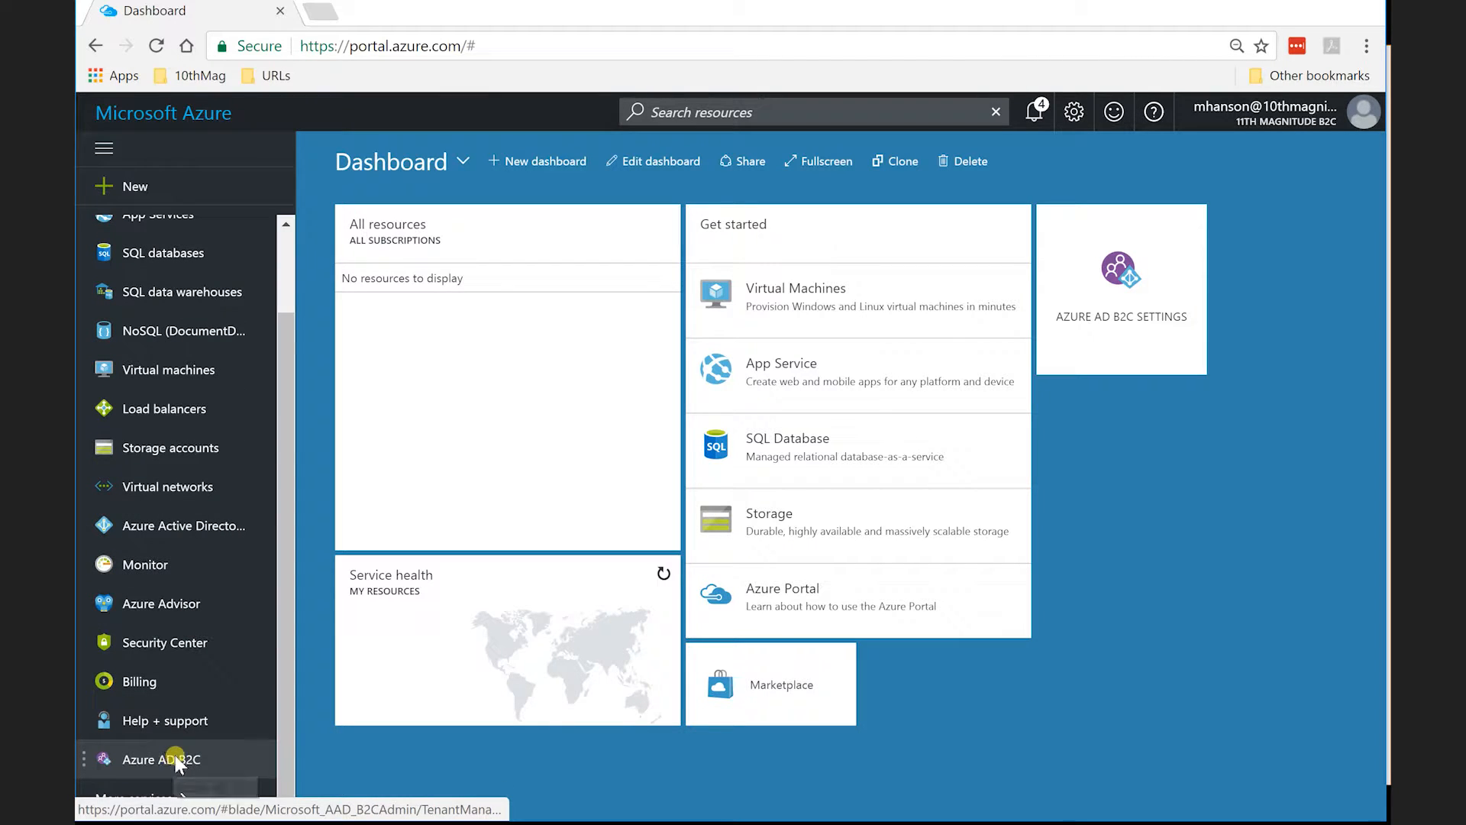
pyautogui.click(160, 759)
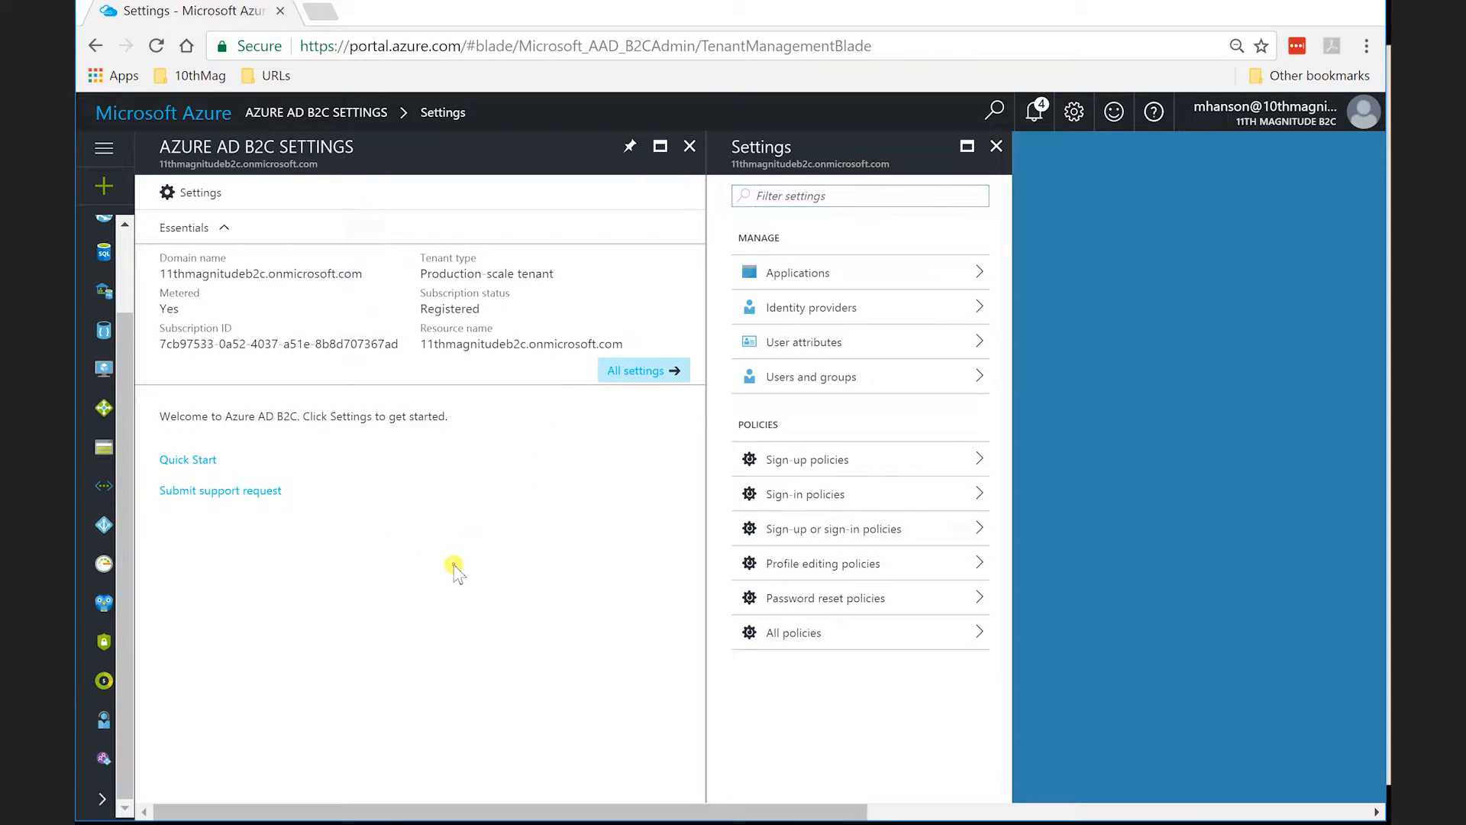
pyautogui.moveTo(1119, 317)
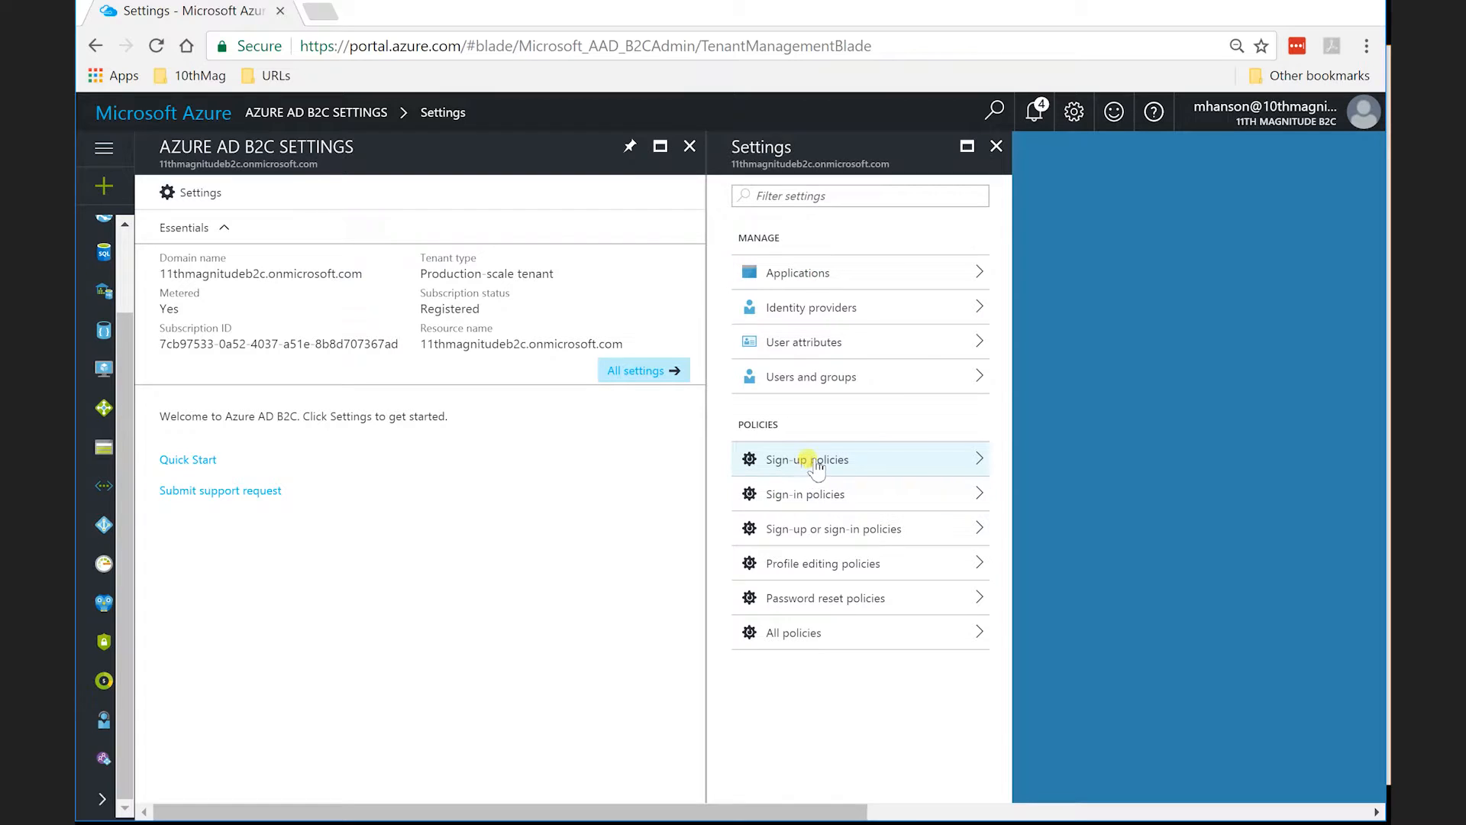
pyautogui.moveTo(809, 272)
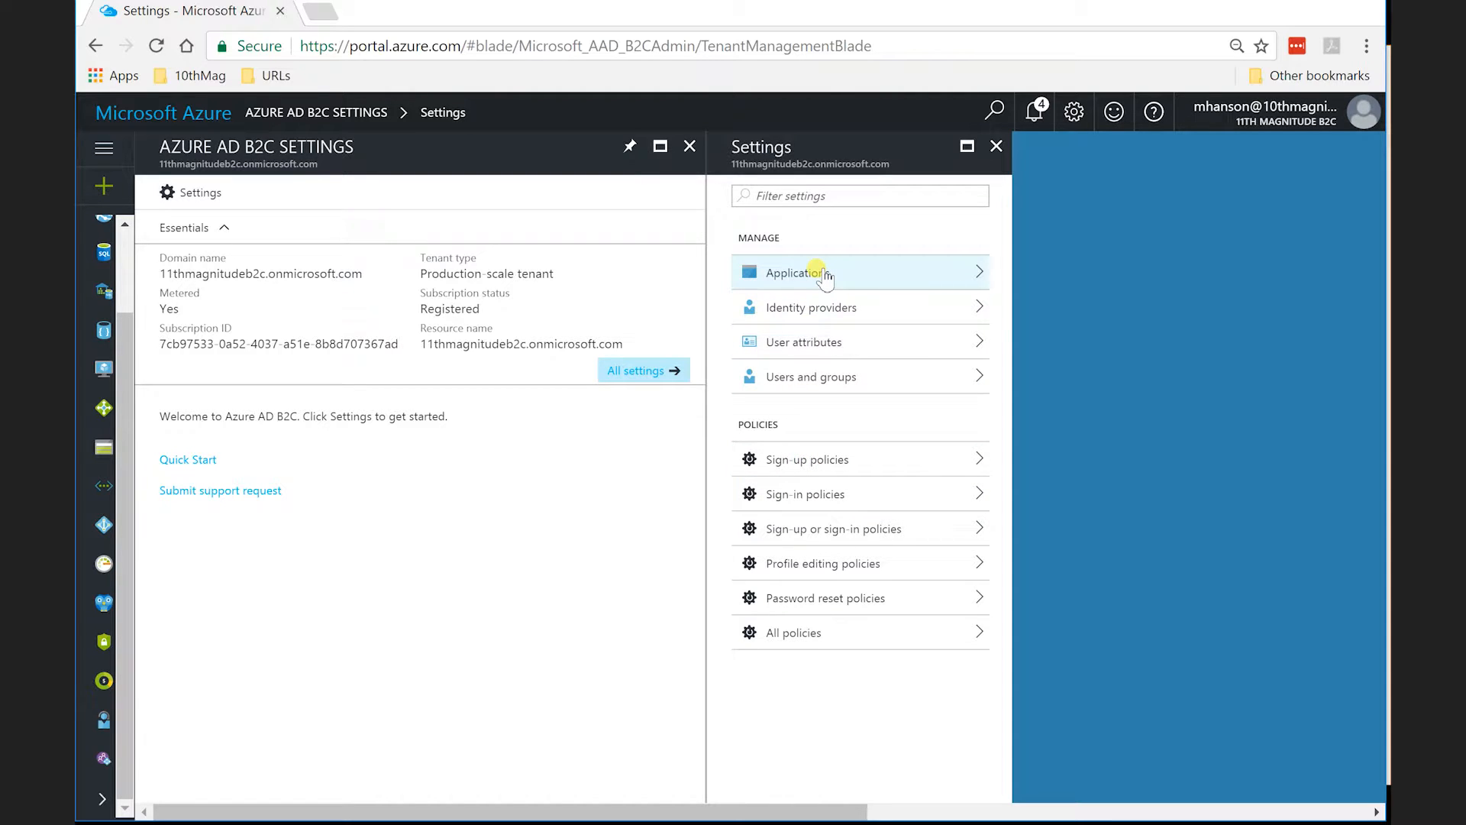
pyautogui.click(797, 272)
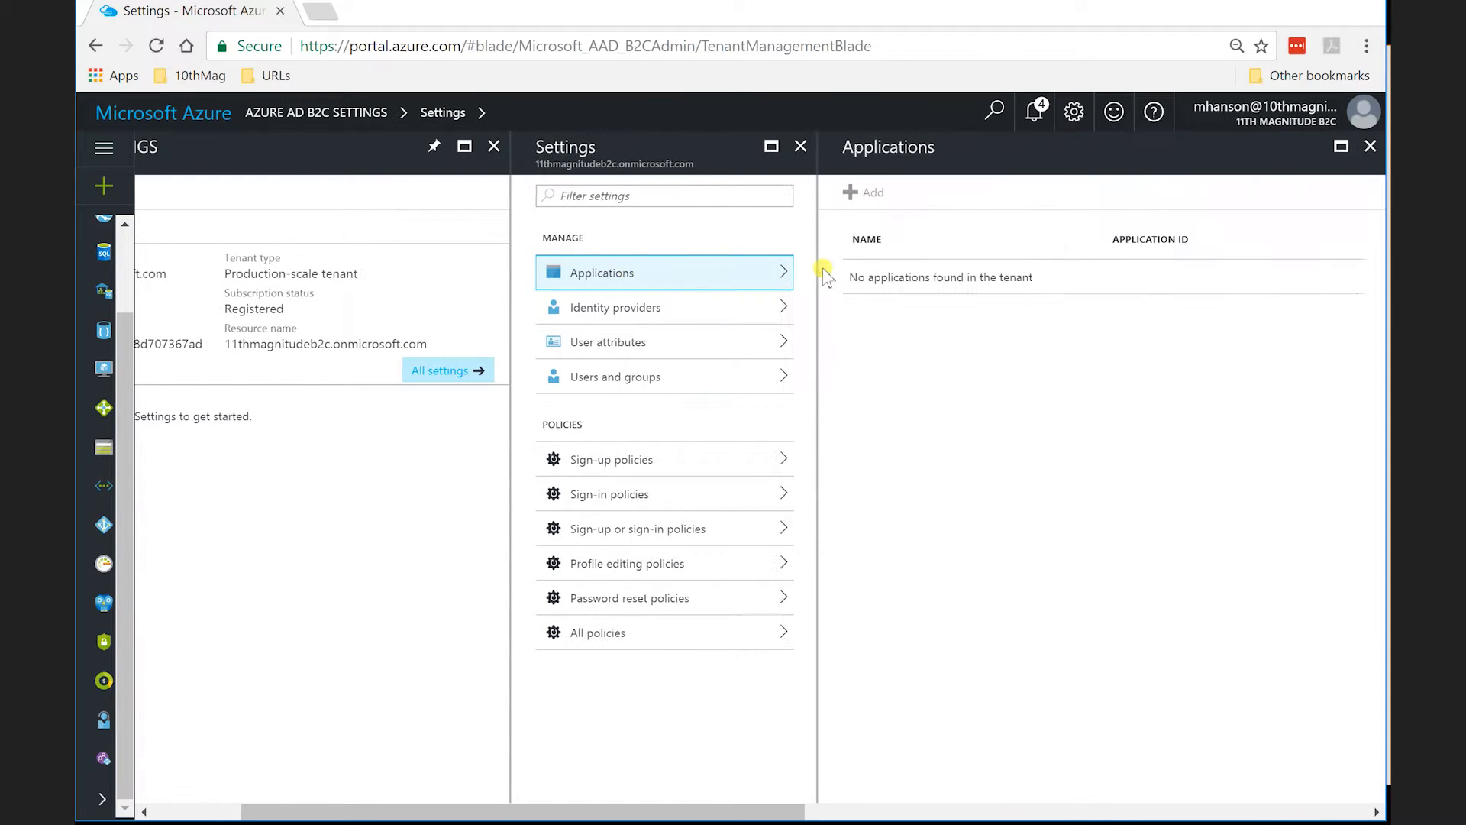
pyautogui.click(602, 272)
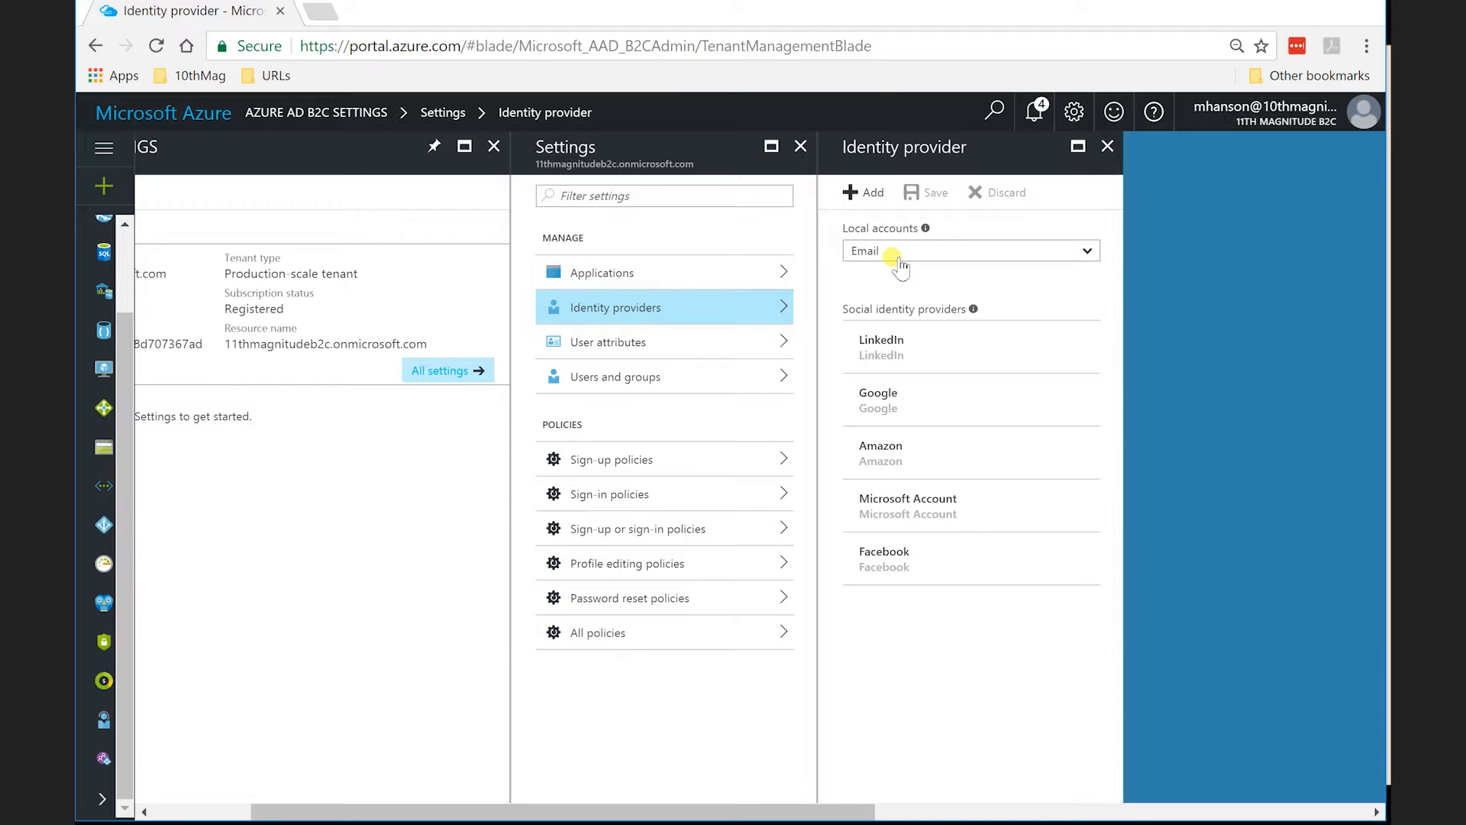
# Step: View the tenant's user attributes, including custom EmployeeID and FavoriteColor
pyautogui.click(606, 340)
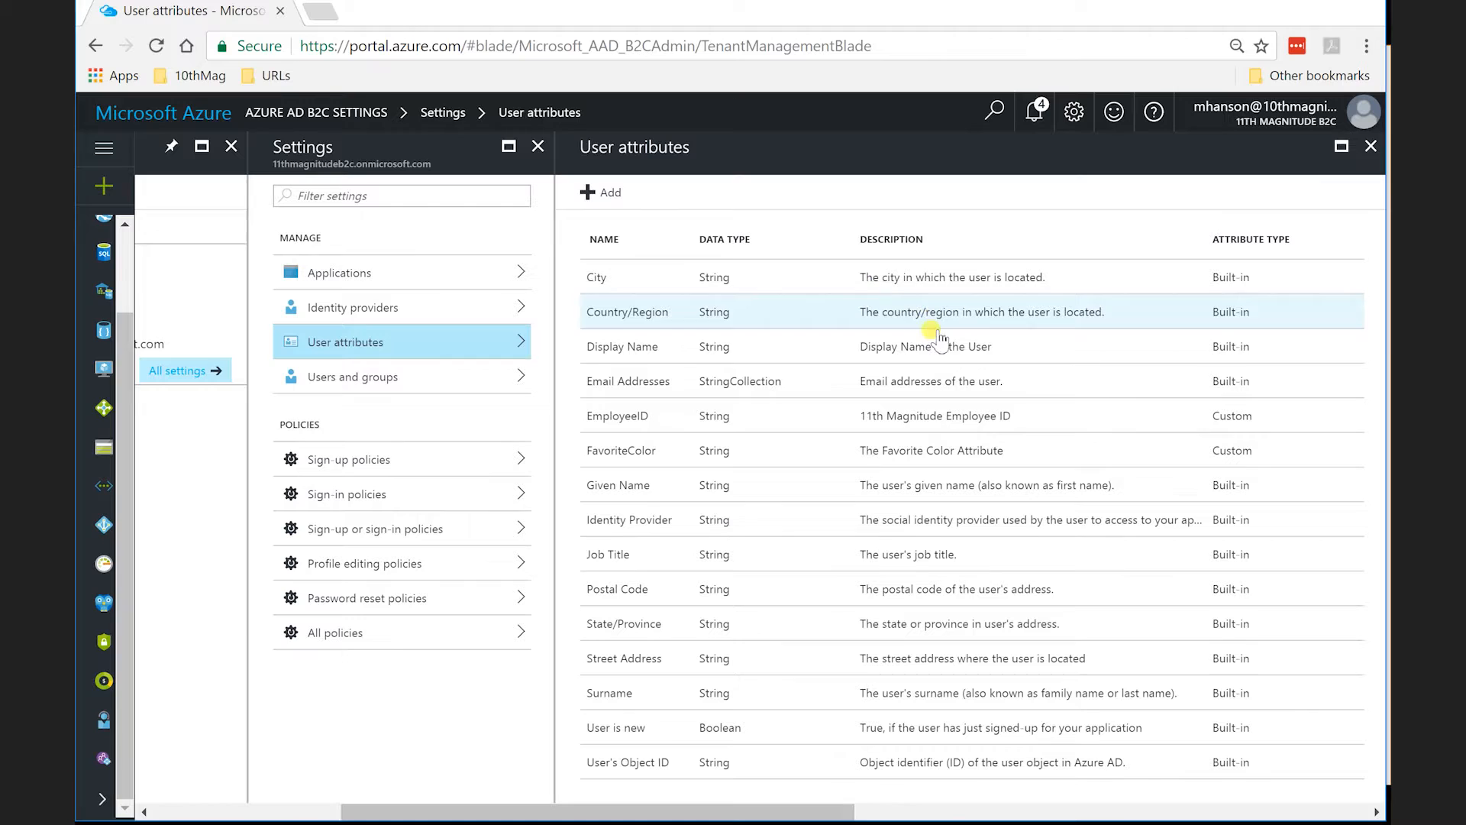
pyautogui.moveTo(1224, 449)
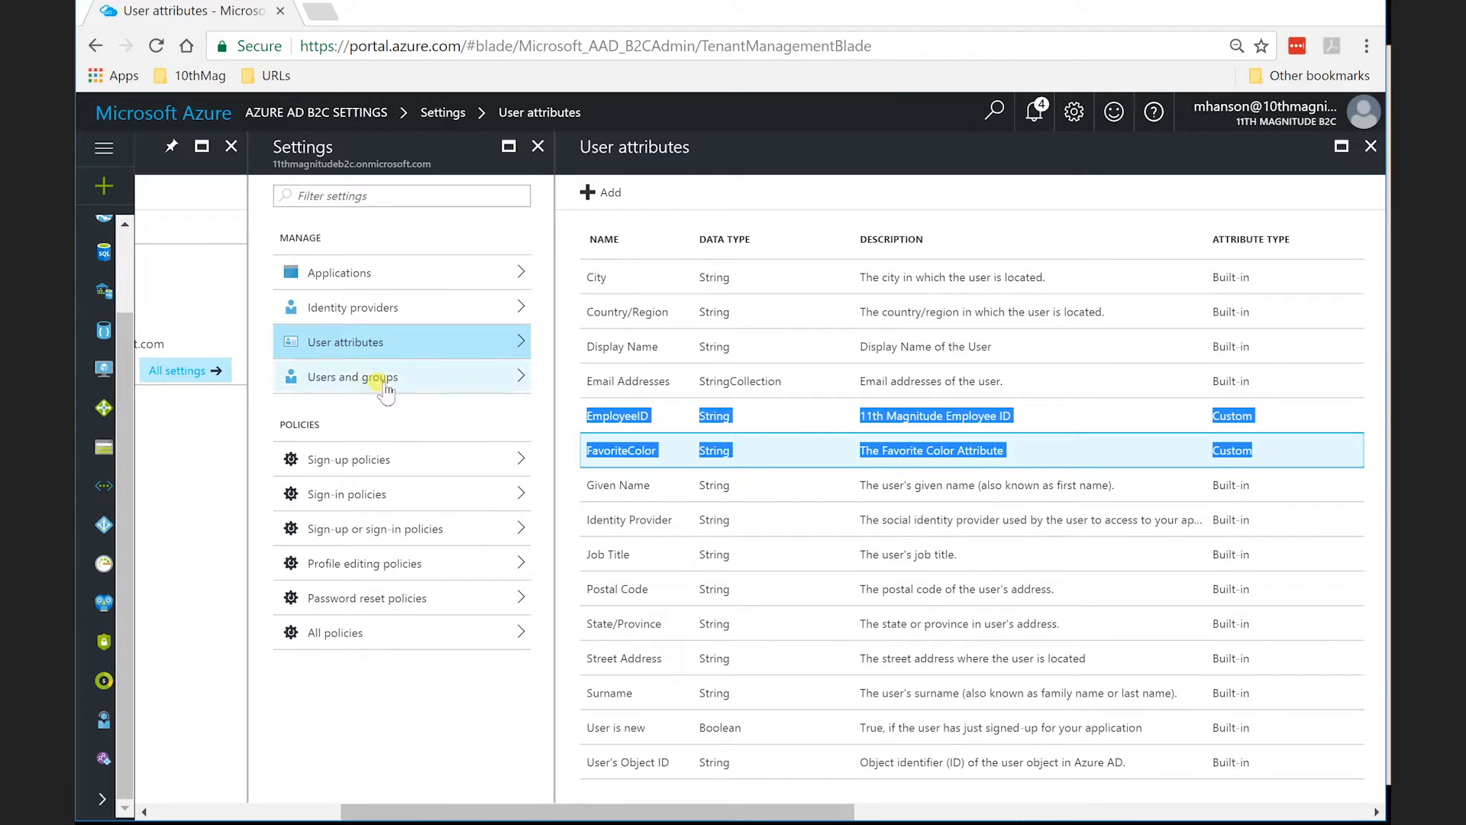
# Step: Check Users and groups, then list the sign-up policies showing B2C_1_11thMag_B2C_SU_001
pyautogui.click(353, 376)
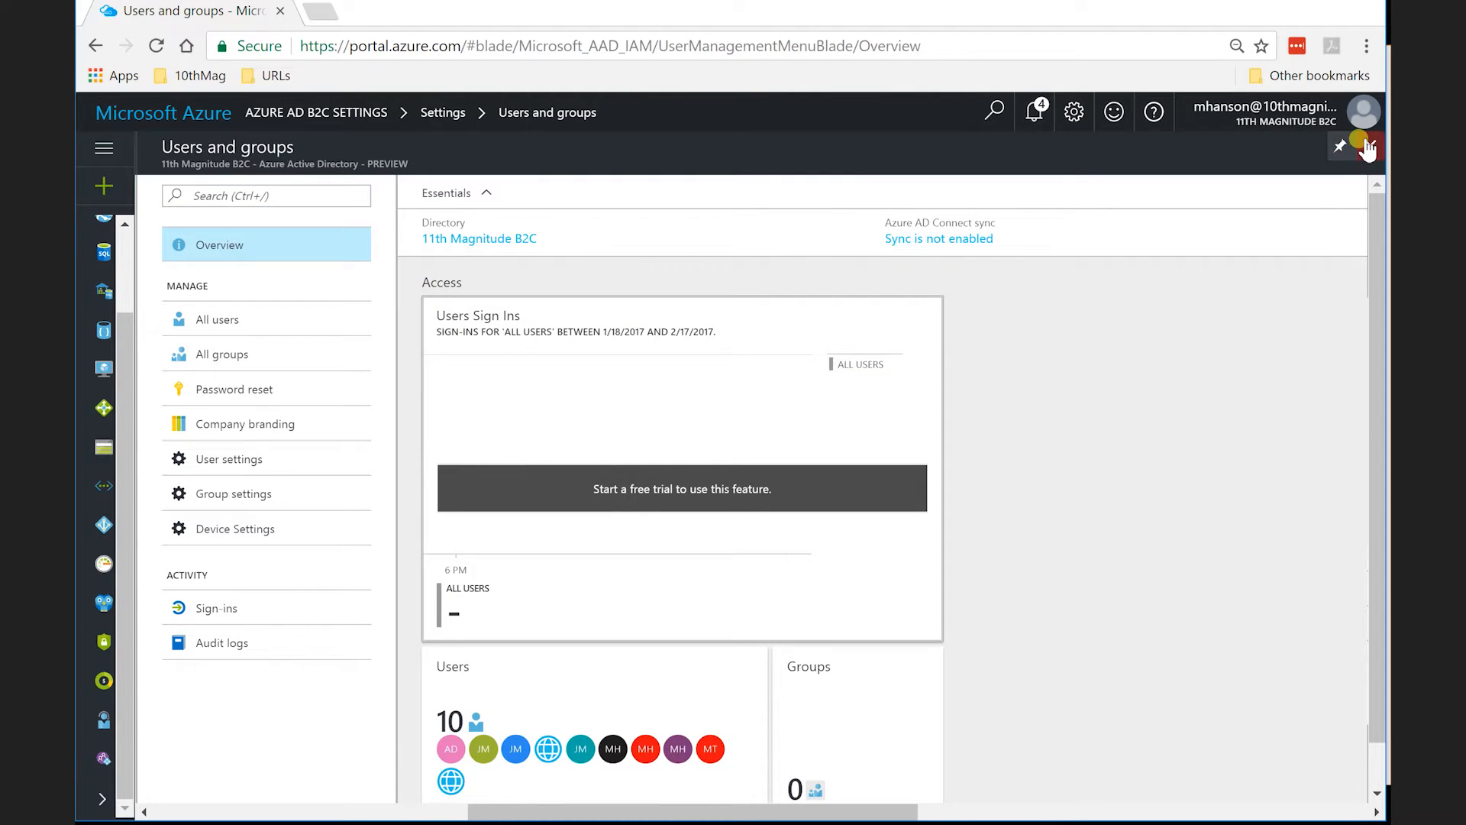
pyautogui.click(443, 112)
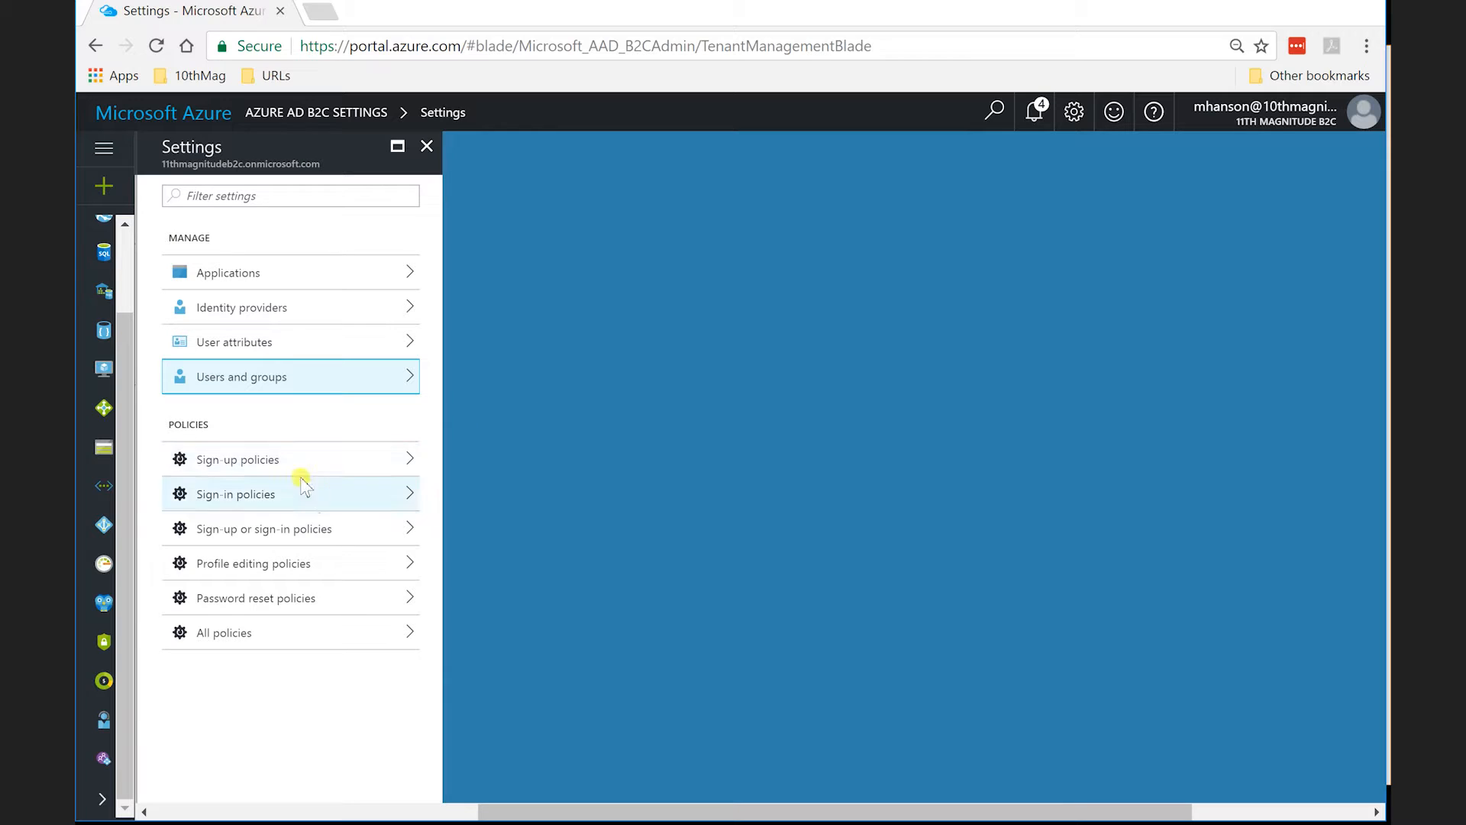
pyautogui.moveTo(247, 478)
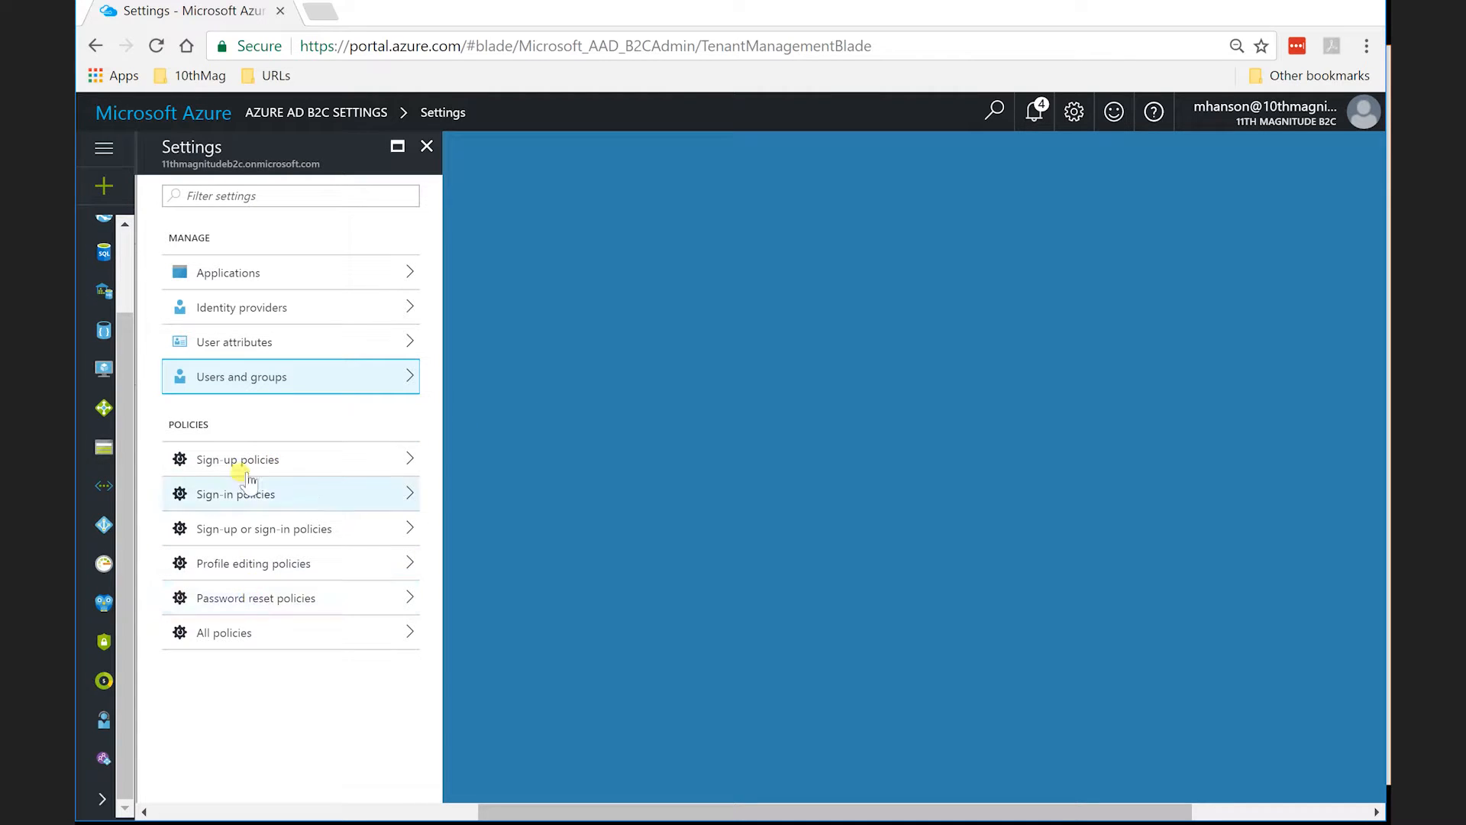
pyautogui.click(238, 459)
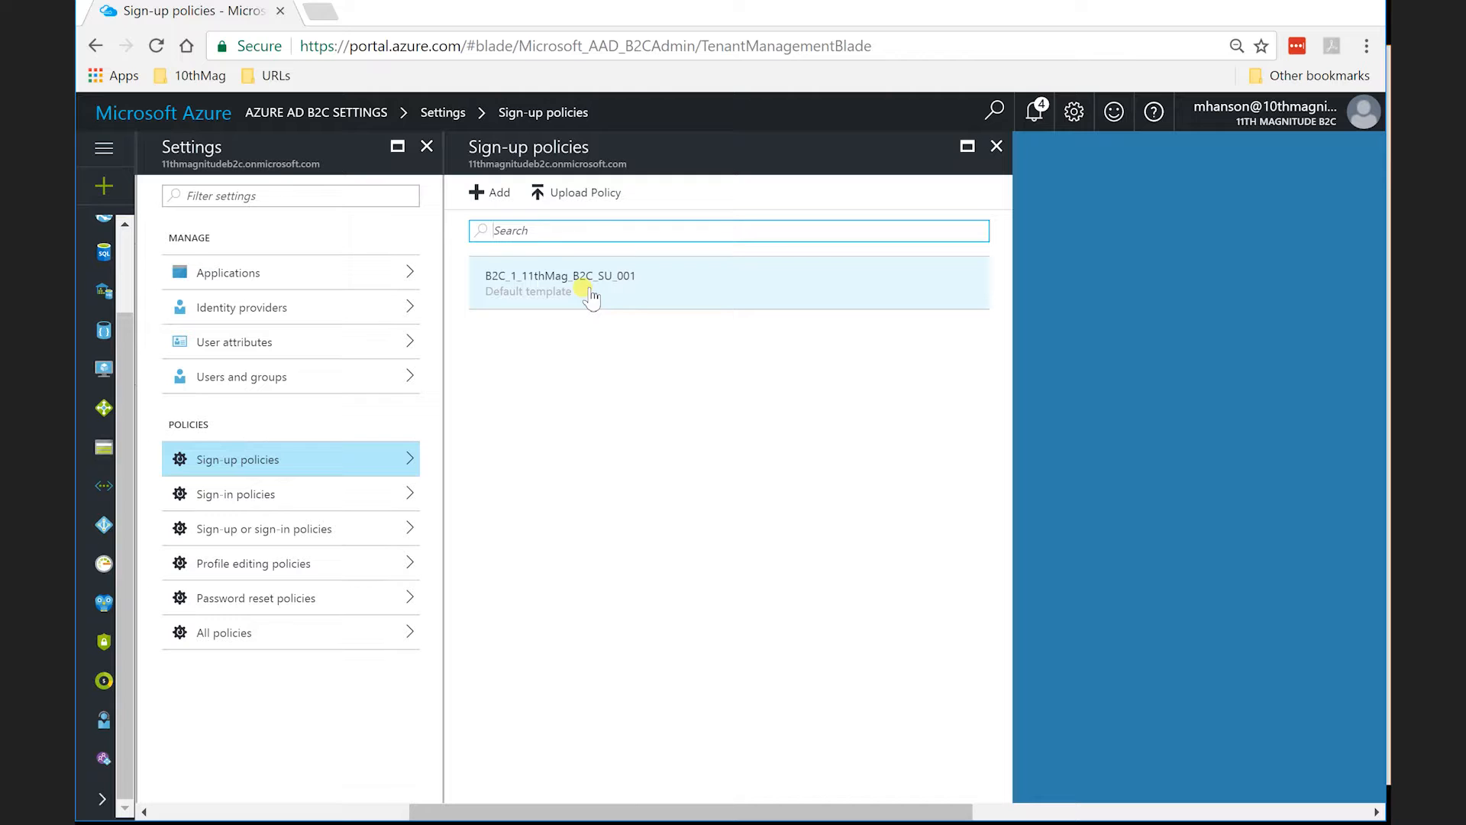
# Step: Review the B2C_1_11thMag_B2C_SU_001 policy's providers, attributes and claims, then return to B2C settings
pyautogui.click(559, 282)
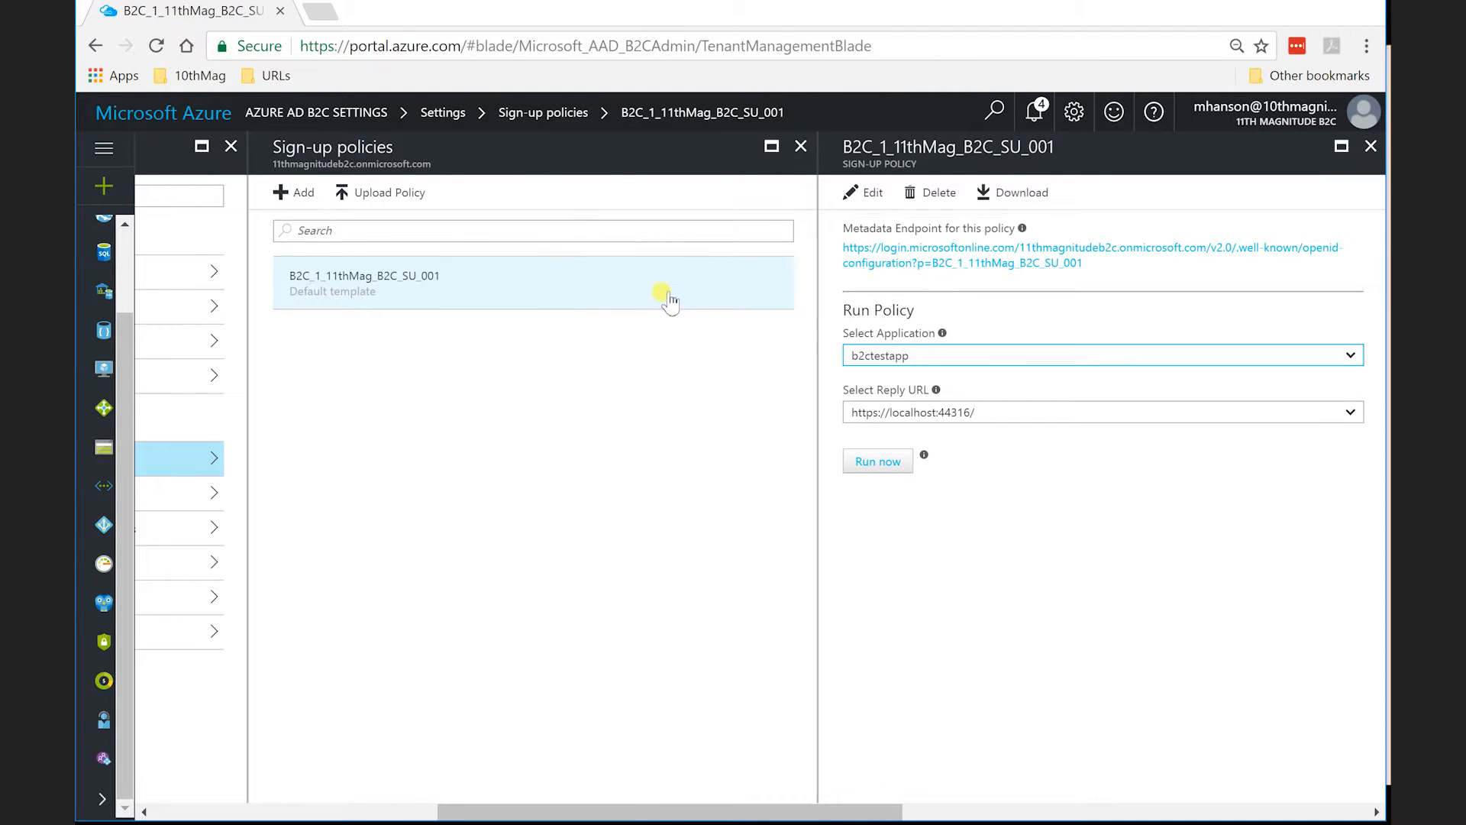
pyautogui.click(864, 192)
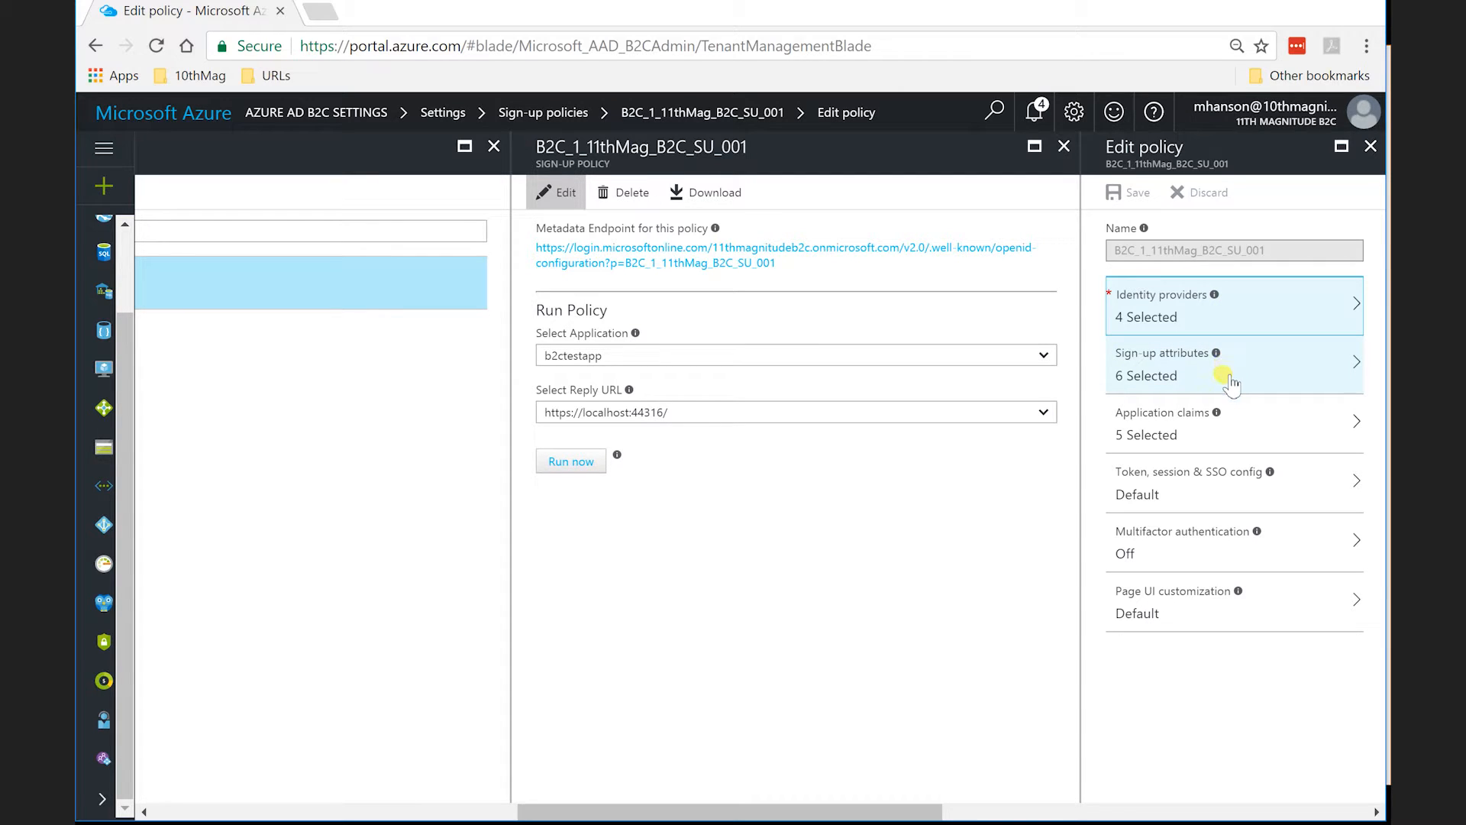
pyautogui.moveTo(1239, 435)
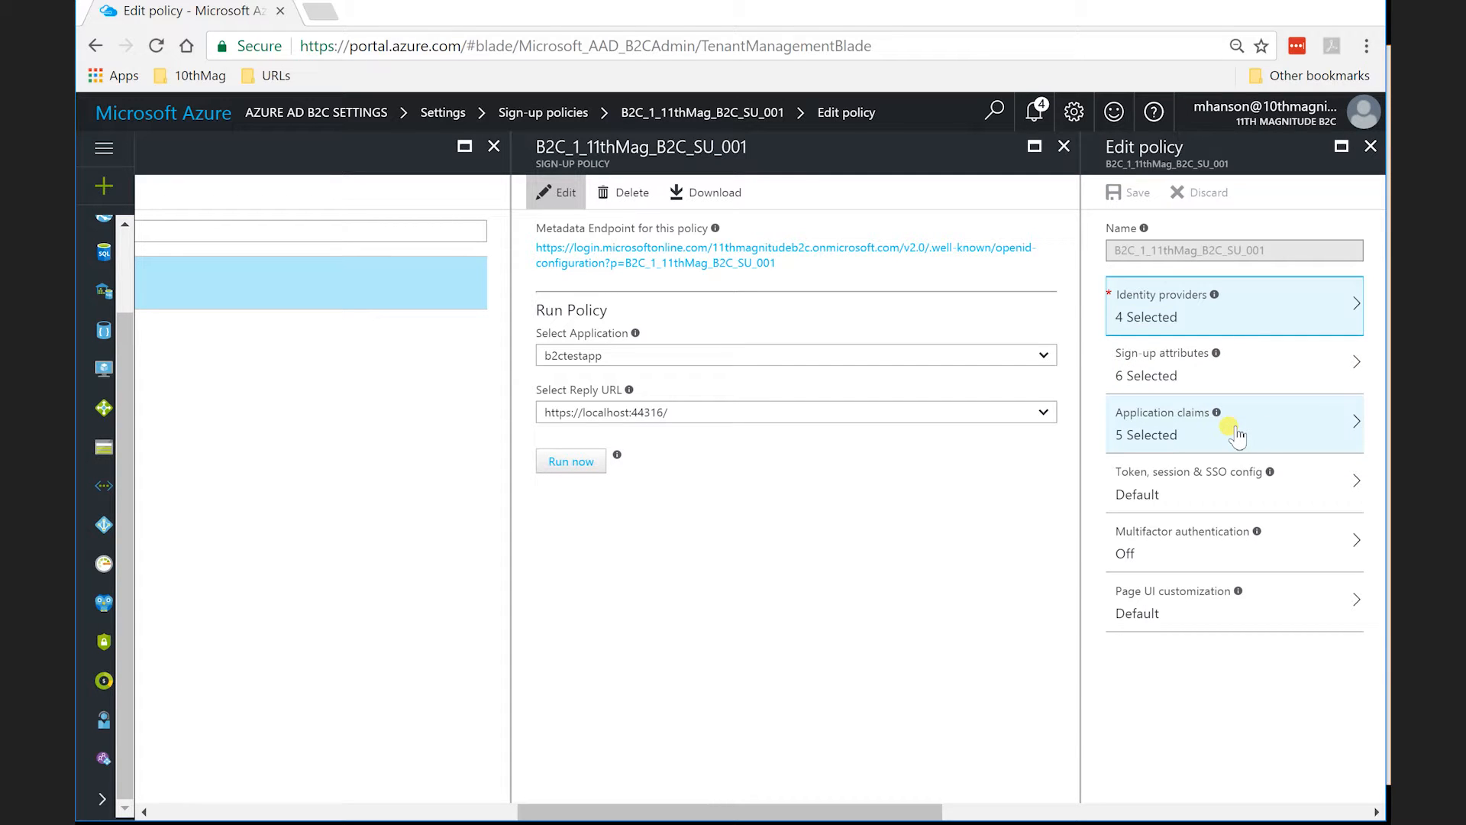
pyautogui.moveTo(1206, 603)
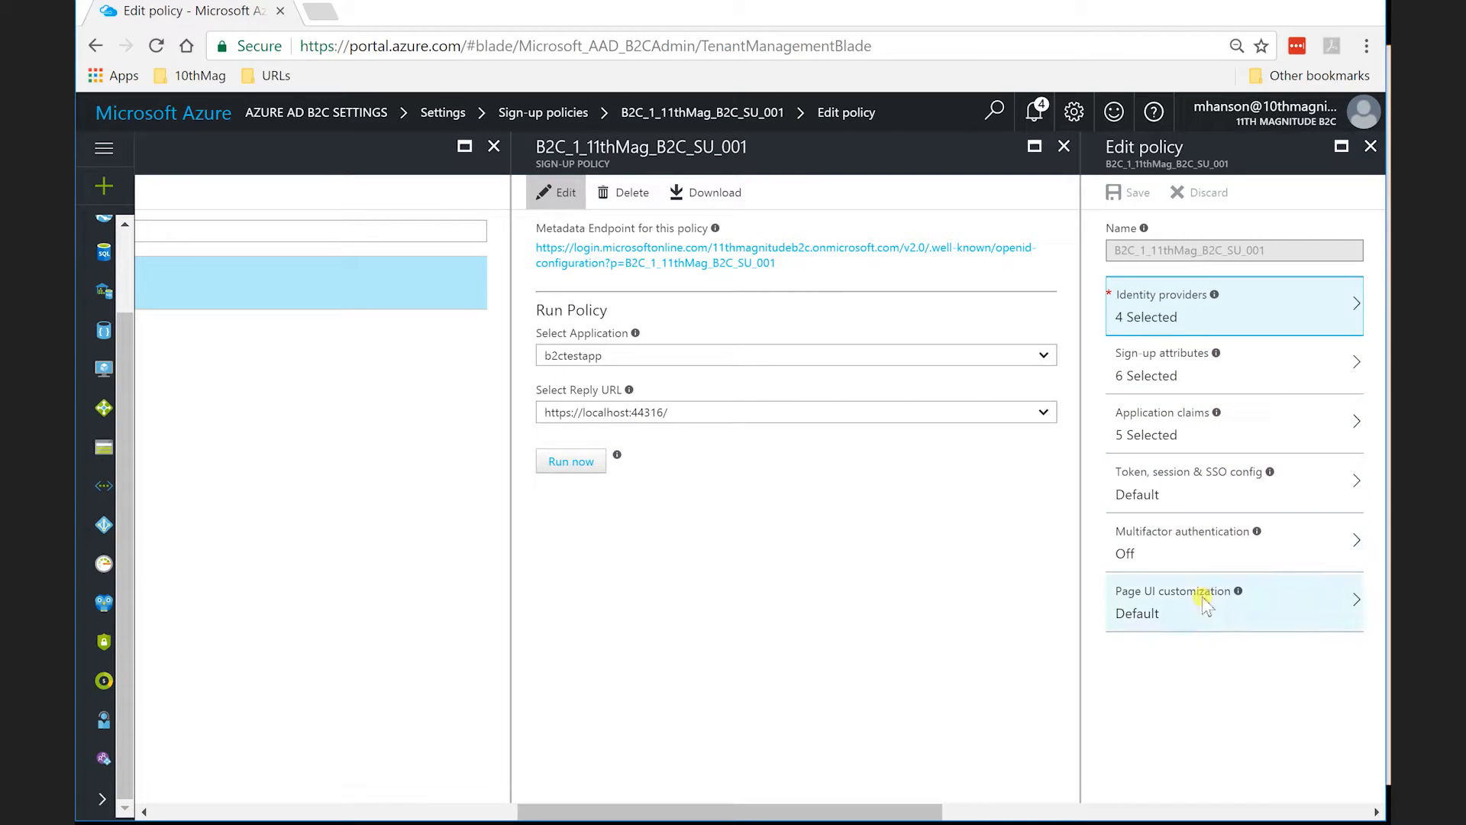
pyautogui.moveTo(1028, 567)
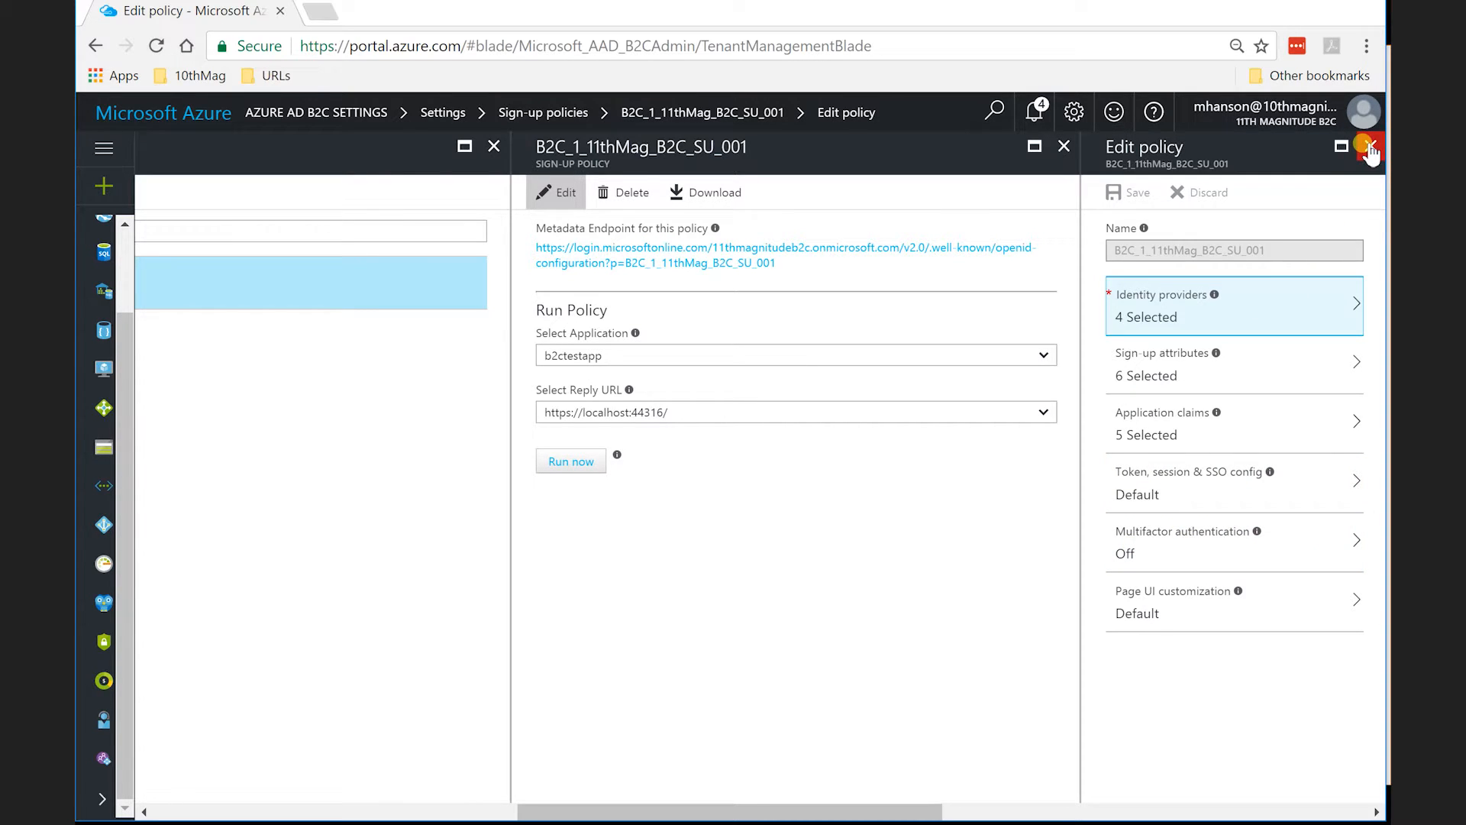
pyautogui.click(1368, 150)
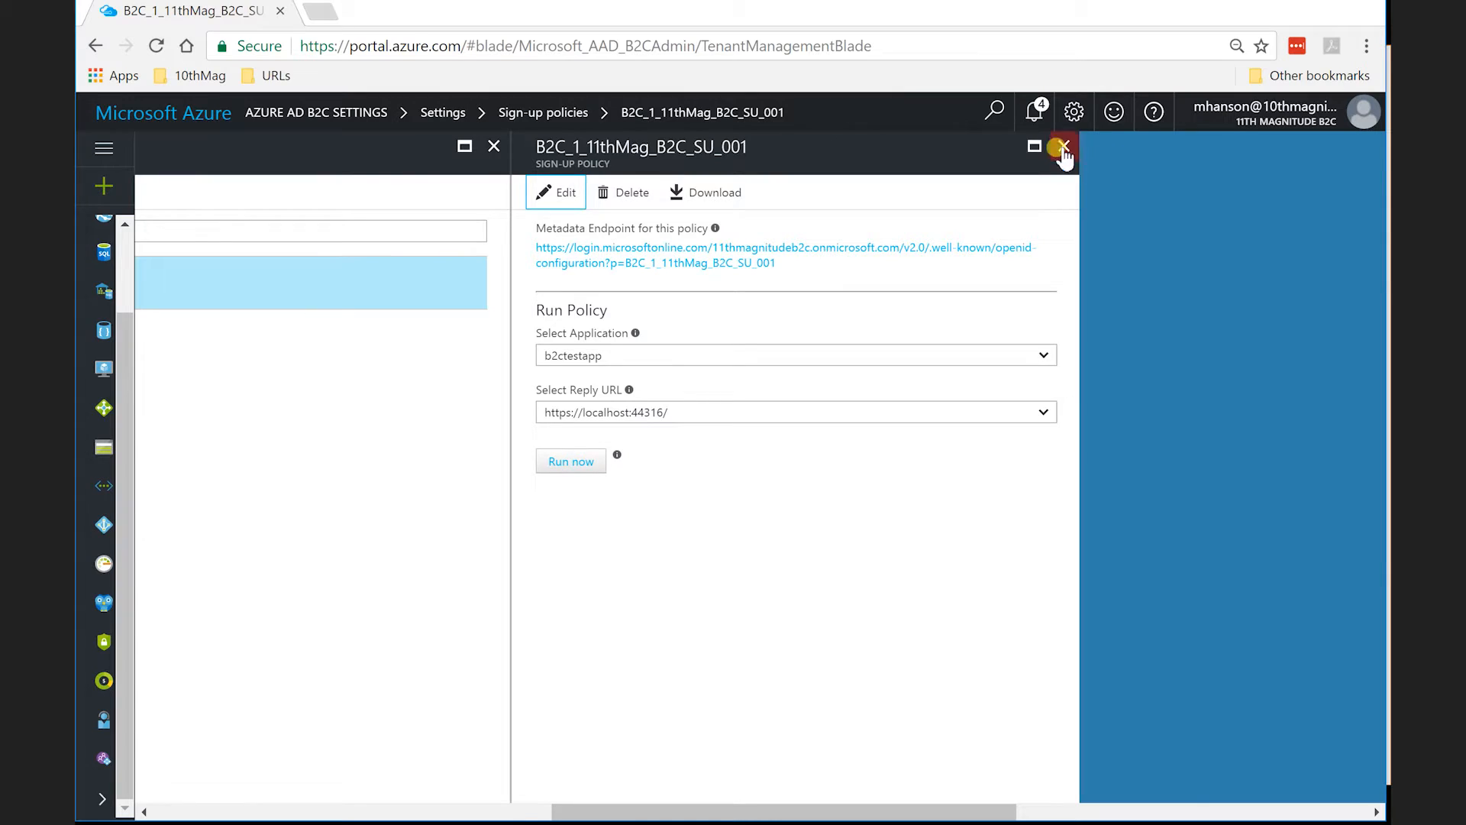
pyautogui.click(1061, 147)
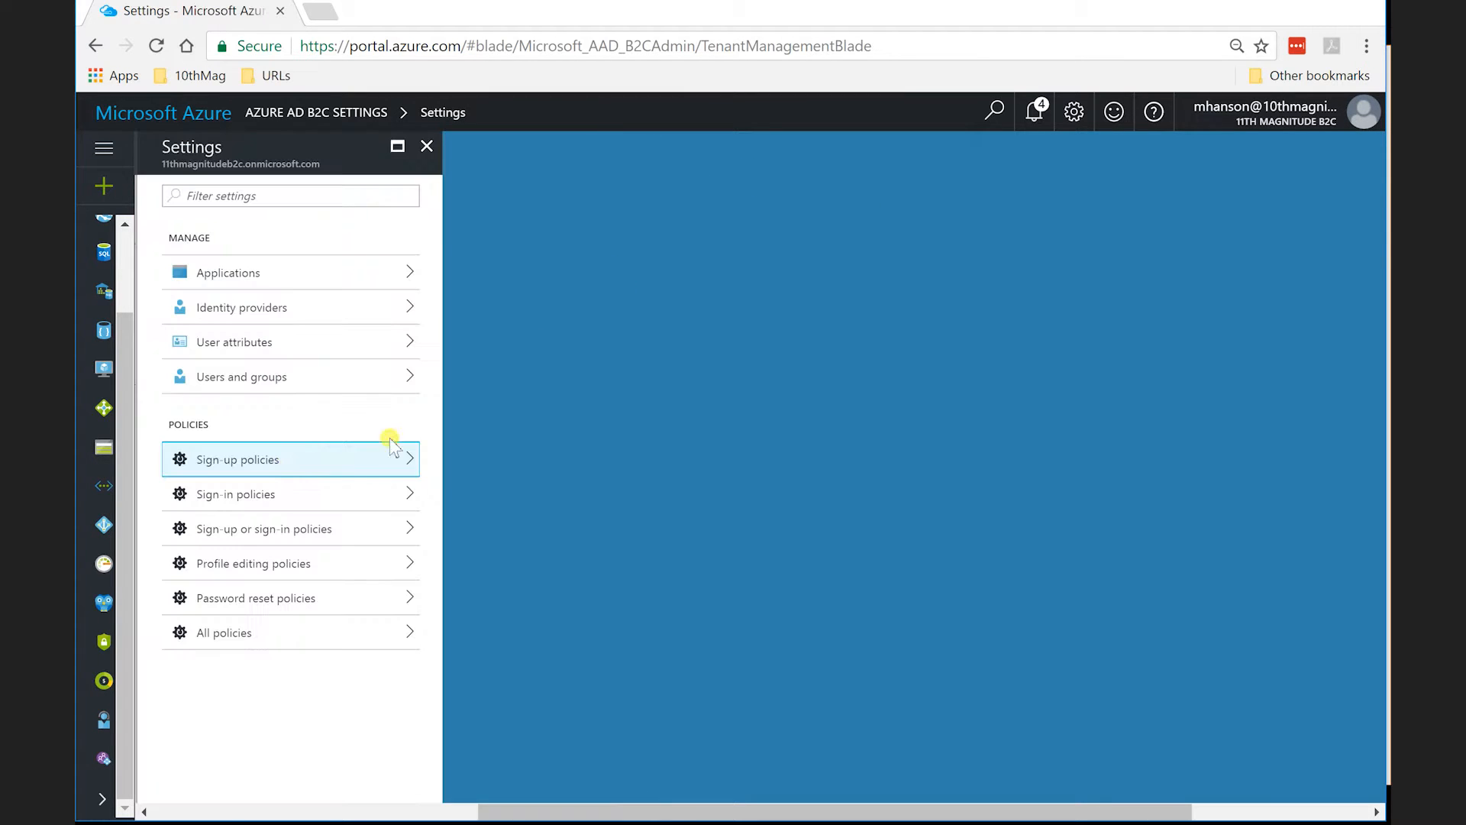
pyautogui.click(236, 493)
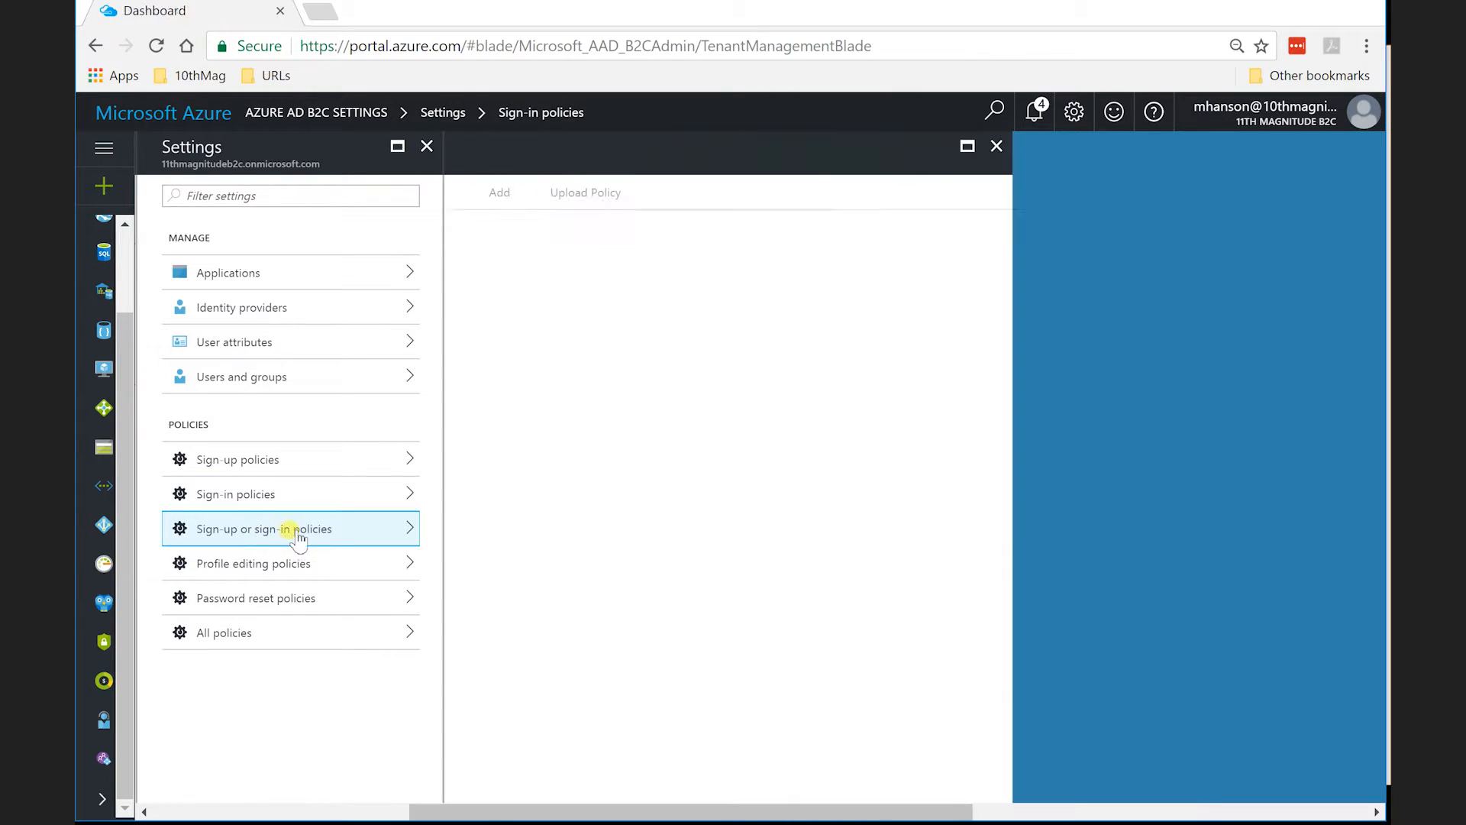
pyautogui.click(264, 528)
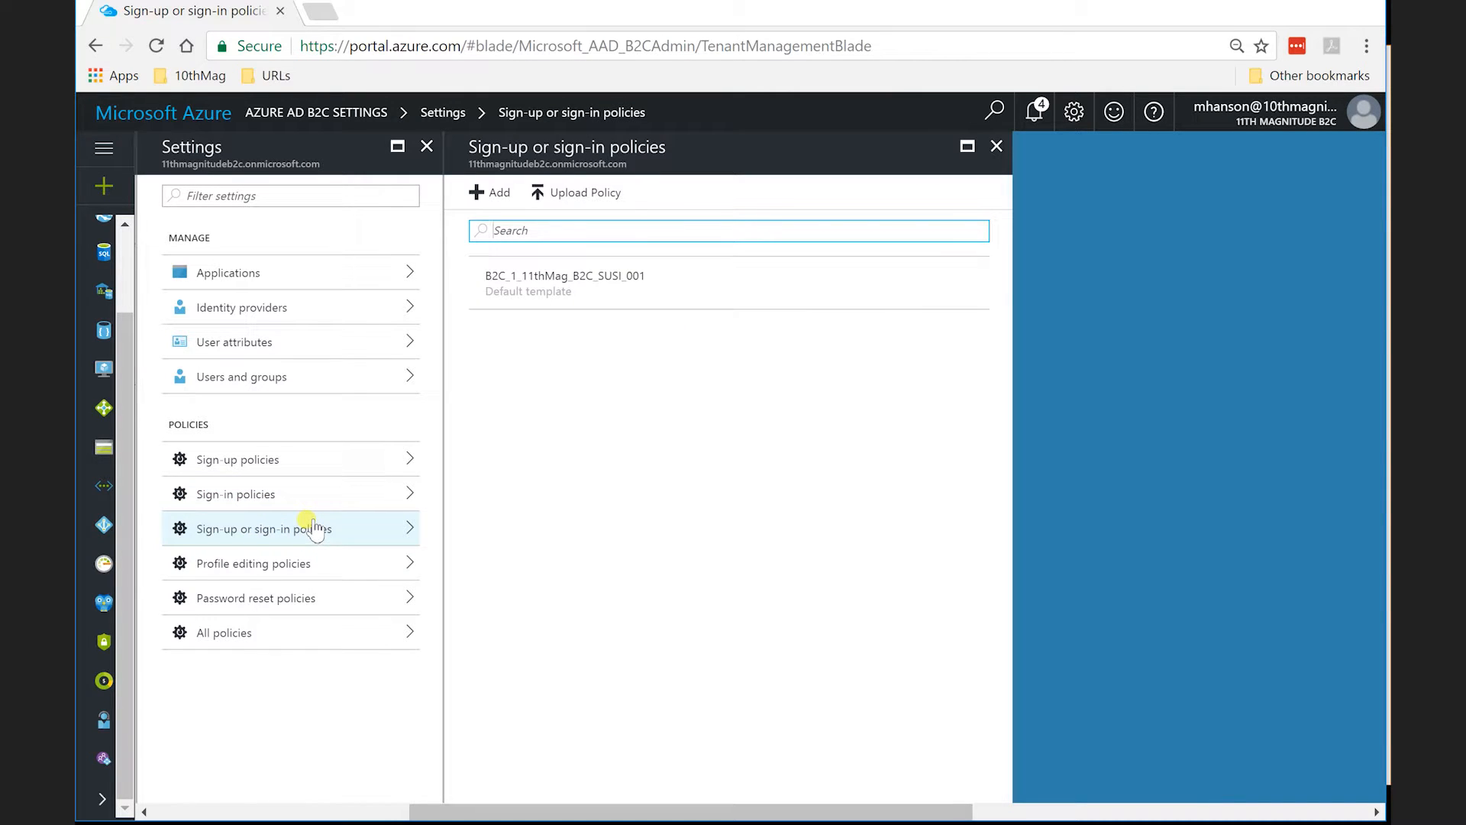
pyautogui.click(253, 563)
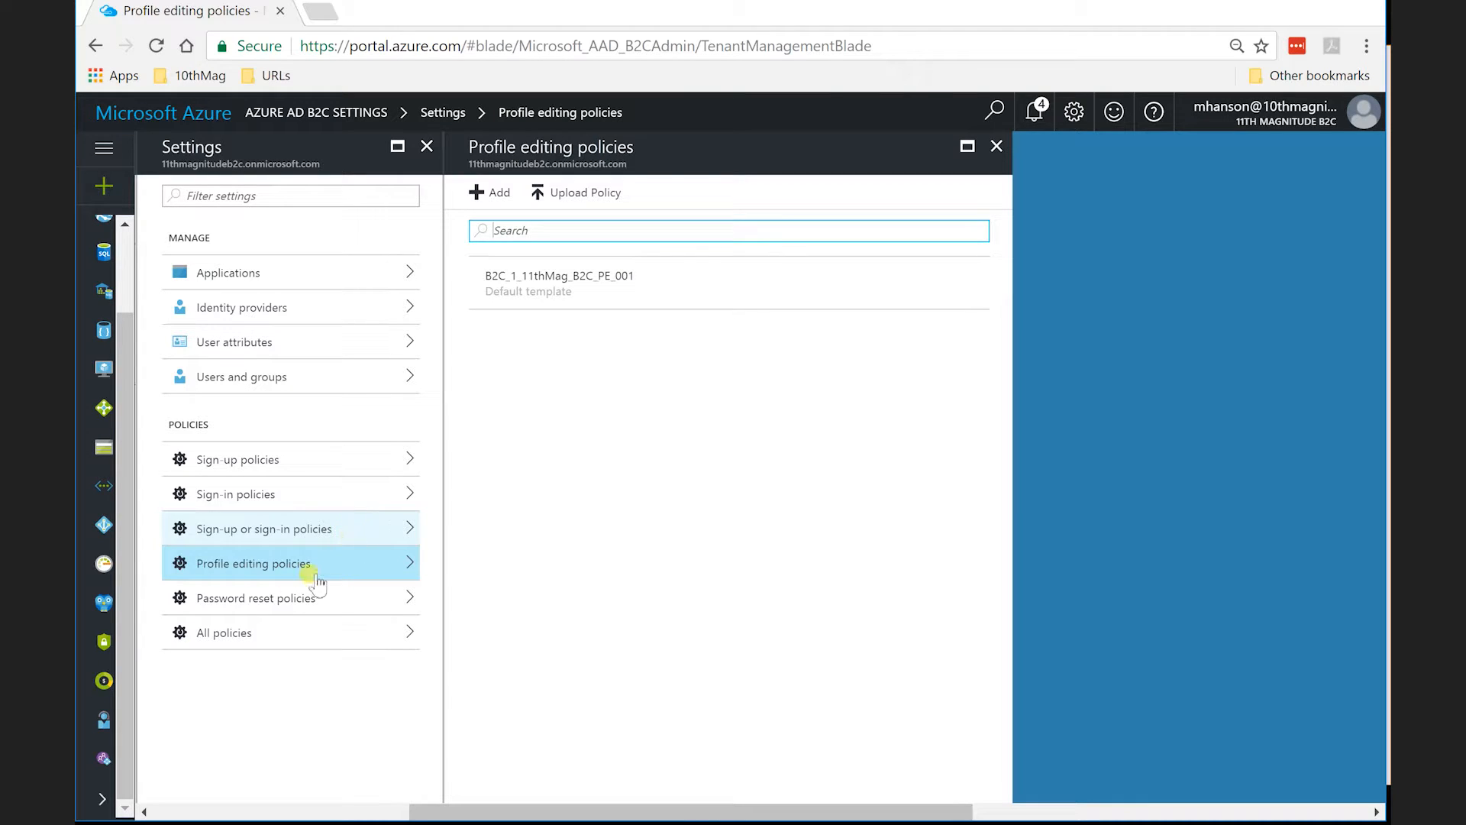
pyautogui.click(255, 597)
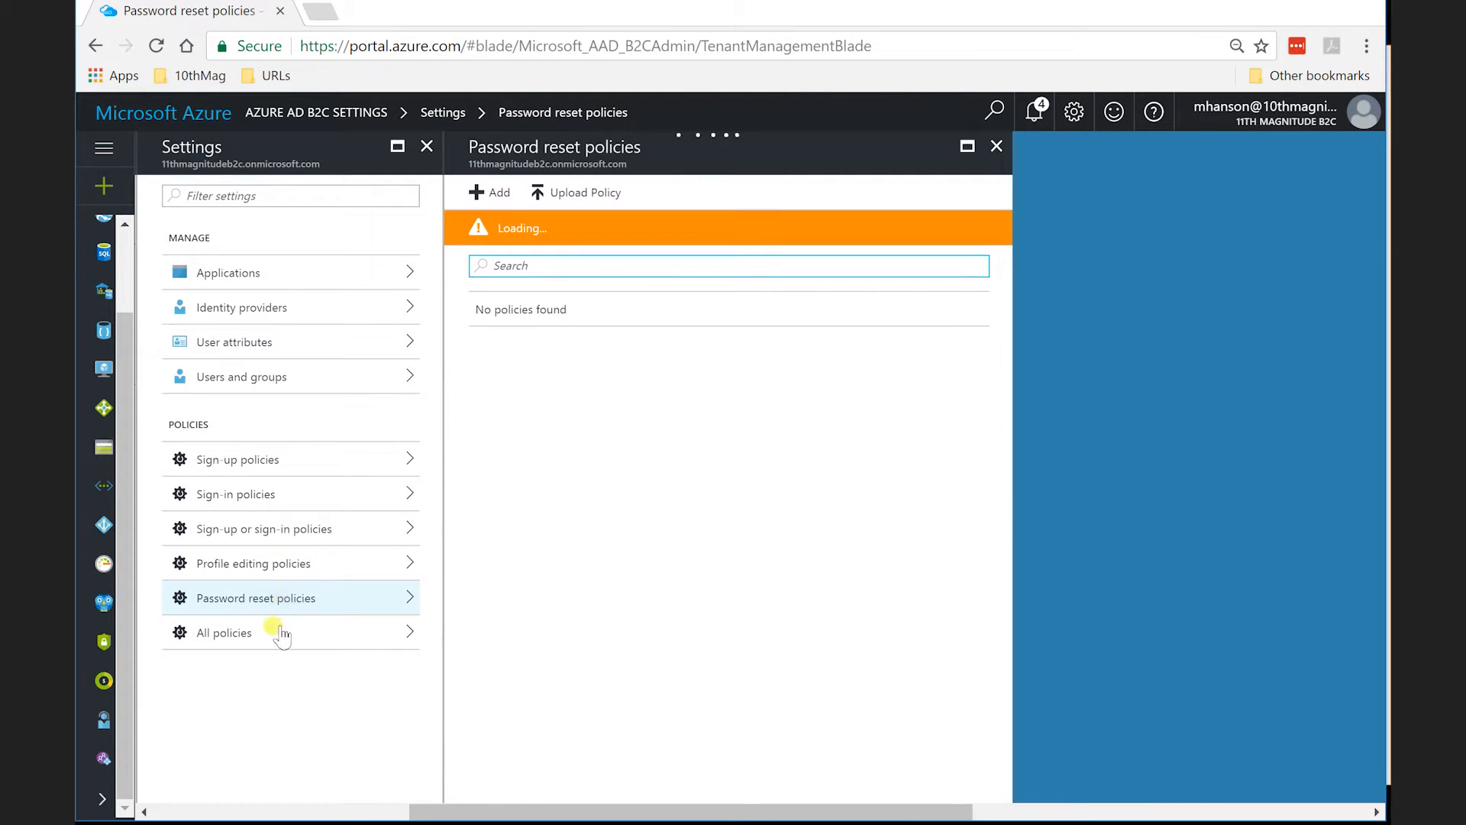
pyautogui.click(223, 632)
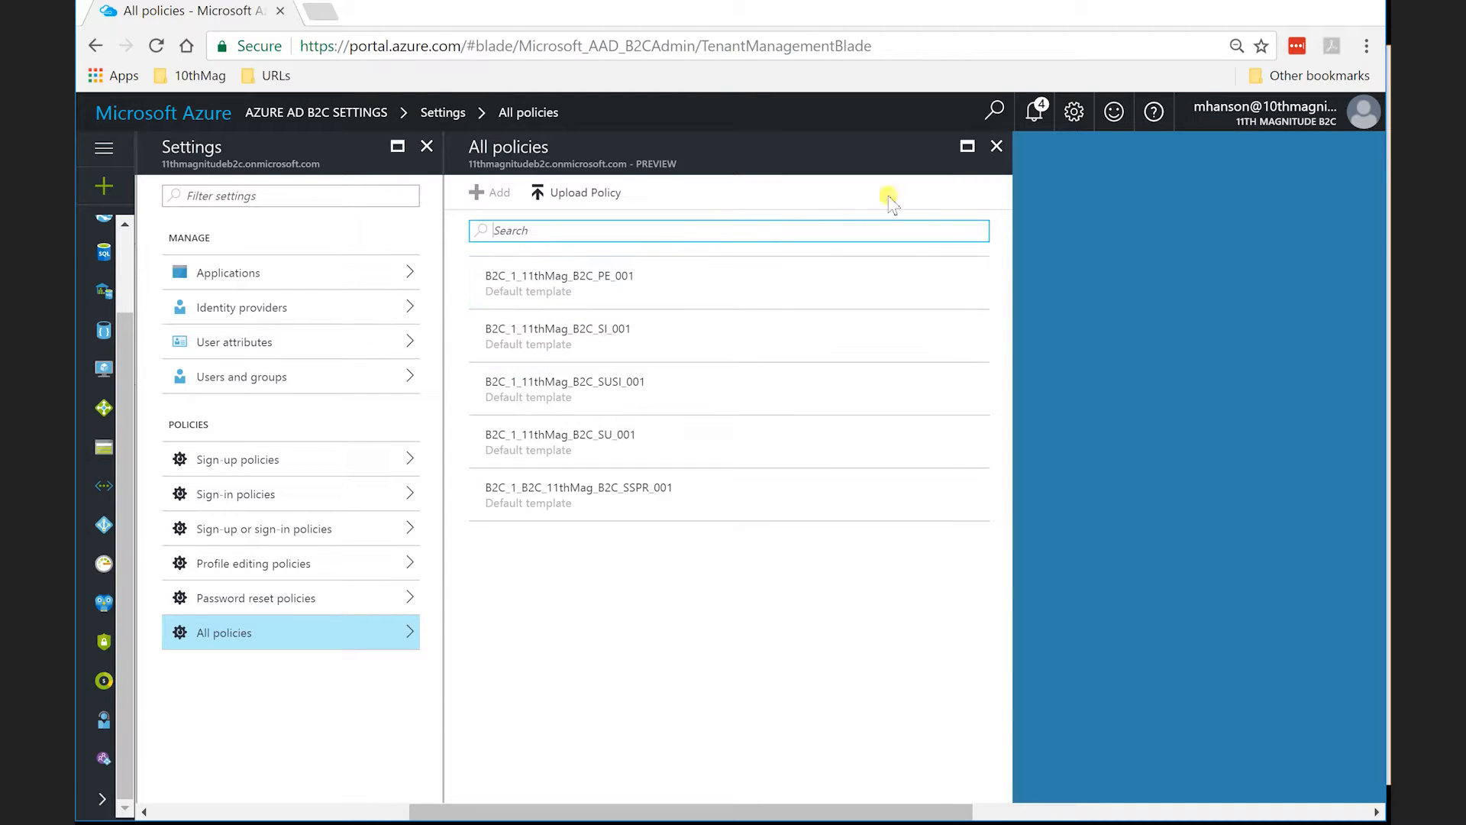
pyautogui.click(997, 147)
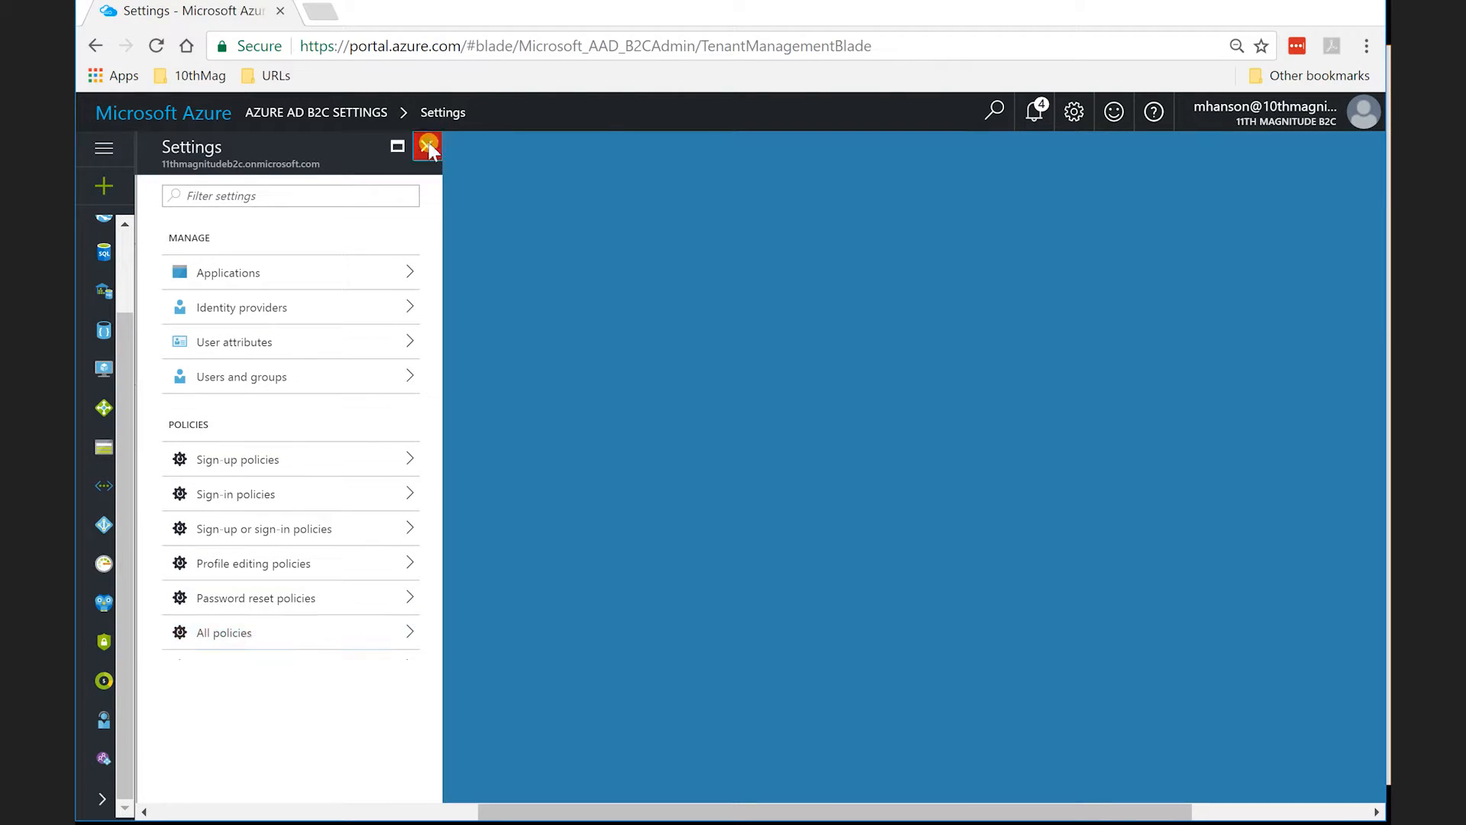
# Step: Switch to the WebApi Visual Studio window and collapse the ADDB2C.Api project tree
pyautogui.click(428, 147)
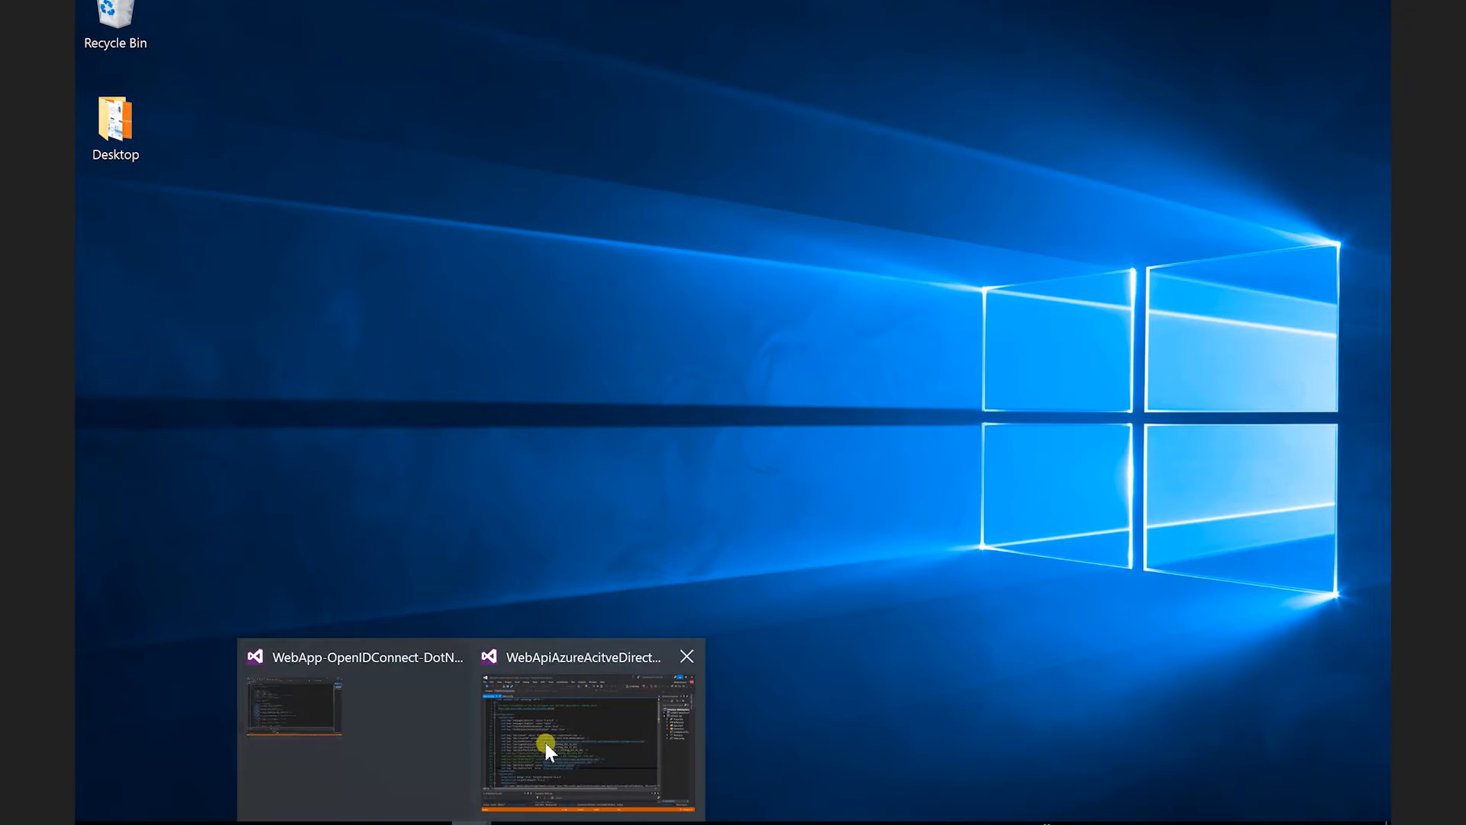
pyautogui.click(589, 740)
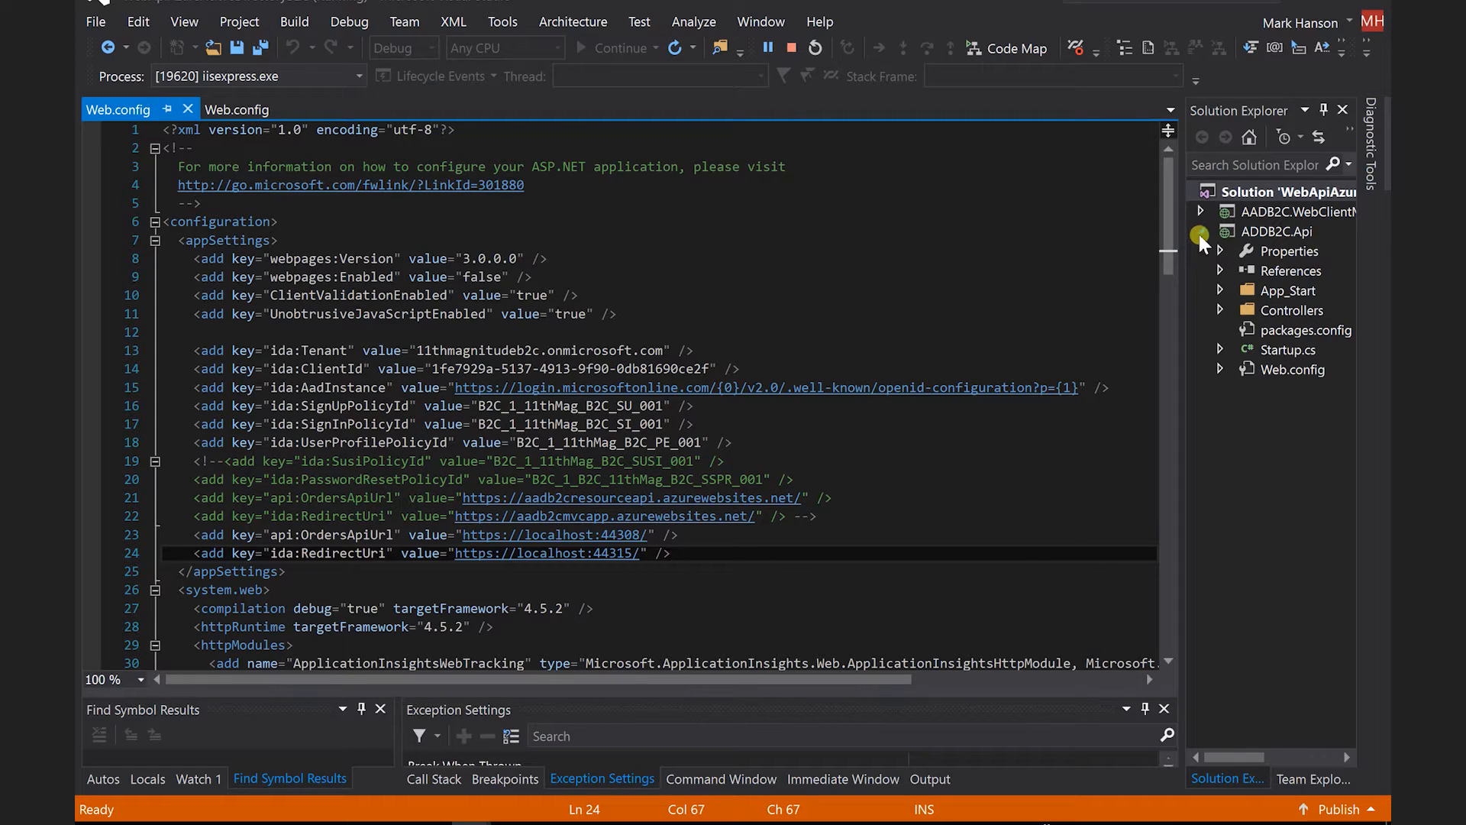
pyautogui.click(1202, 230)
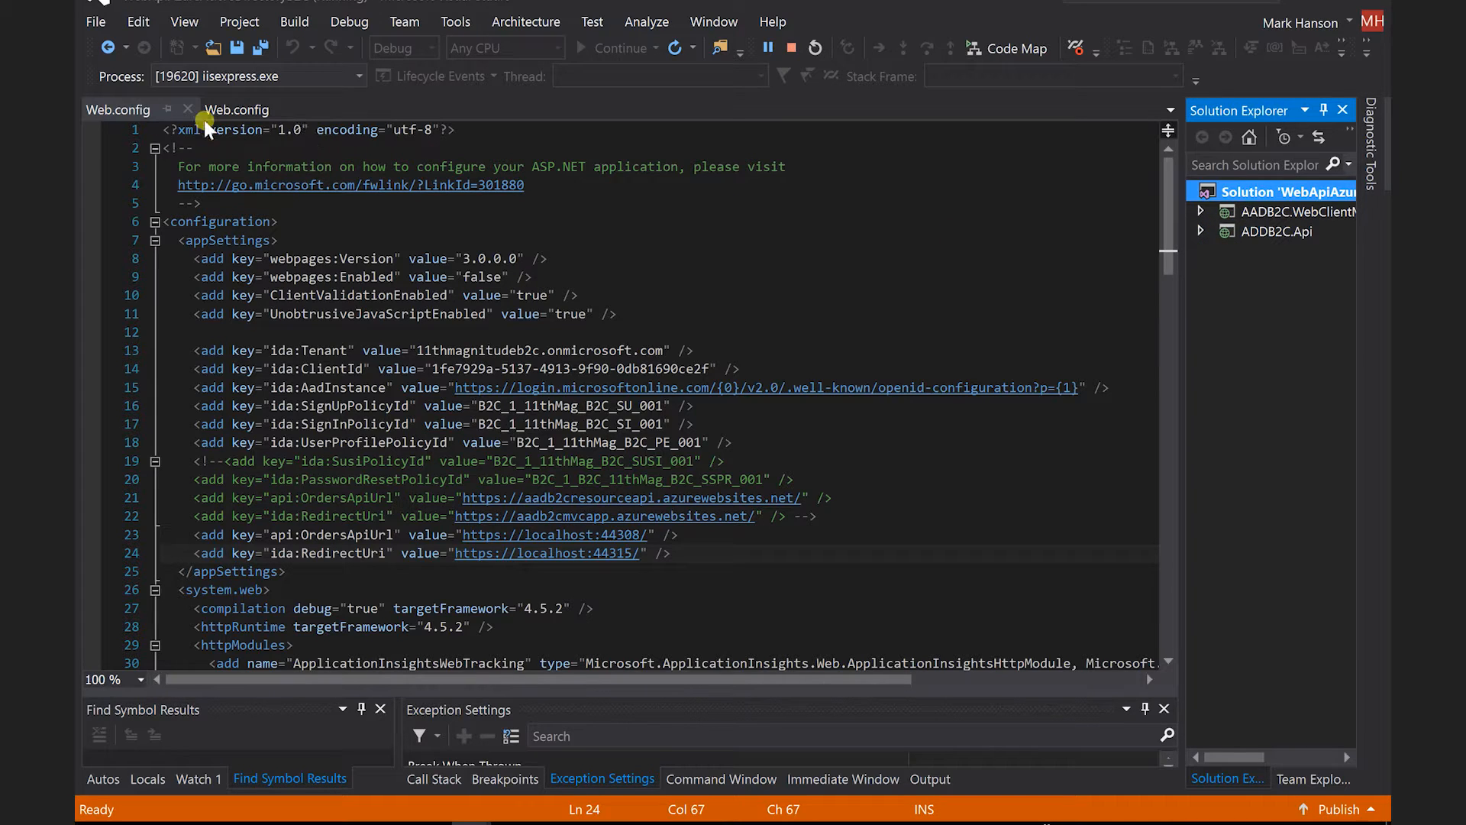
pyautogui.moveTo(668, 542)
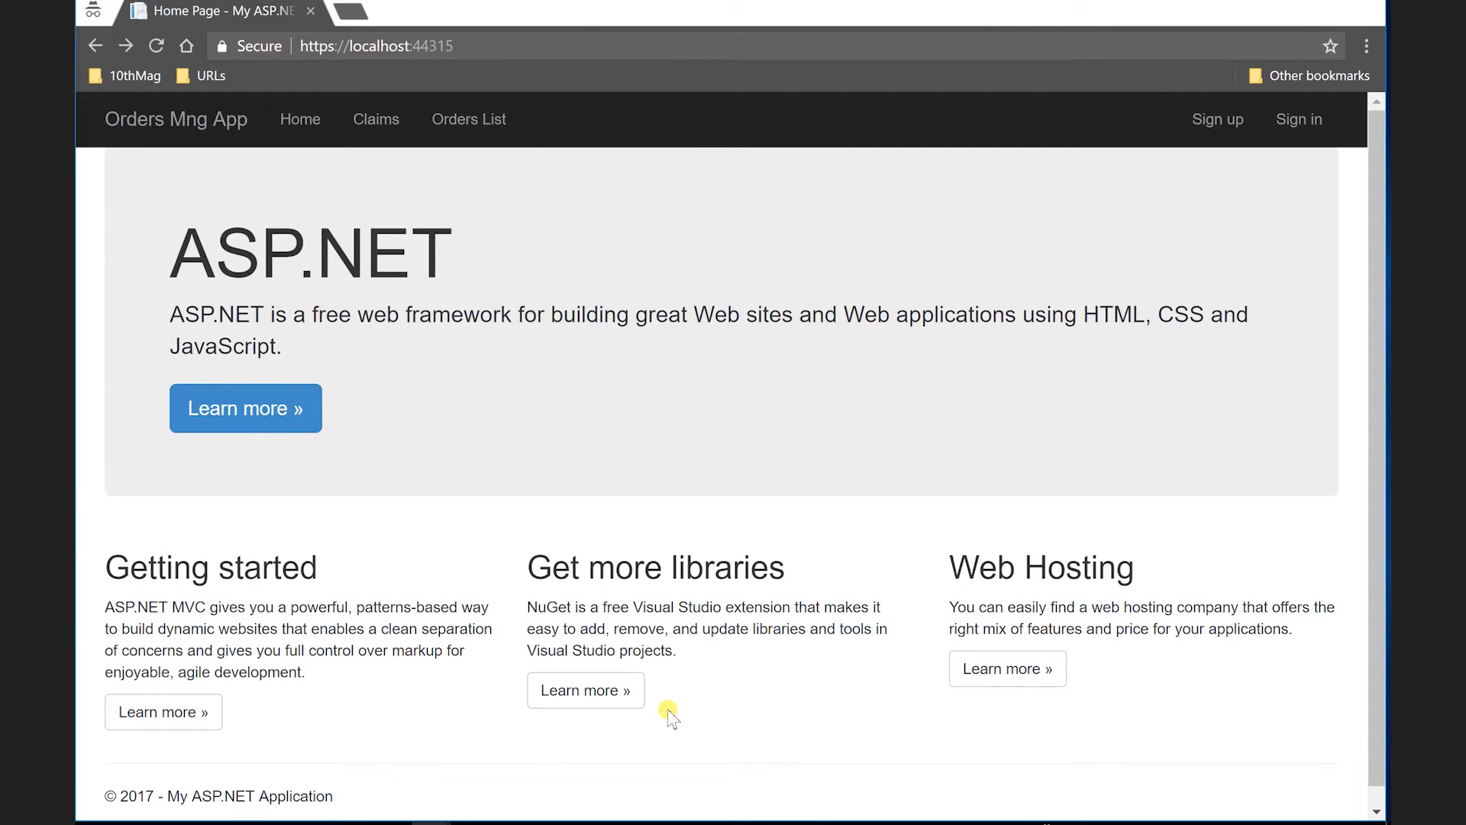
pyautogui.moveTo(193, 177)
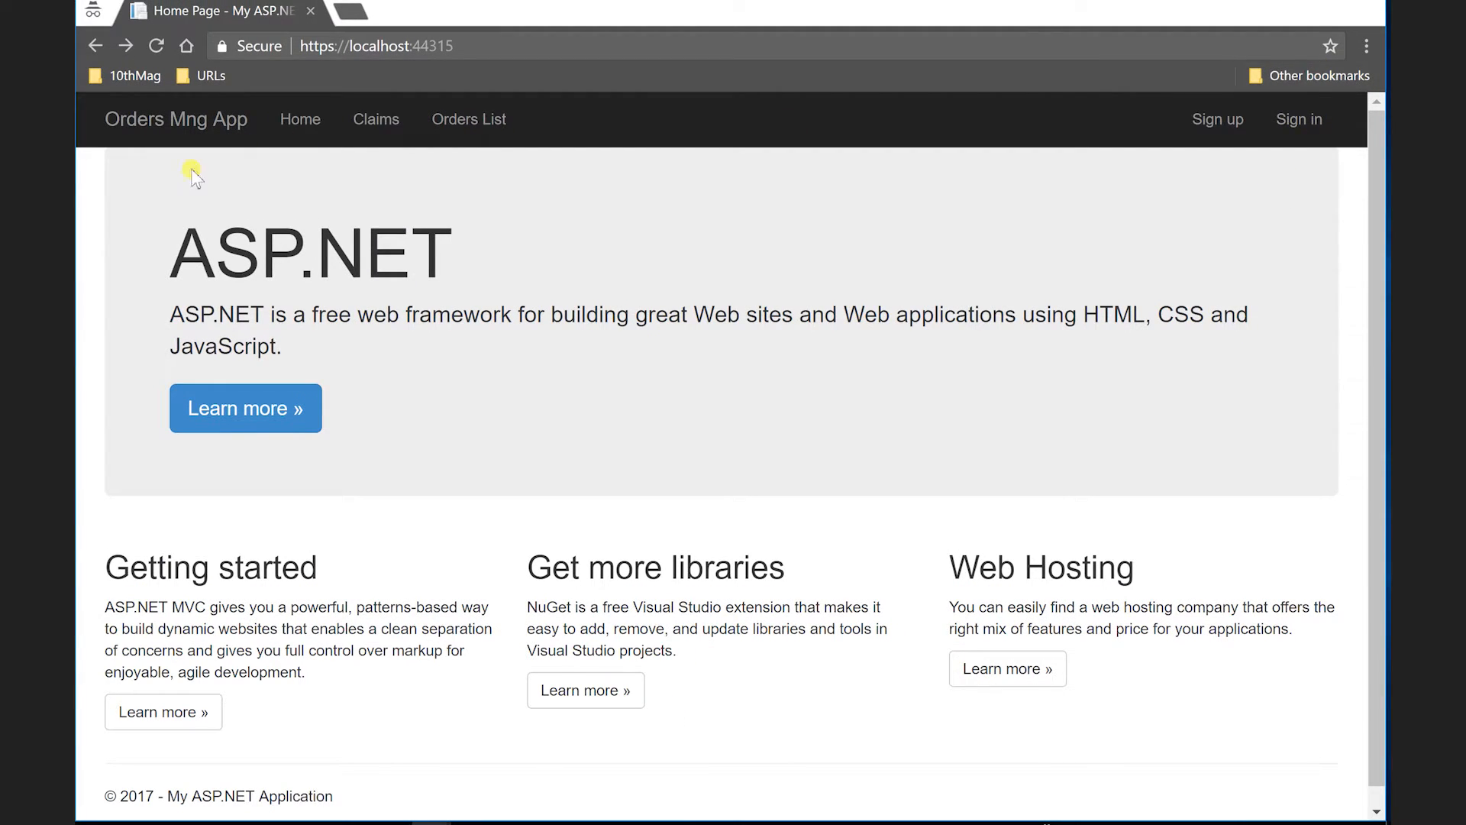
pyautogui.moveTo(755, 692)
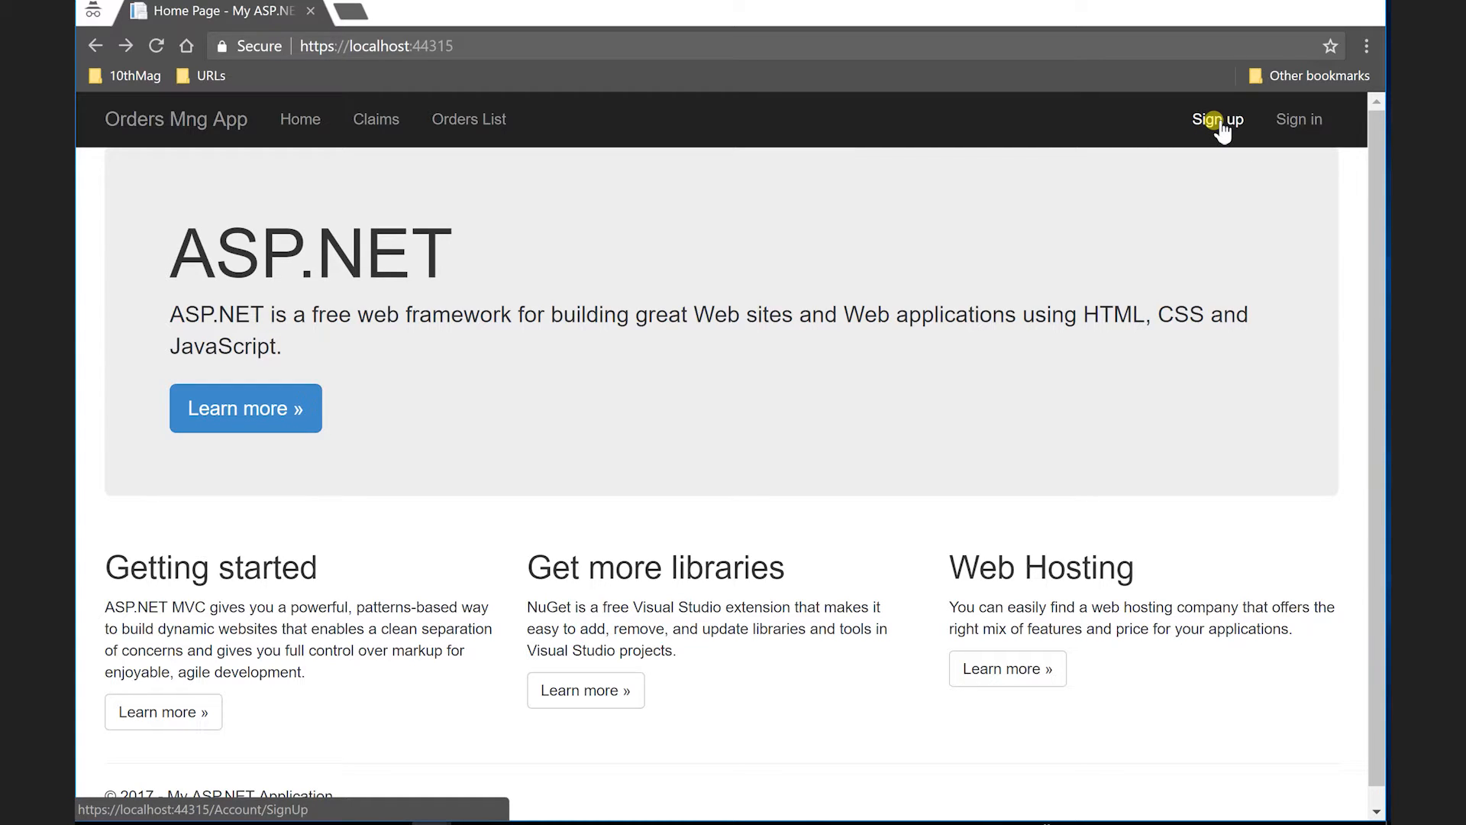
# Step: Start signing up for a new account in the Orders Mng App
pyautogui.click(1217, 119)
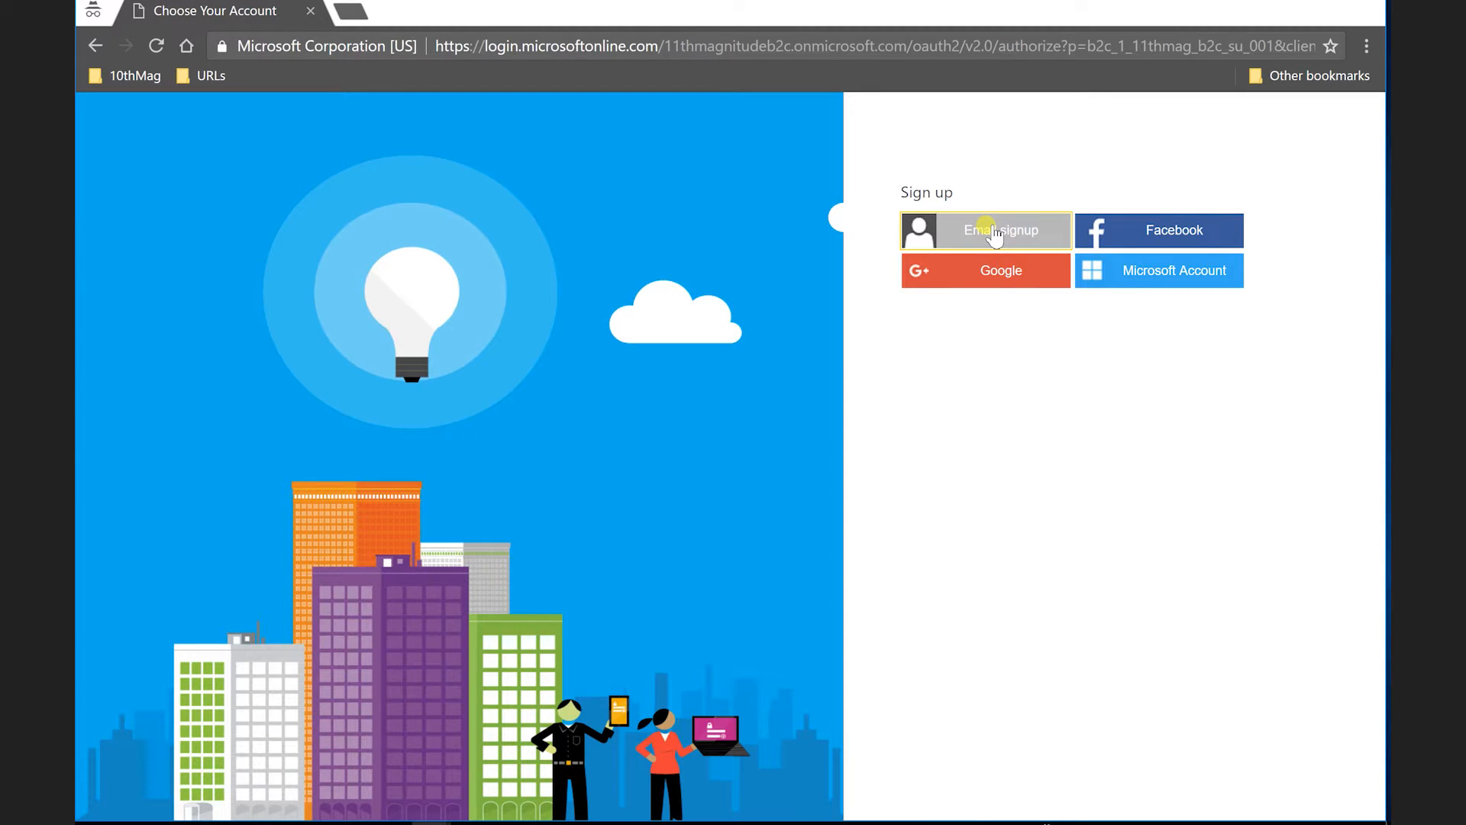
# Step: Choose email sign-up and enter the suggested email address with matching passwords
pyautogui.click(985, 231)
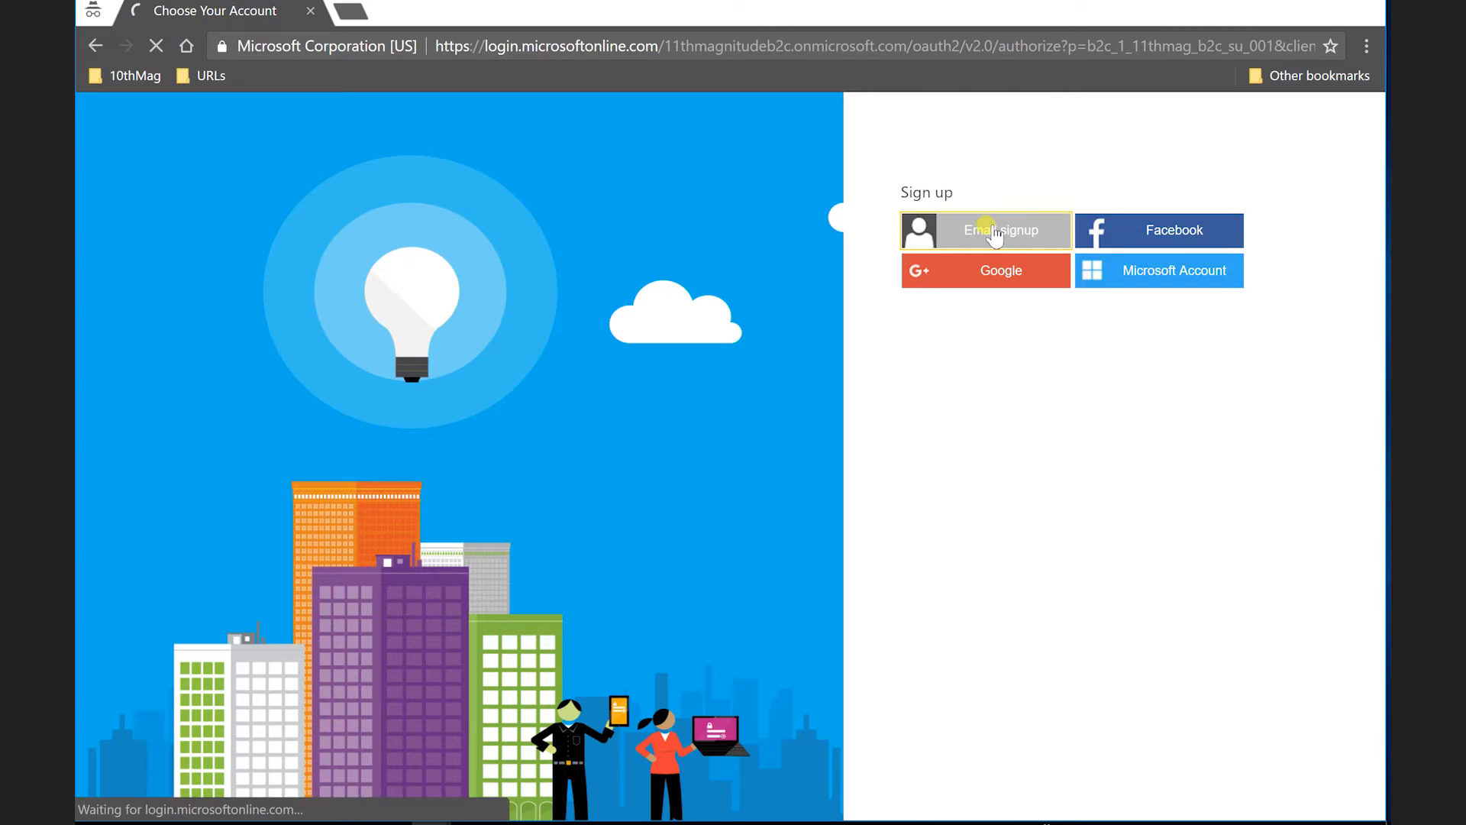
pyautogui.click(1002, 230)
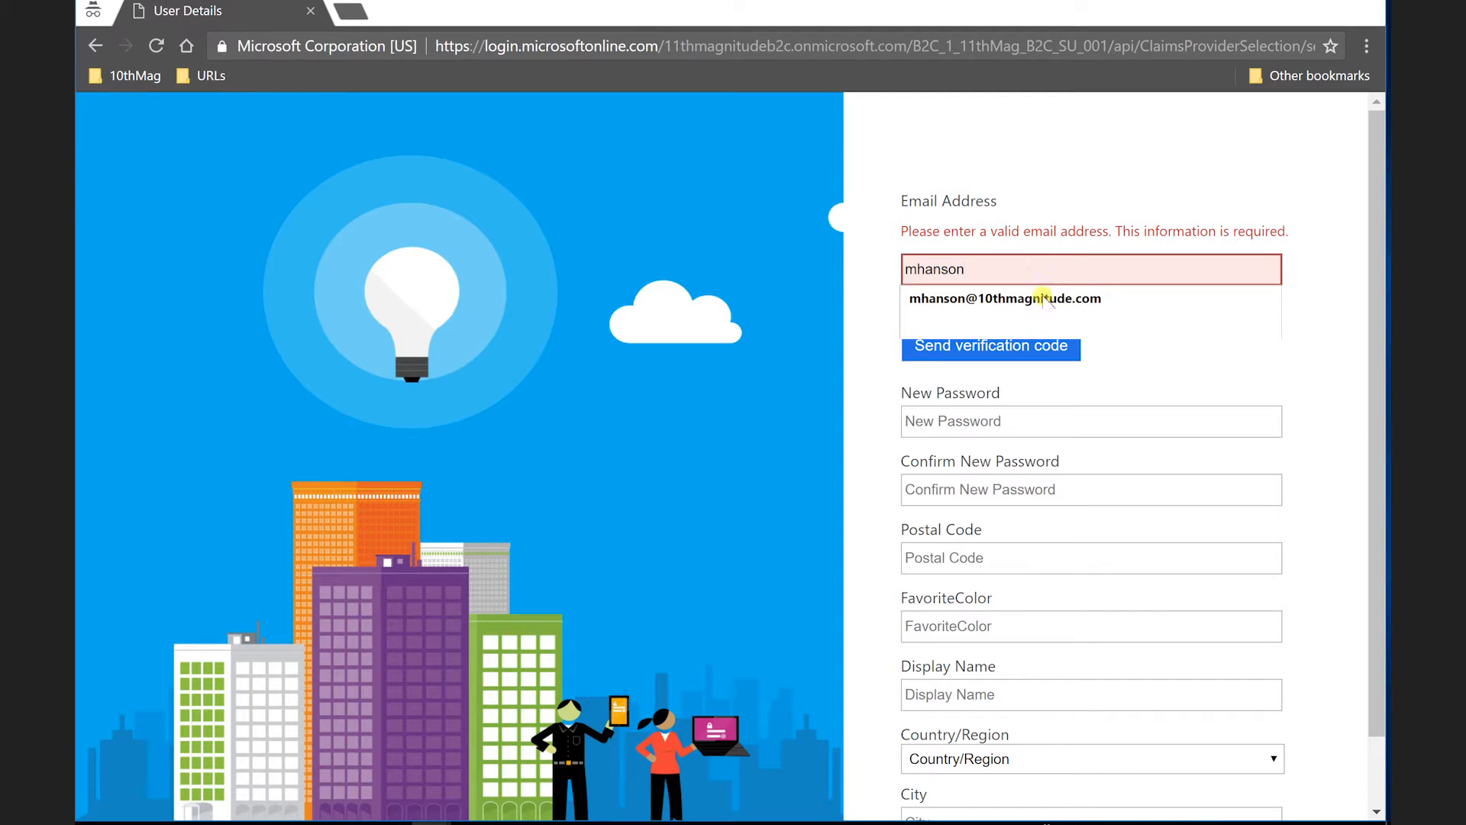
pyautogui.click(1005, 297)
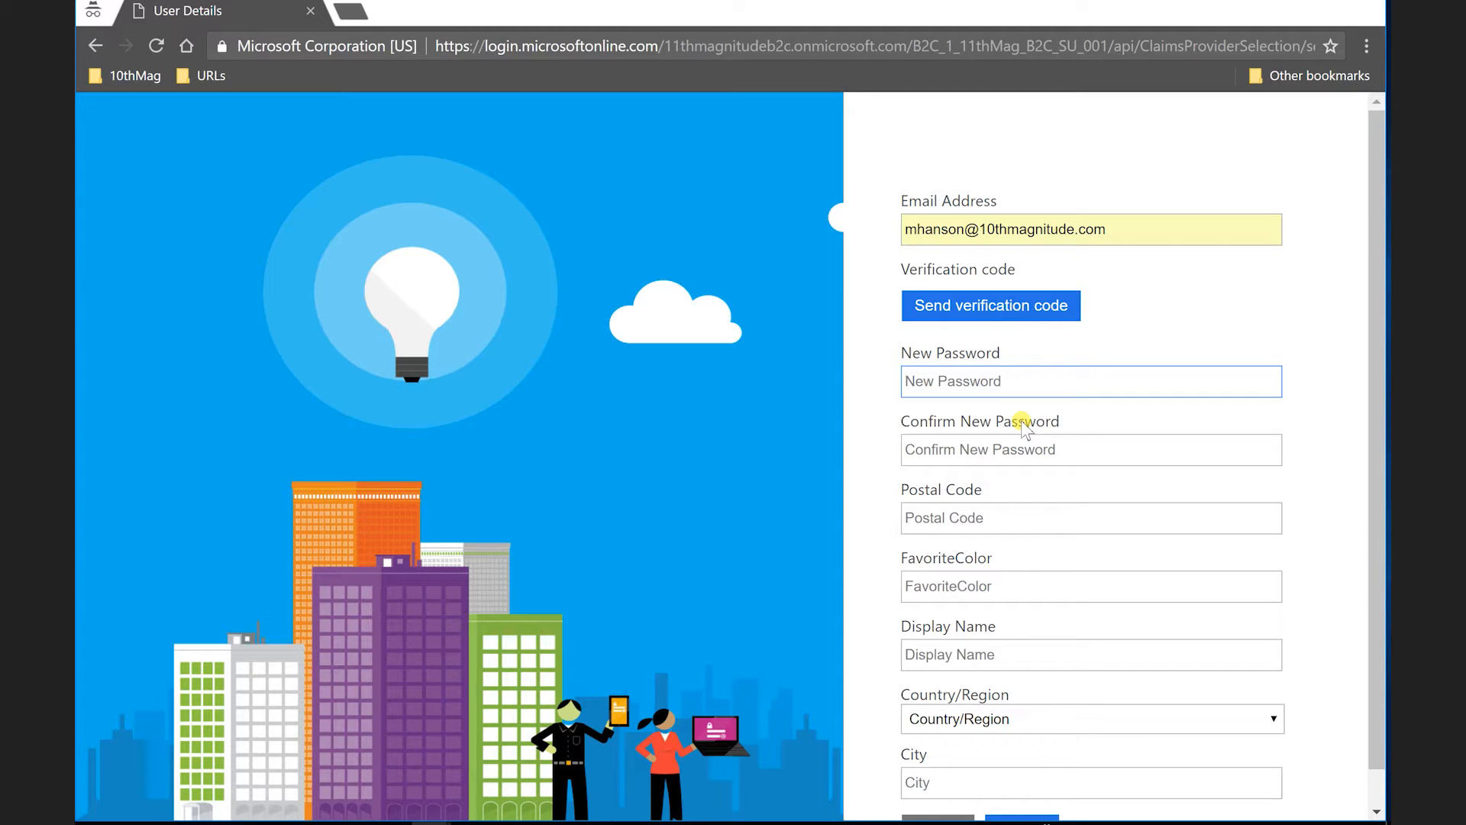
pyautogui.write('•••')
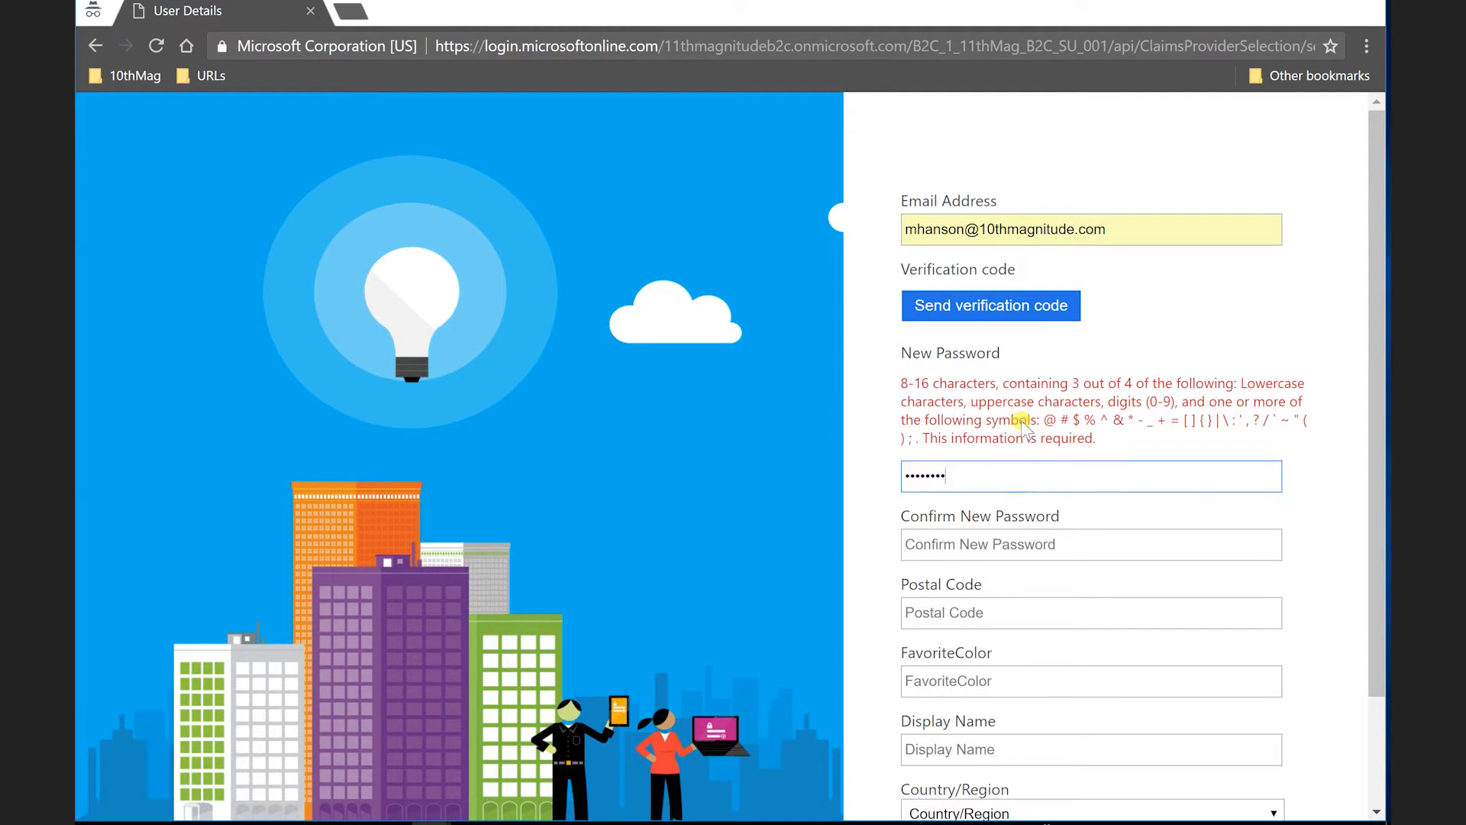
pyautogui.click(1088, 488)
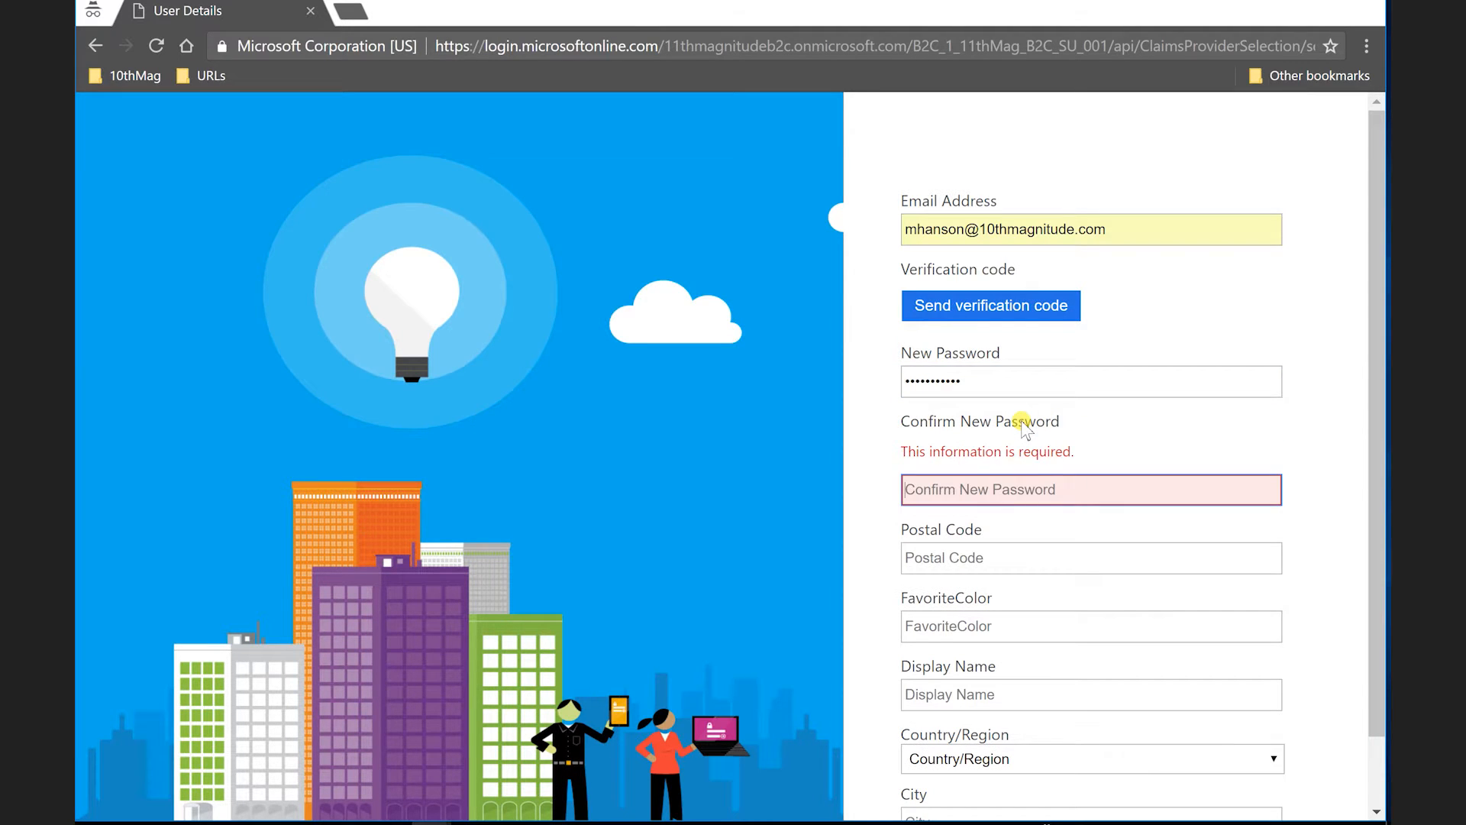
pyautogui.write('••••••••')
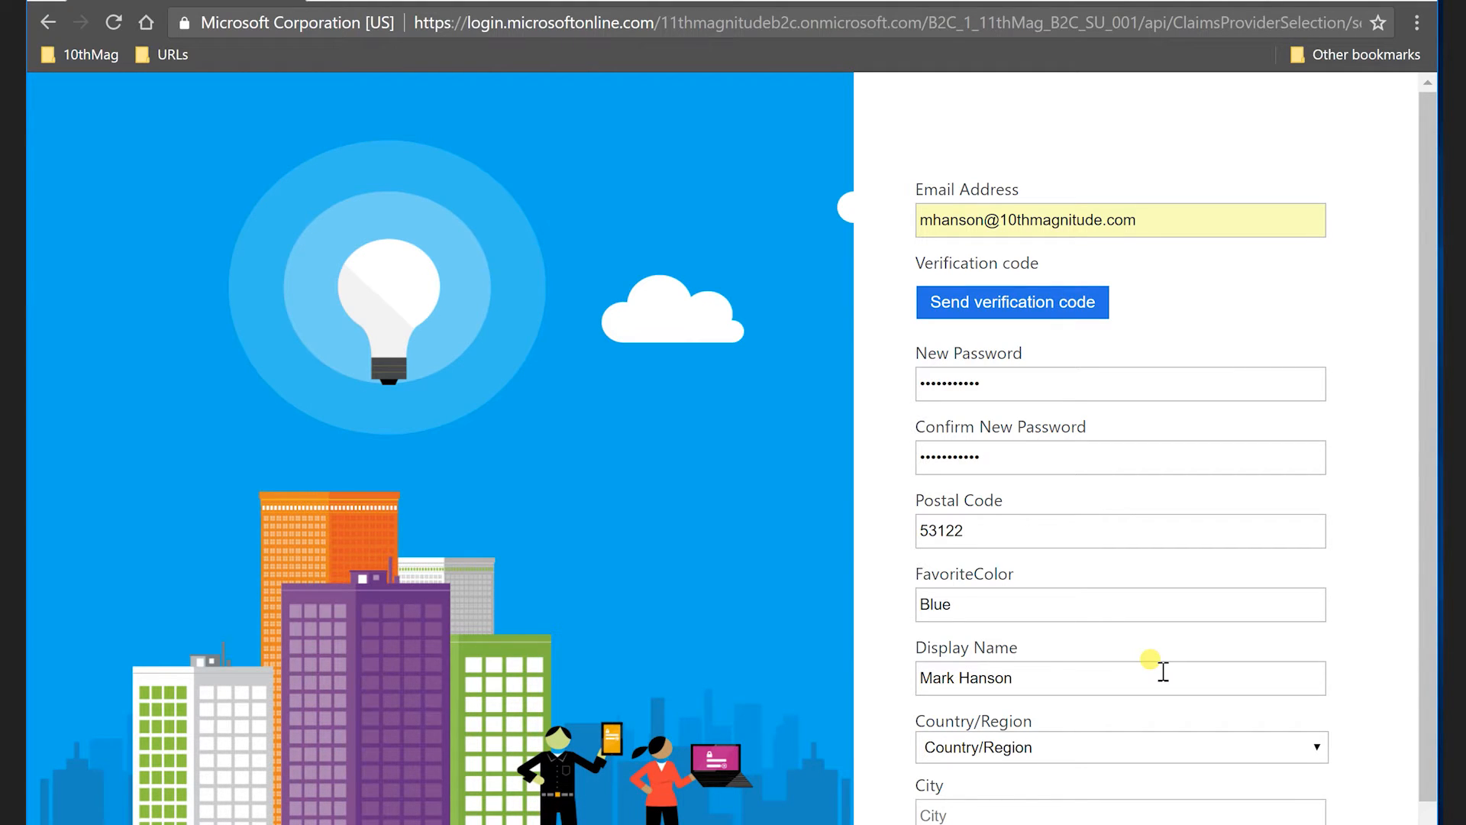
# Step: Enter display name LOCAL, country Bahamas and city, then request a verification code
pyautogui.write('LOC')
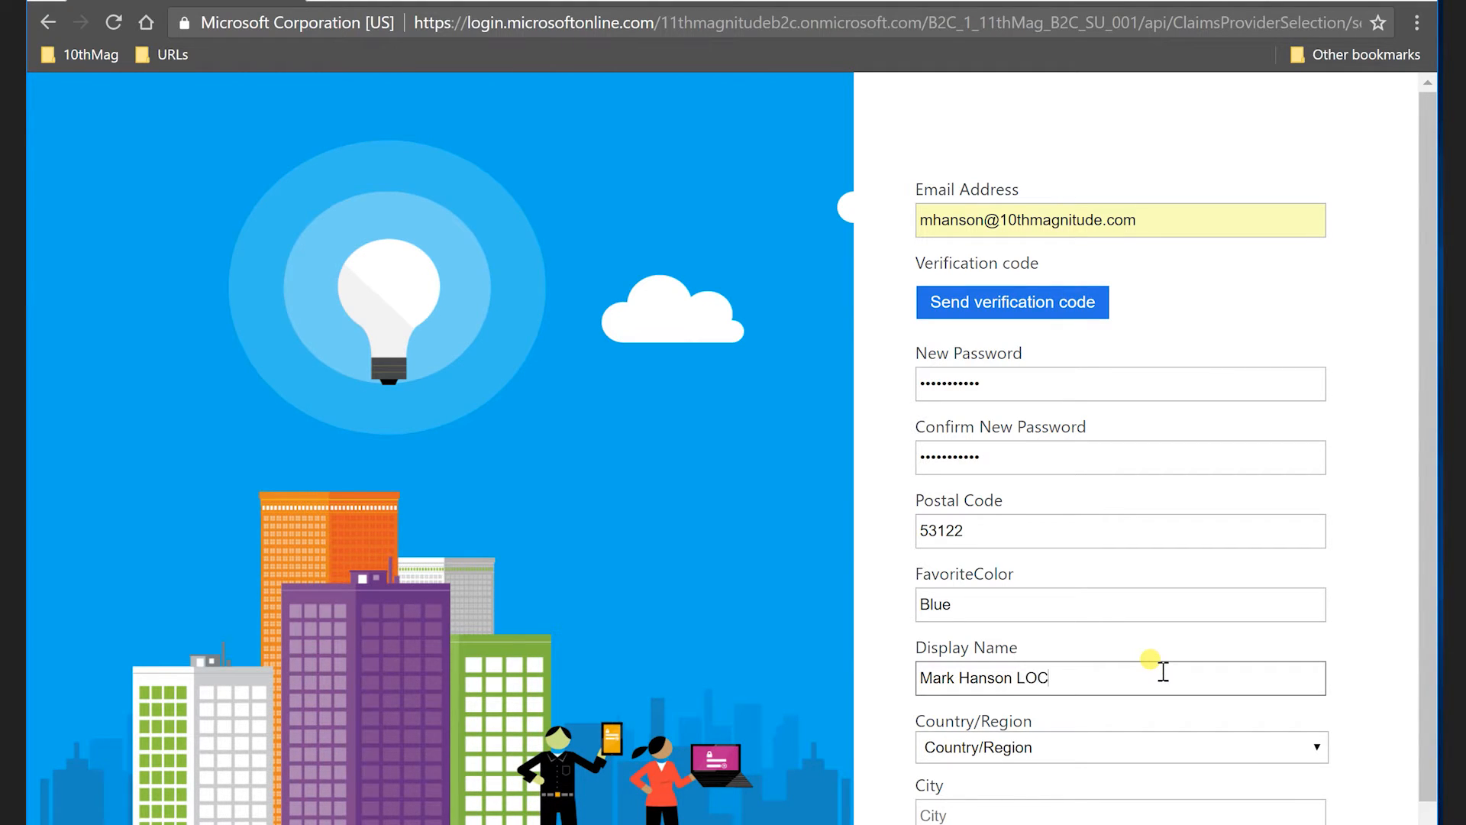
pyautogui.write('AL')
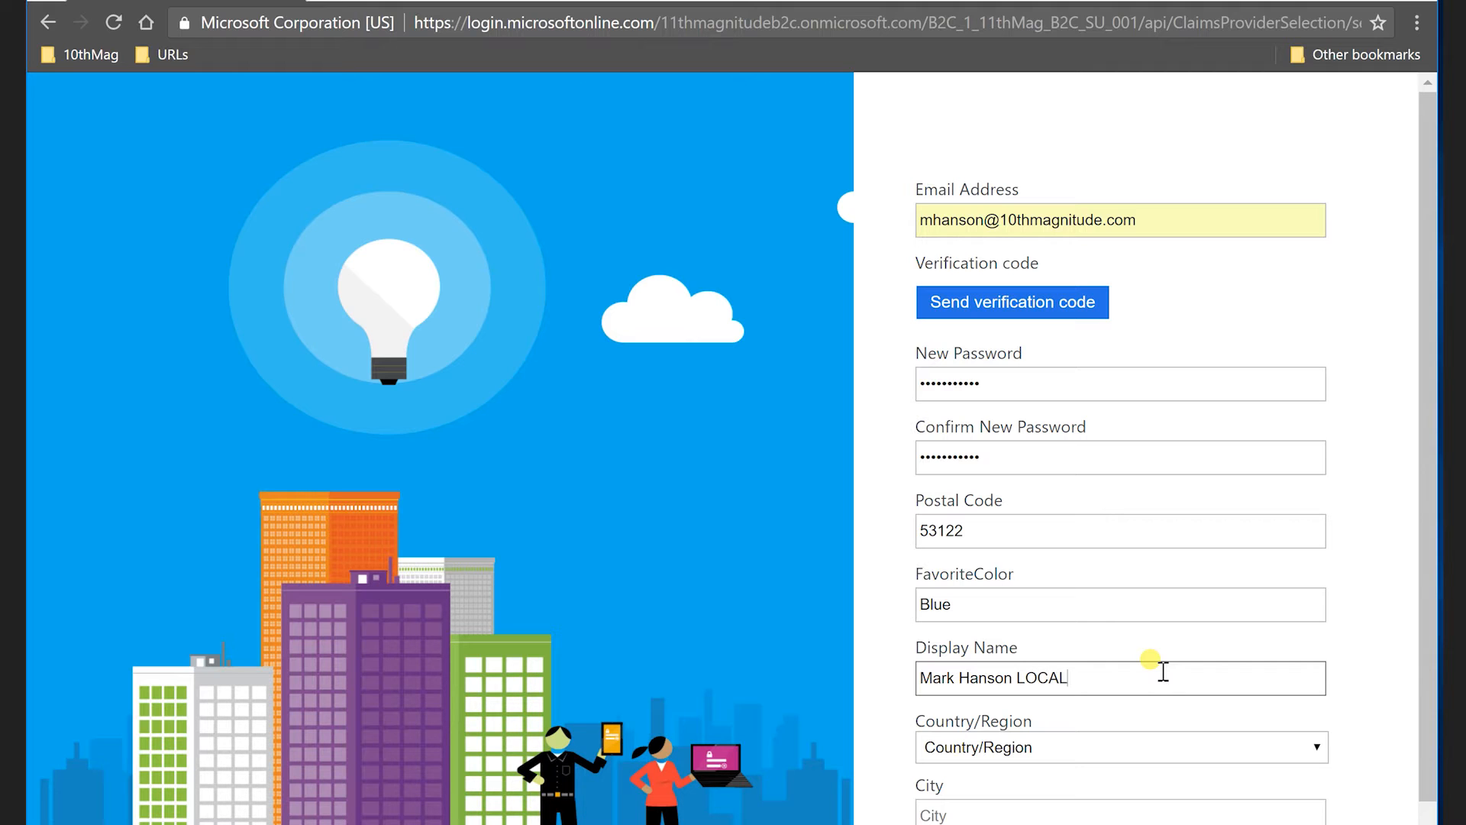
pyautogui.click(1119, 746)
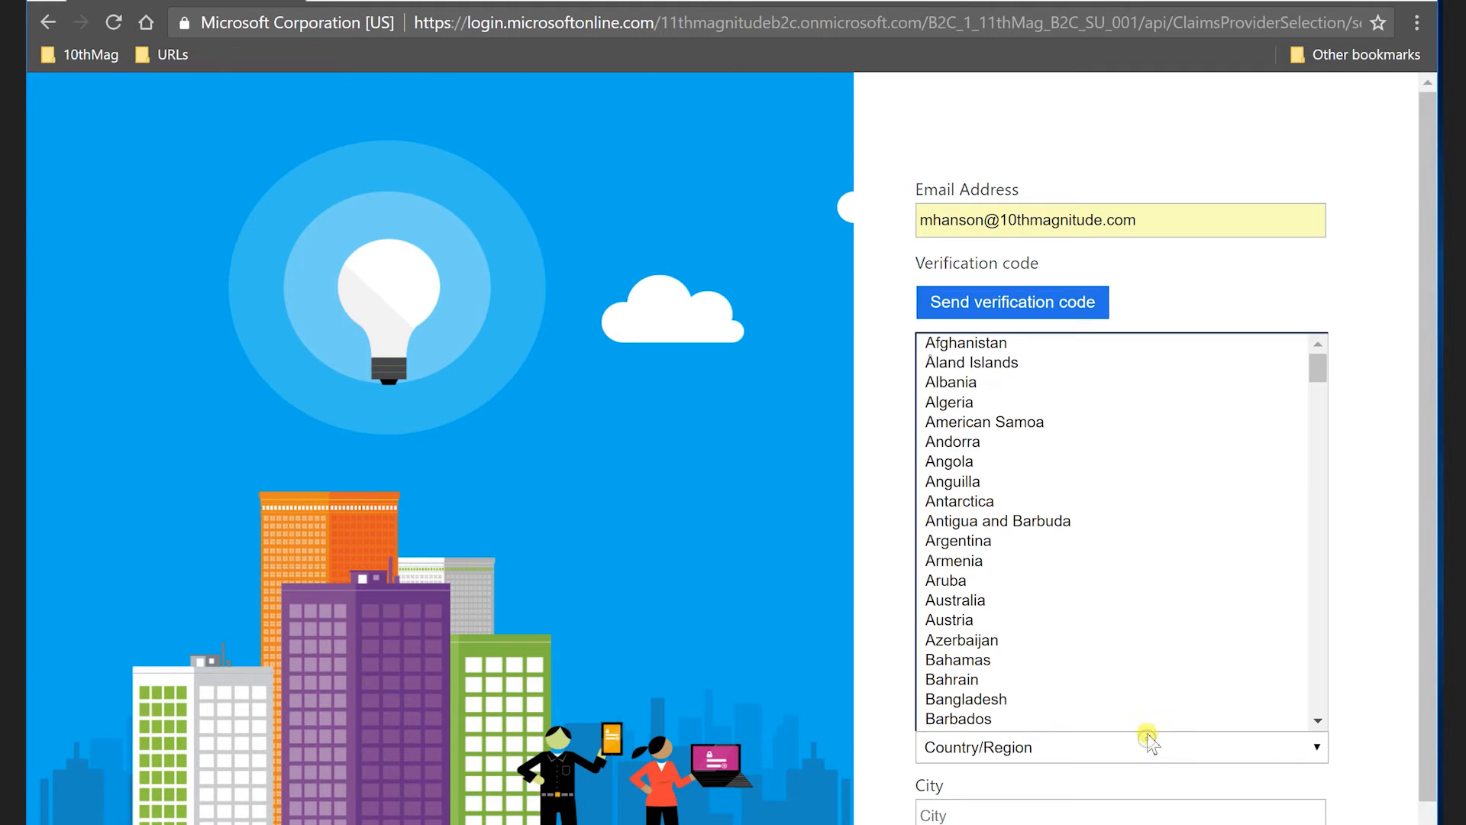
pyautogui.click(957, 660)
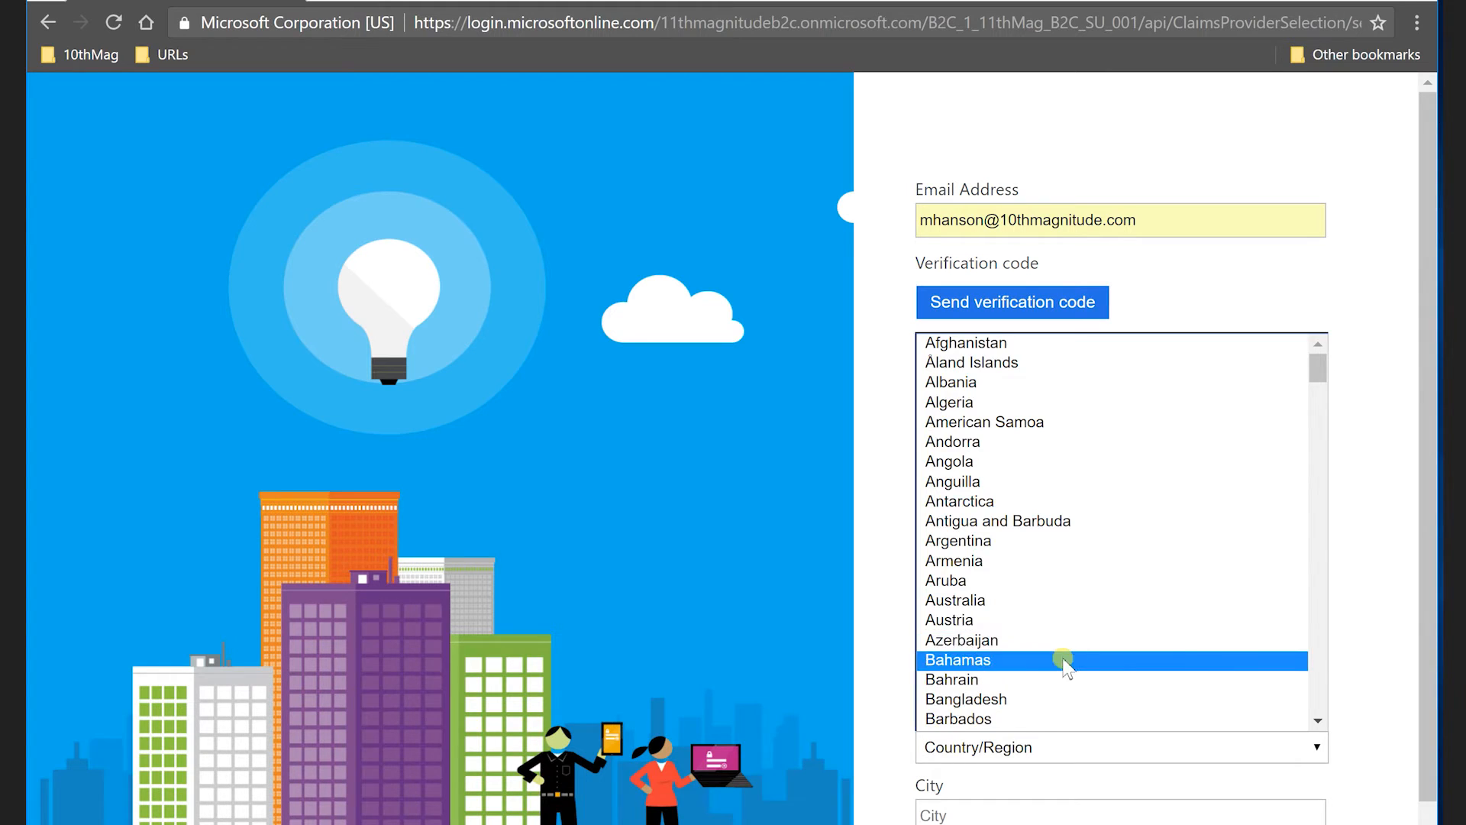
pyautogui.click(956, 660)
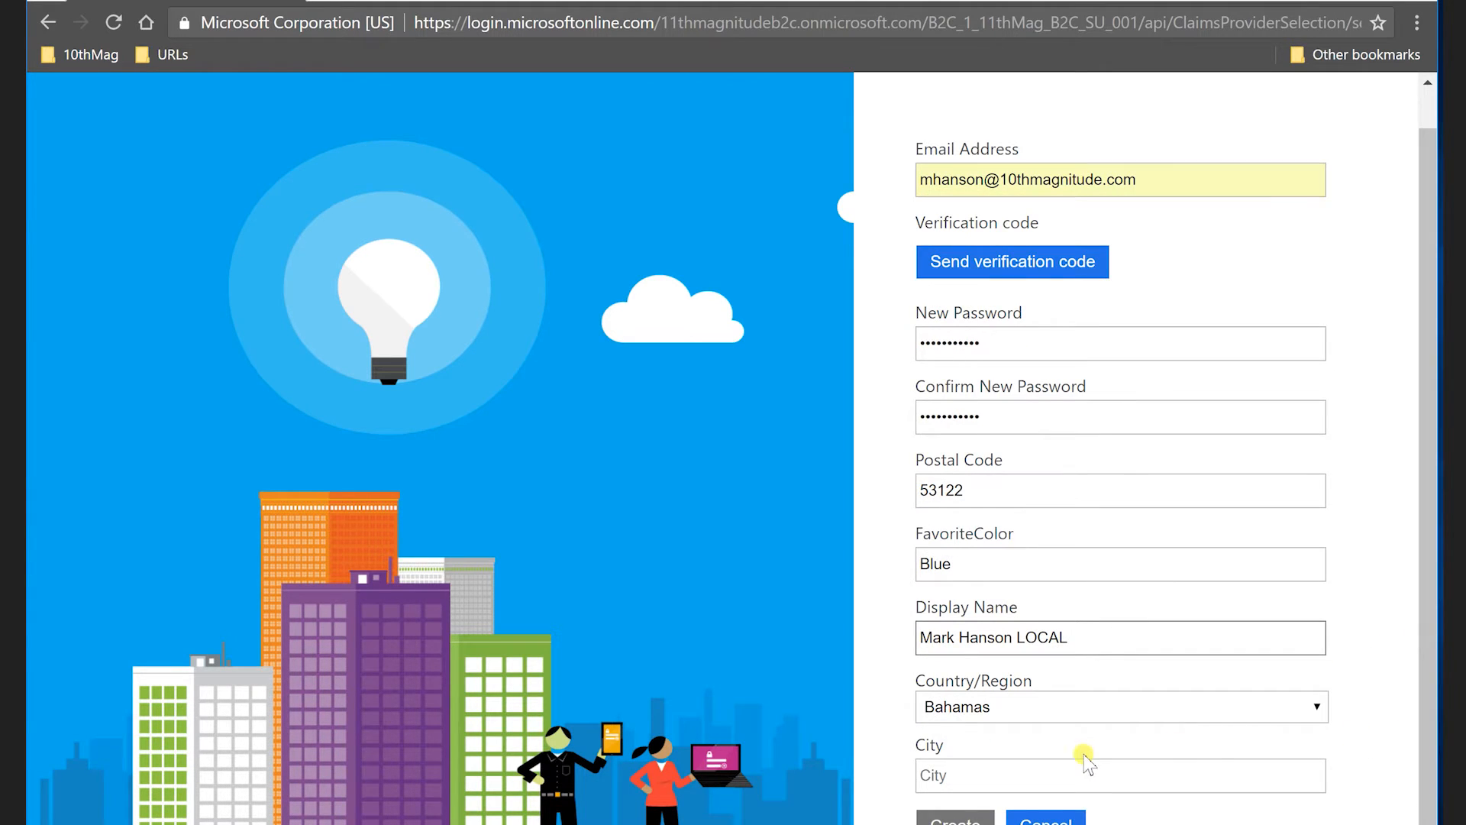
pyautogui.click(1028, 775)
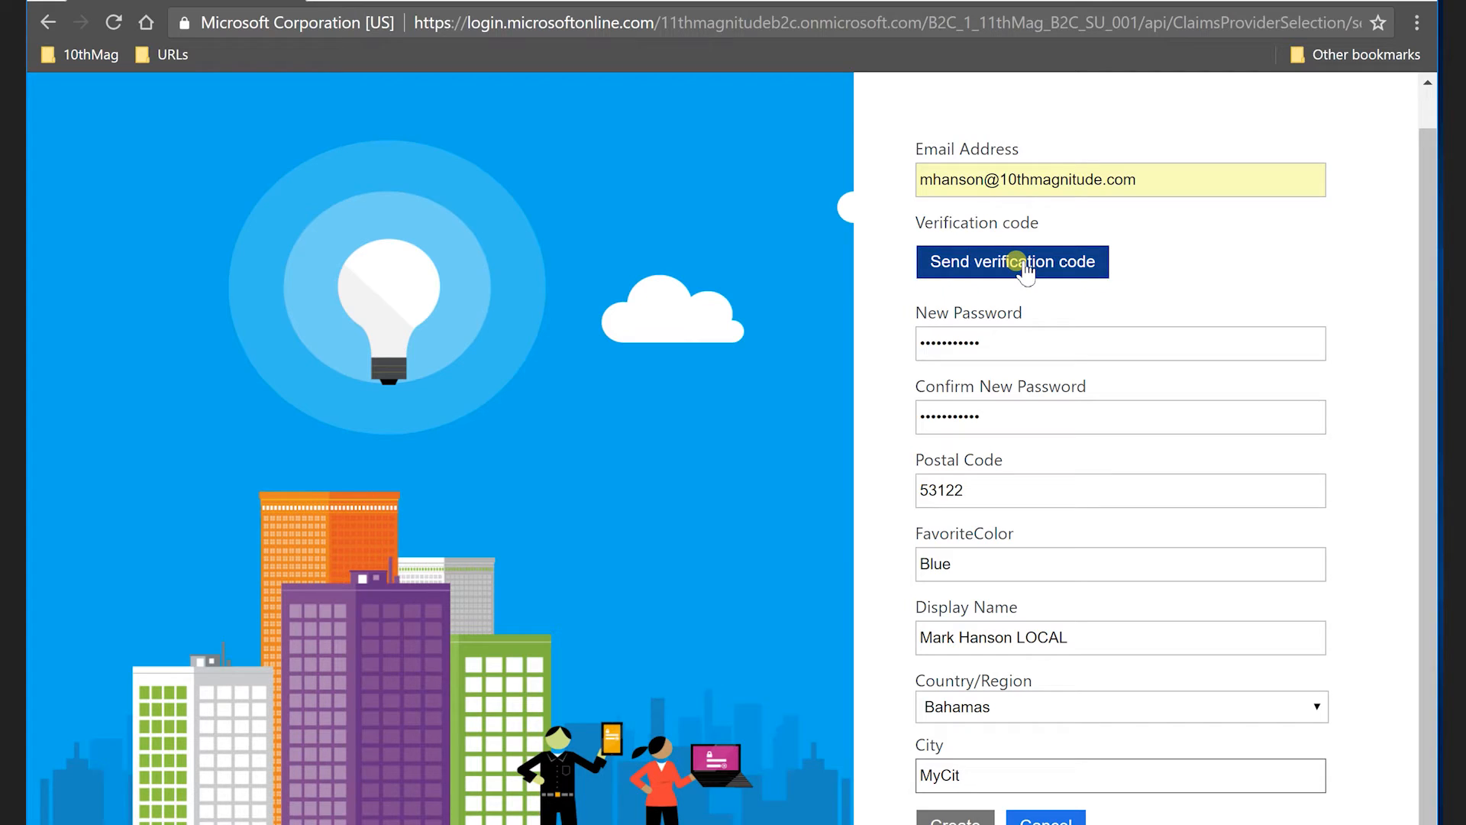
pyautogui.click(1011, 262)
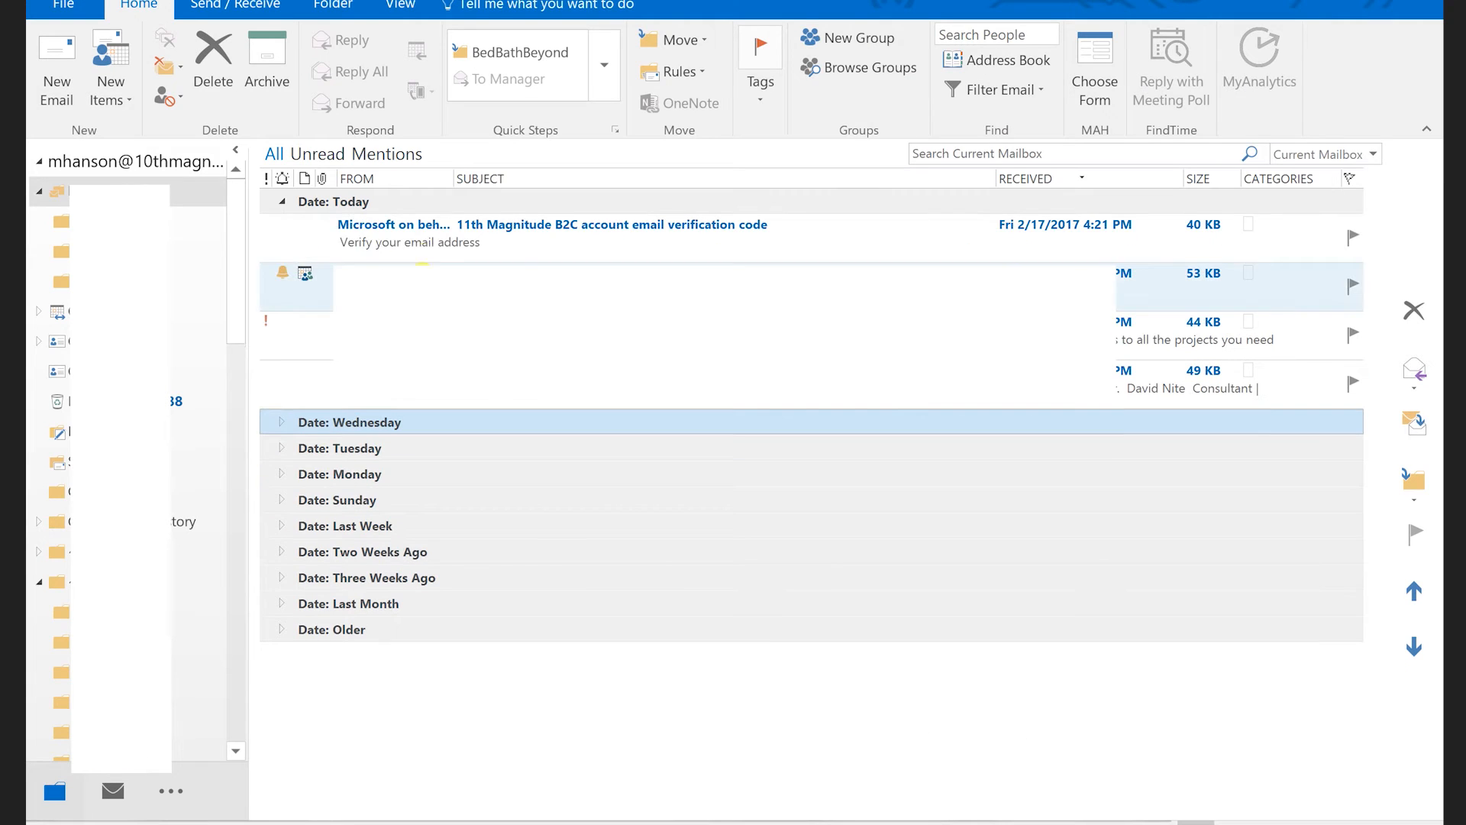
pyautogui.doubleClick(551, 225)
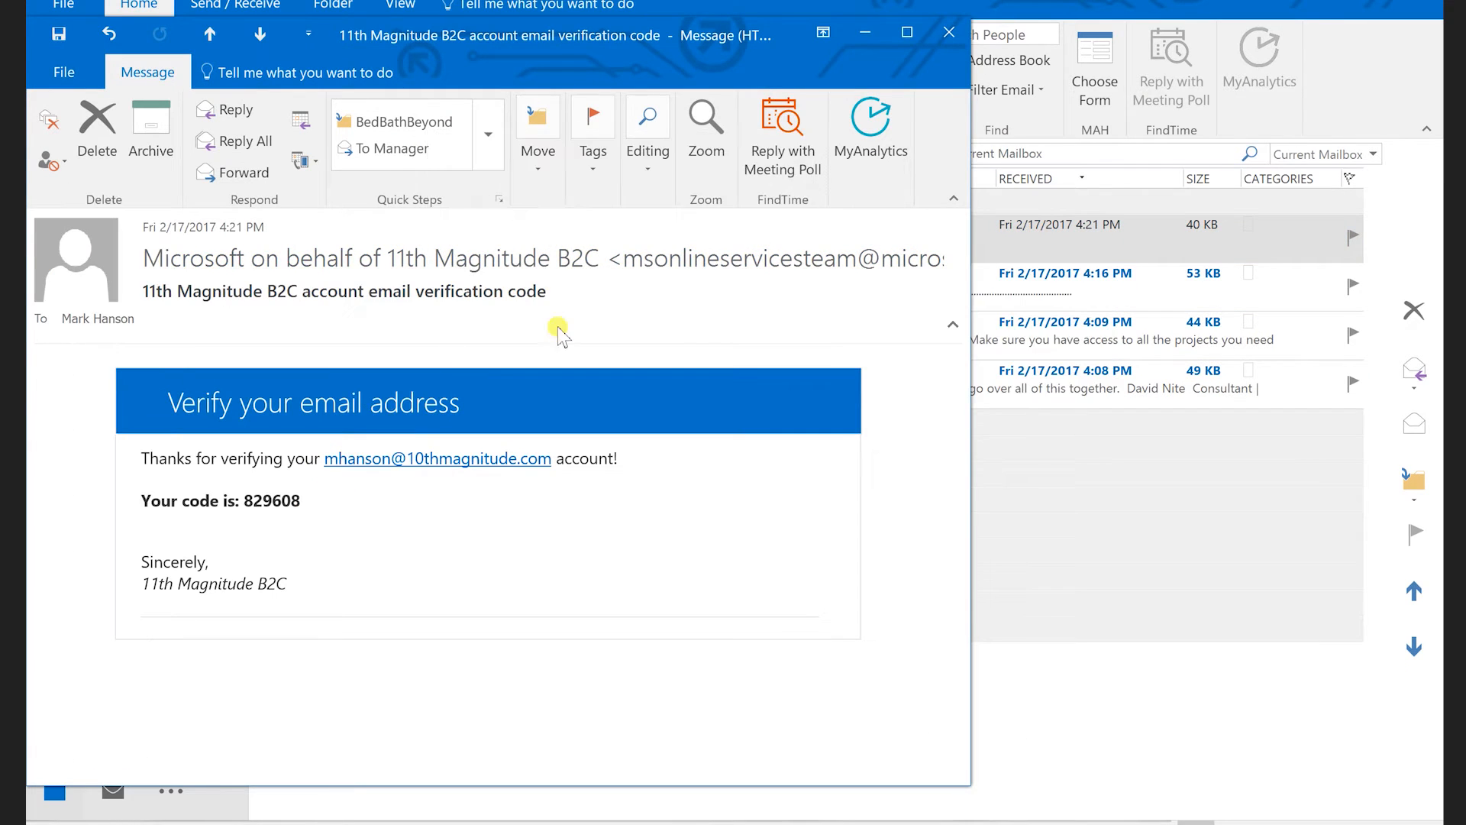
pyautogui.doubleClick(272, 501)
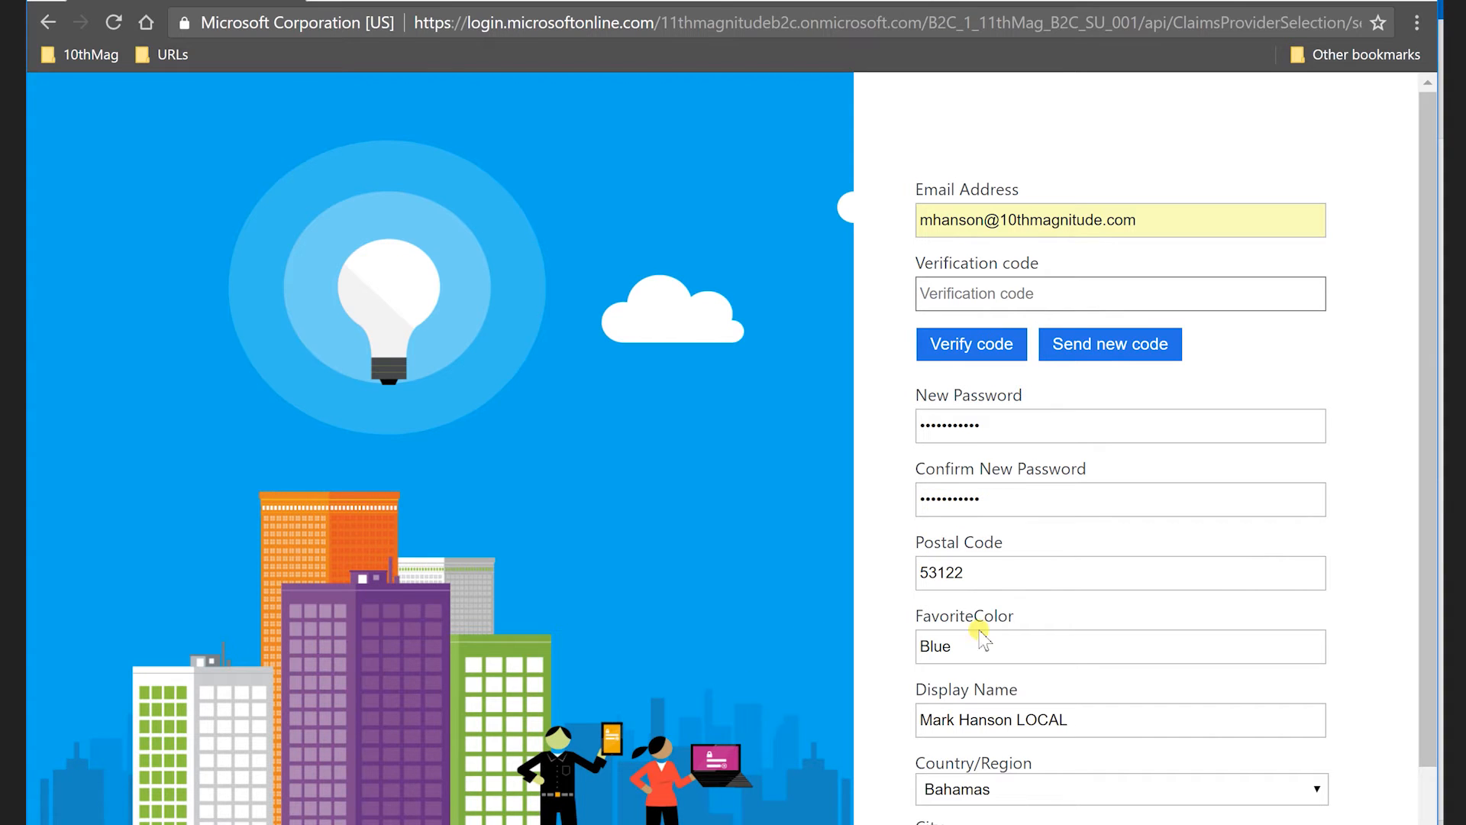
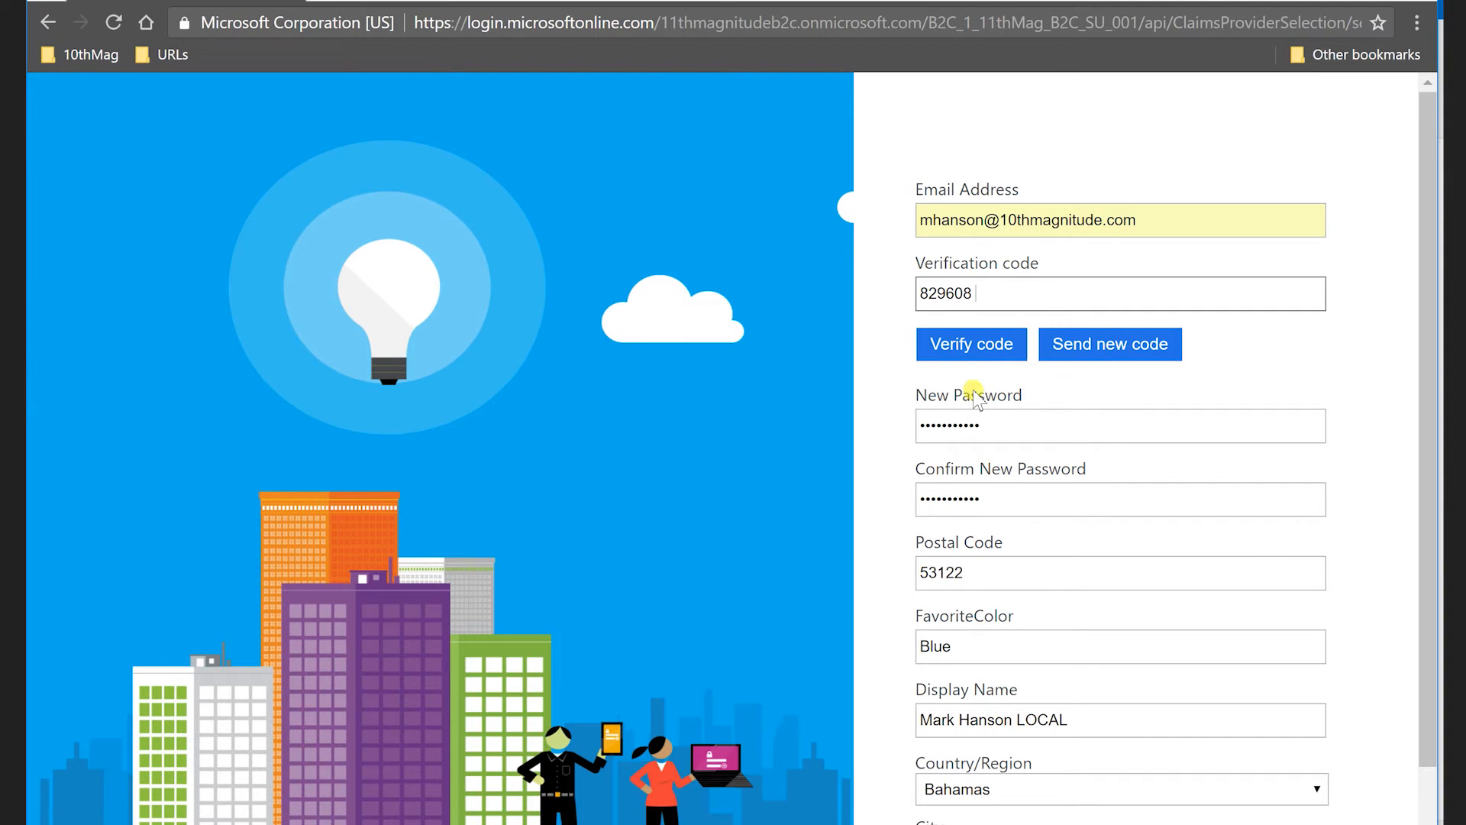
pyautogui.click(972, 344)
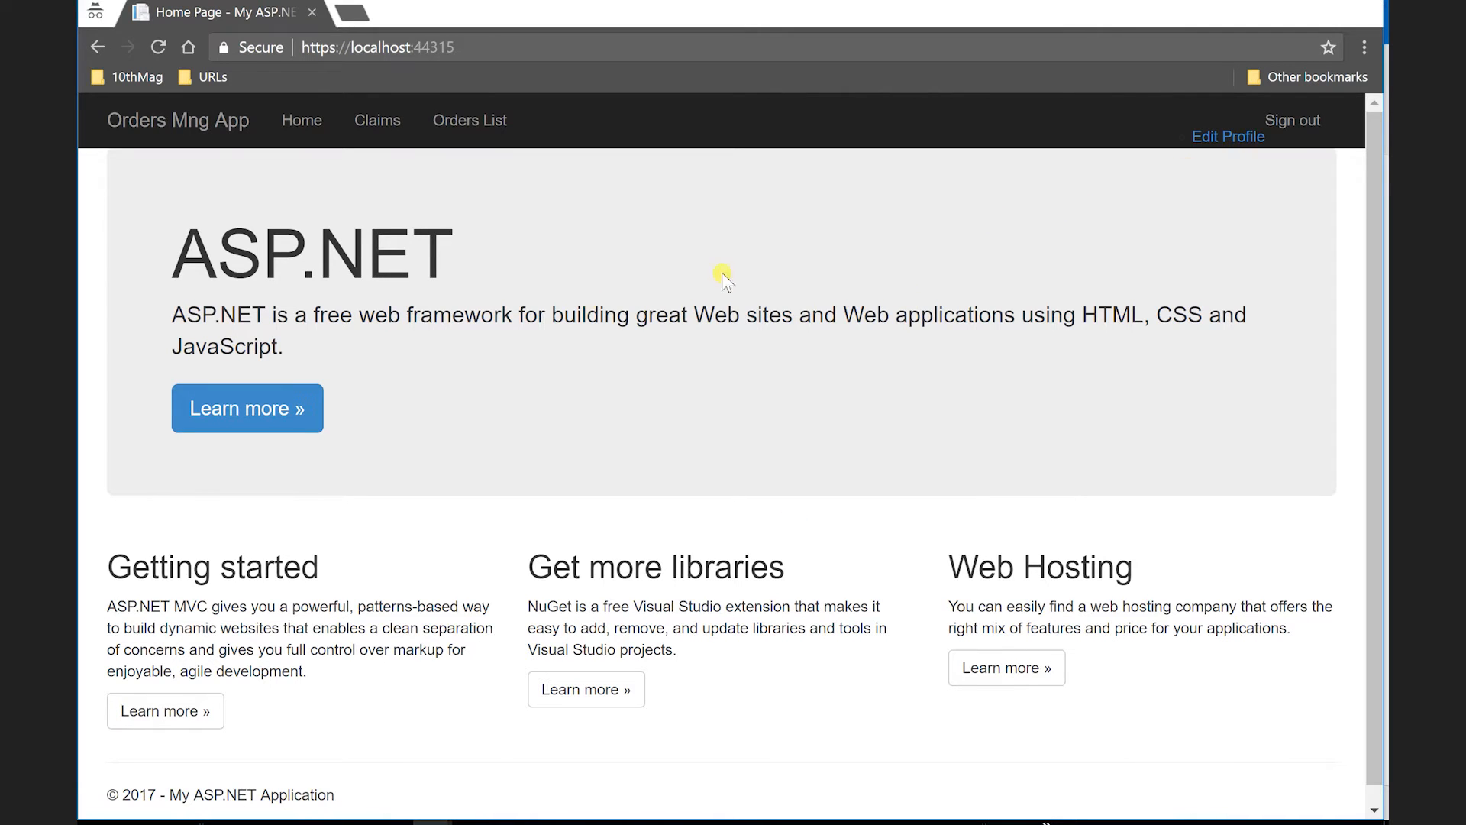
# Step: Review the new user's claims (newUser true, FavoriteColor Blue), then start editing the profile
pyautogui.click(375, 119)
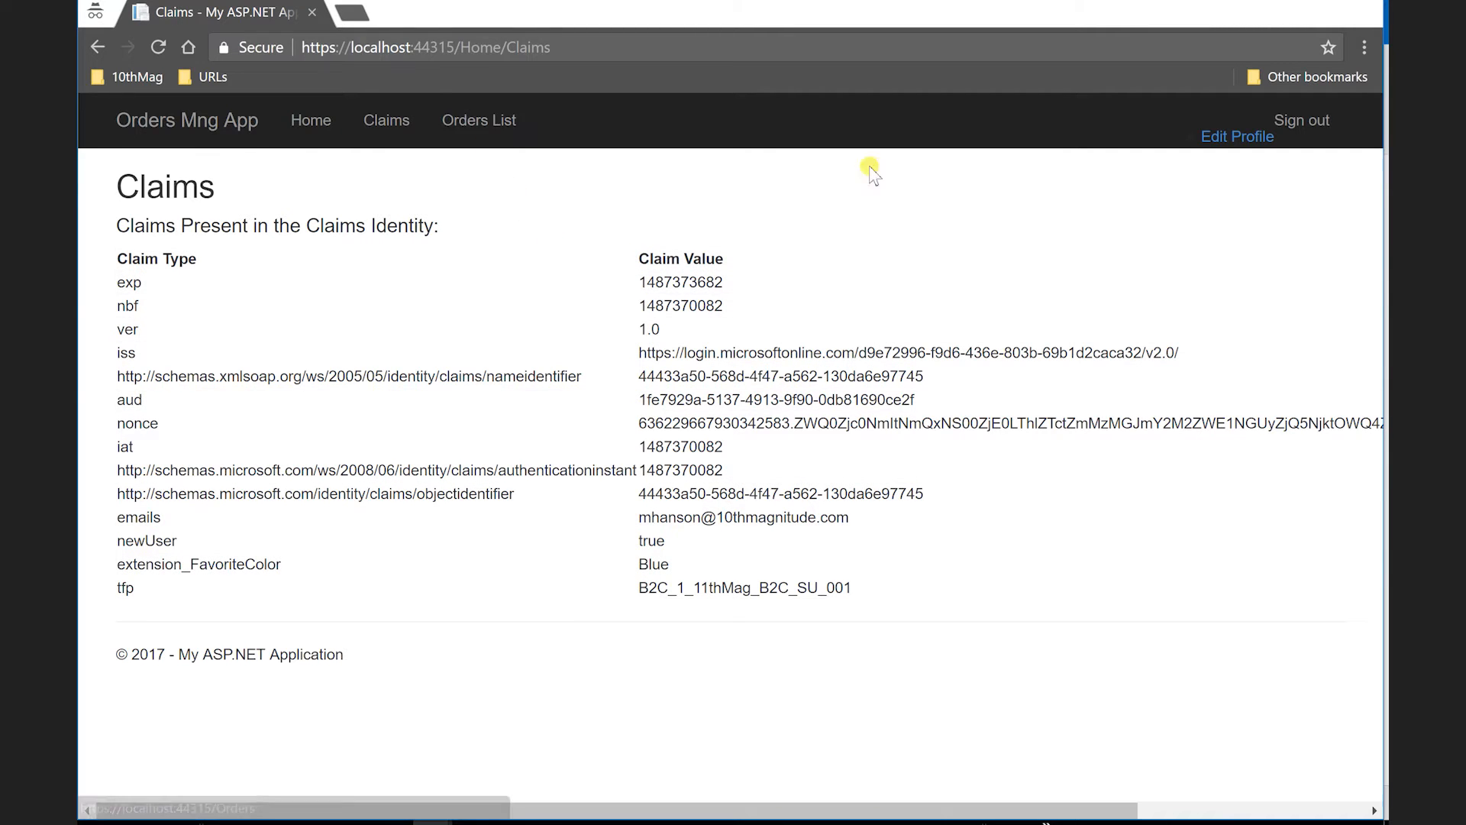
pyautogui.click(1236, 135)
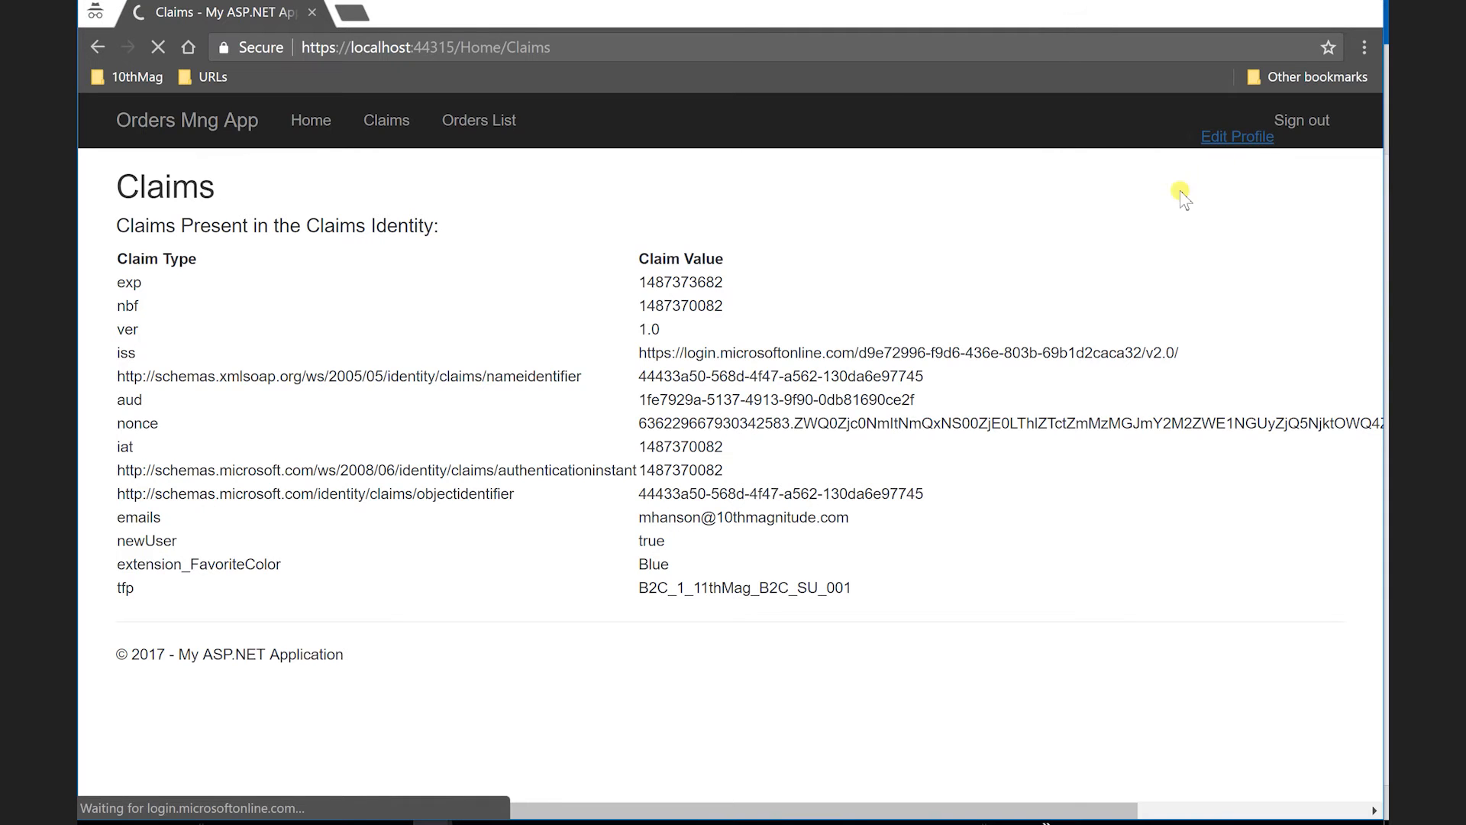
pyautogui.click(1236, 136)
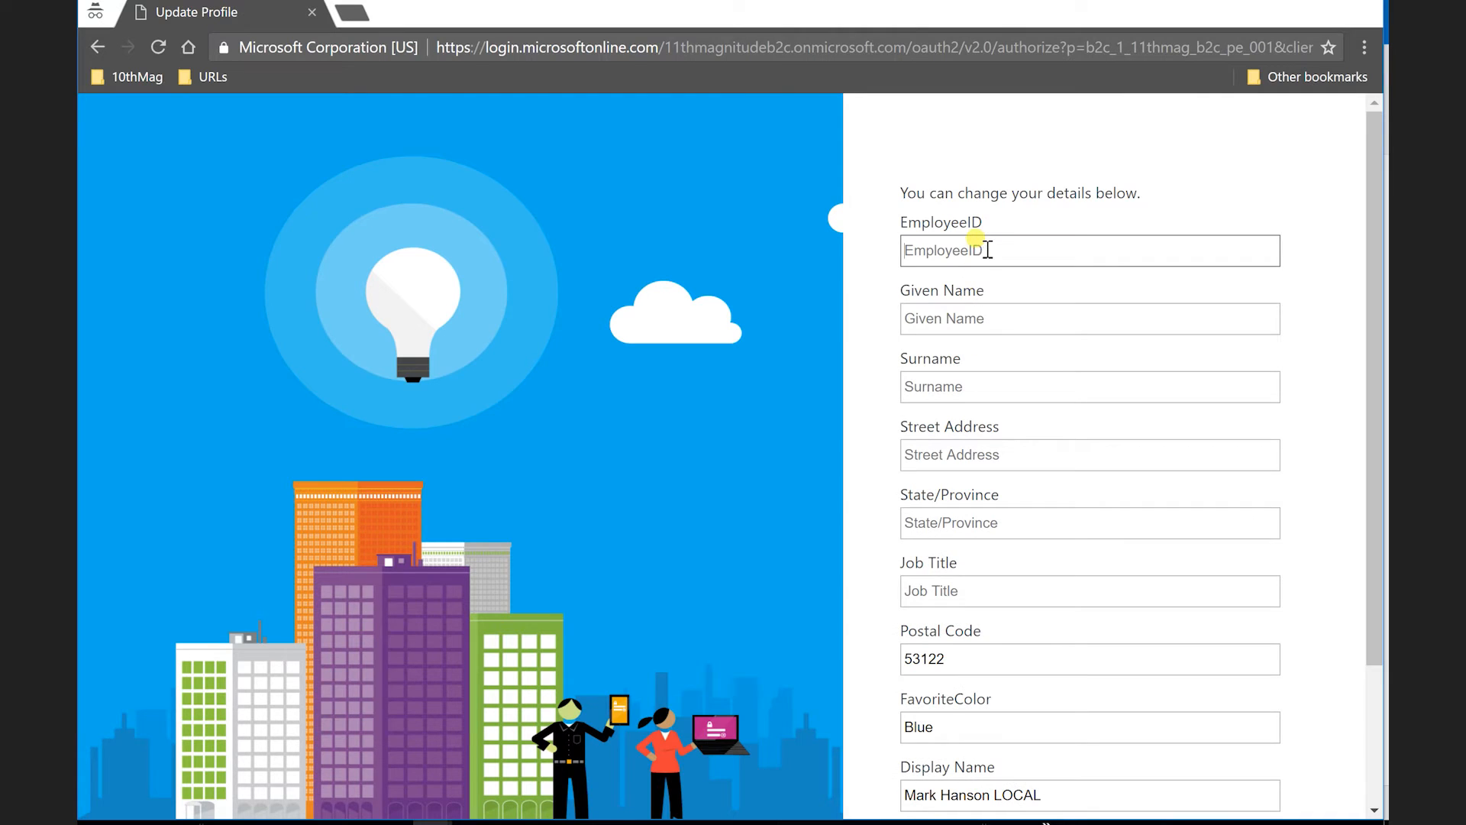
# Step: Save EmployeeID 2134 to the profile and continue back to the signed-out home page
pyautogui.write('2134')
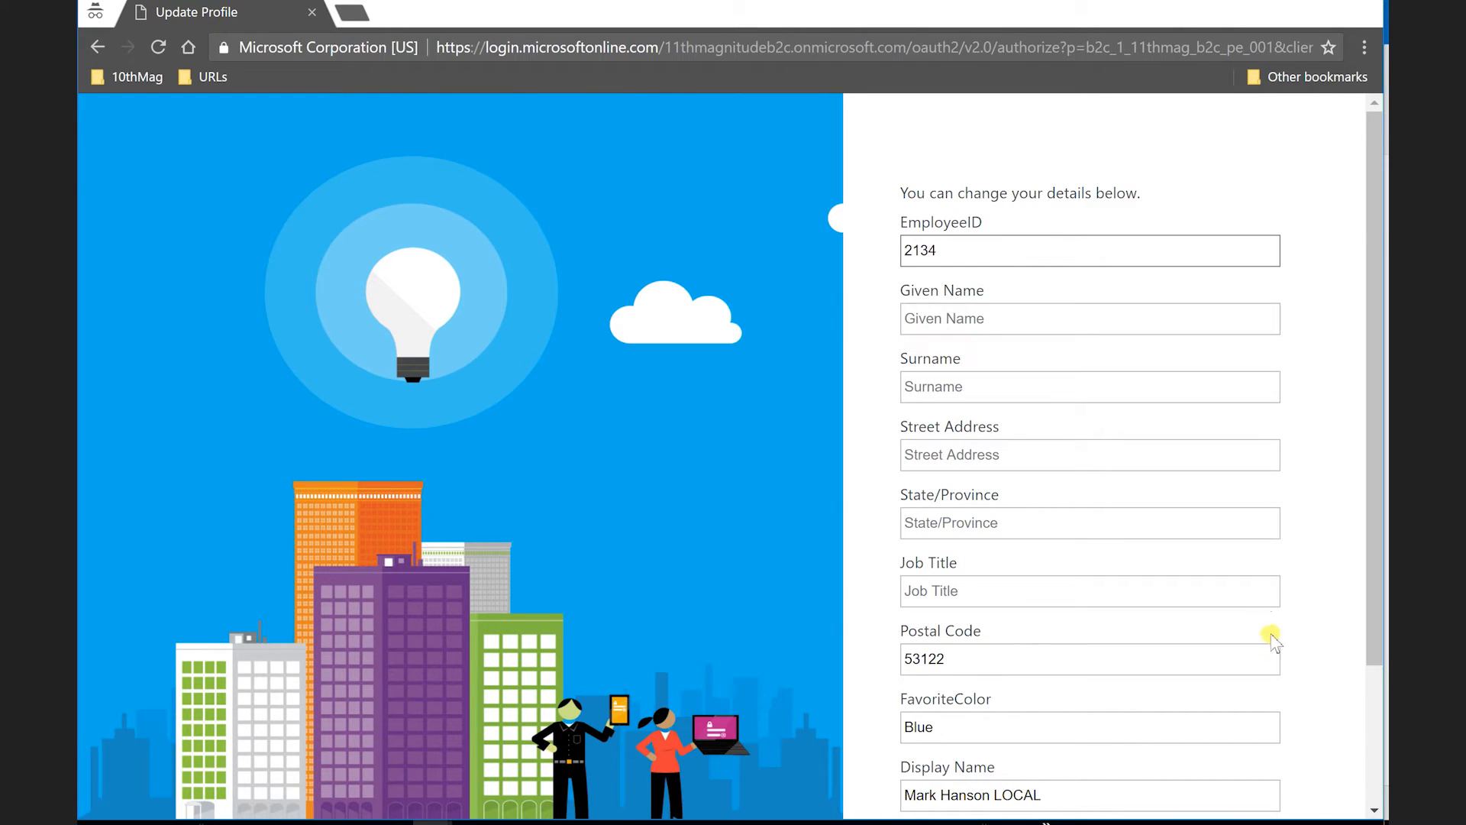
pyautogui.click(943, 789)
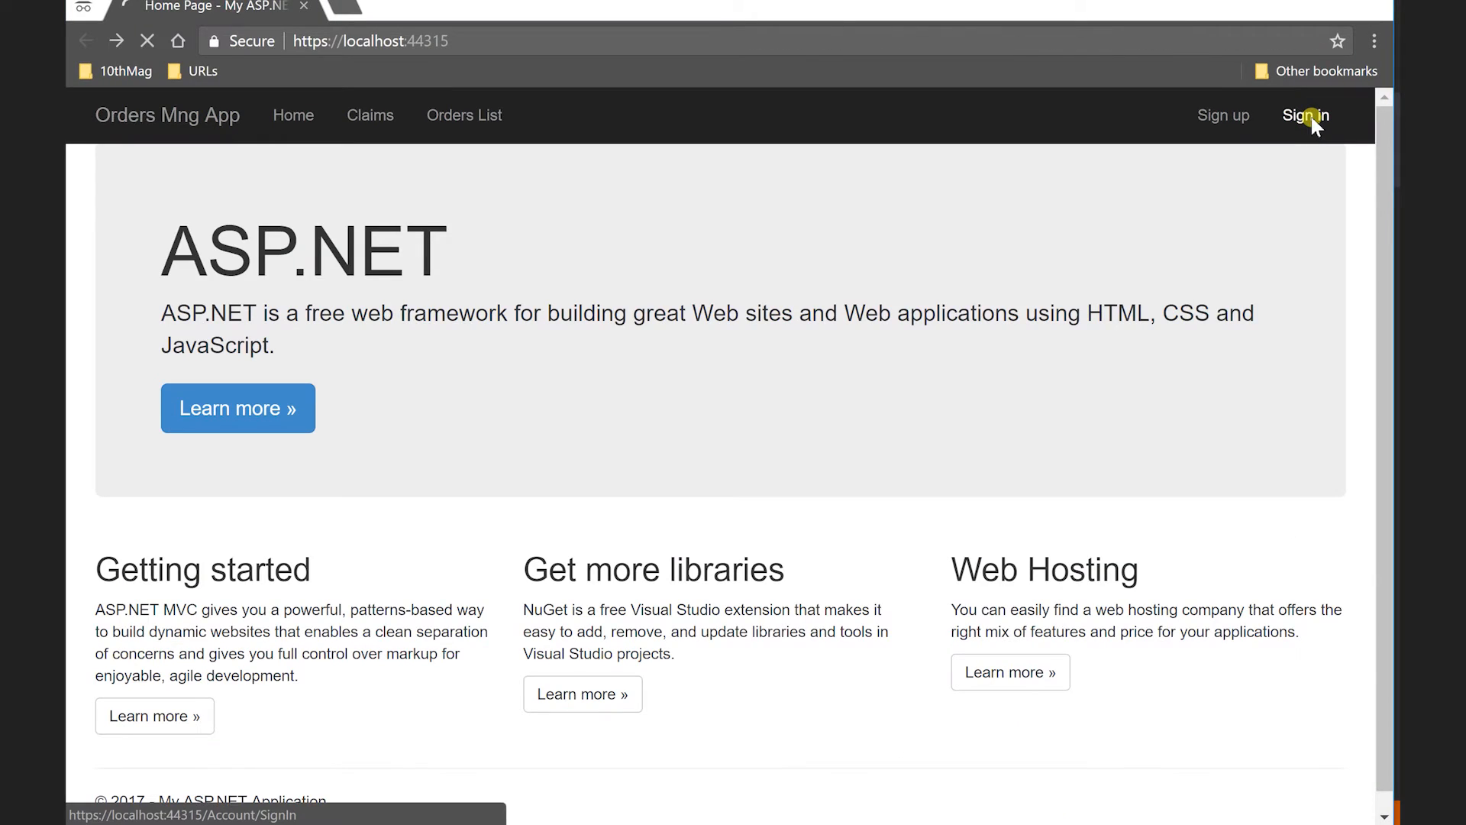
# Step: Sign in to Orders Mng App again, choosing the Google account option
pyautogui.click(1303, 115)
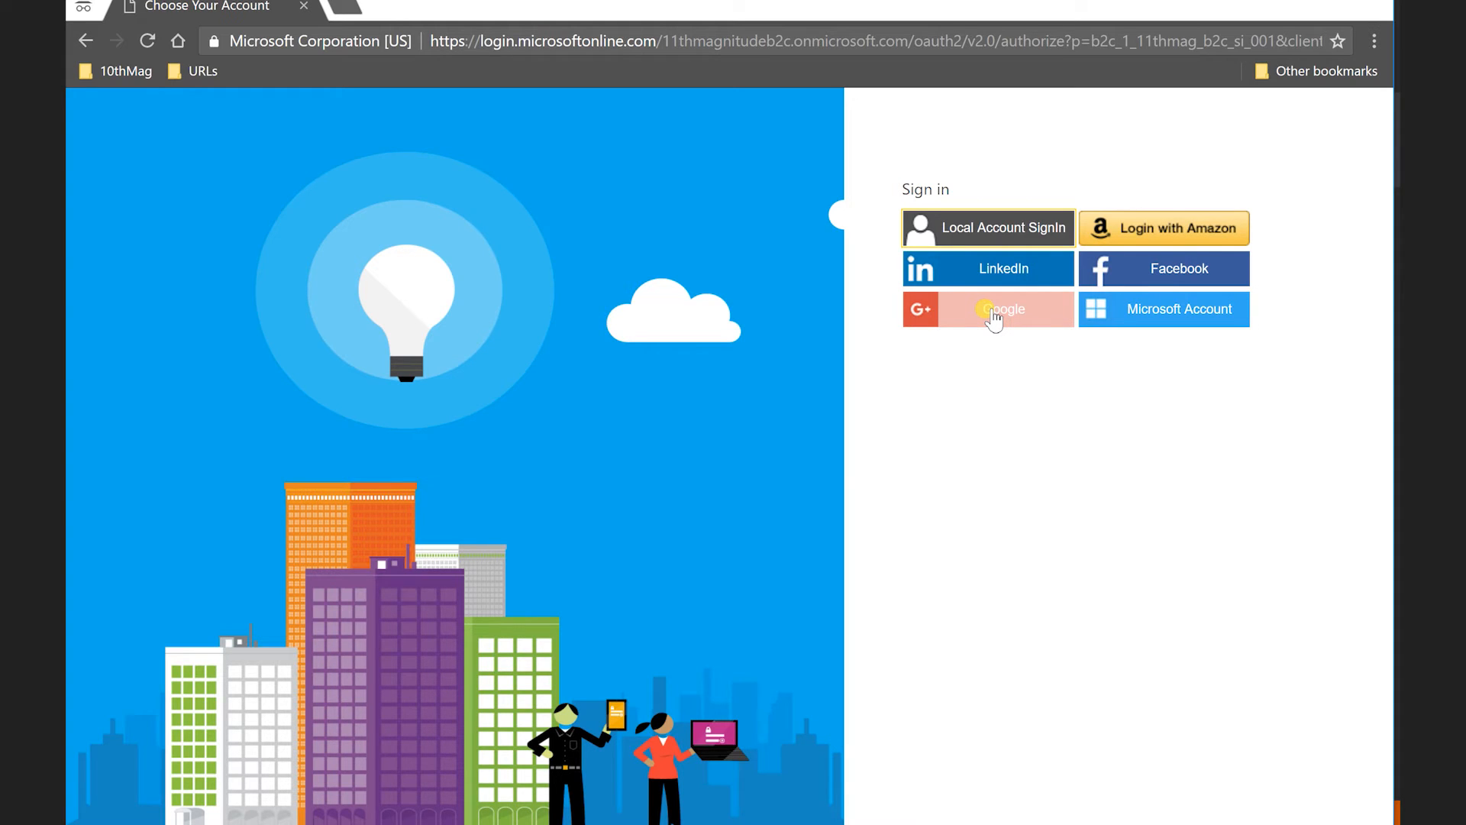
pyautogui.click(986, 308)
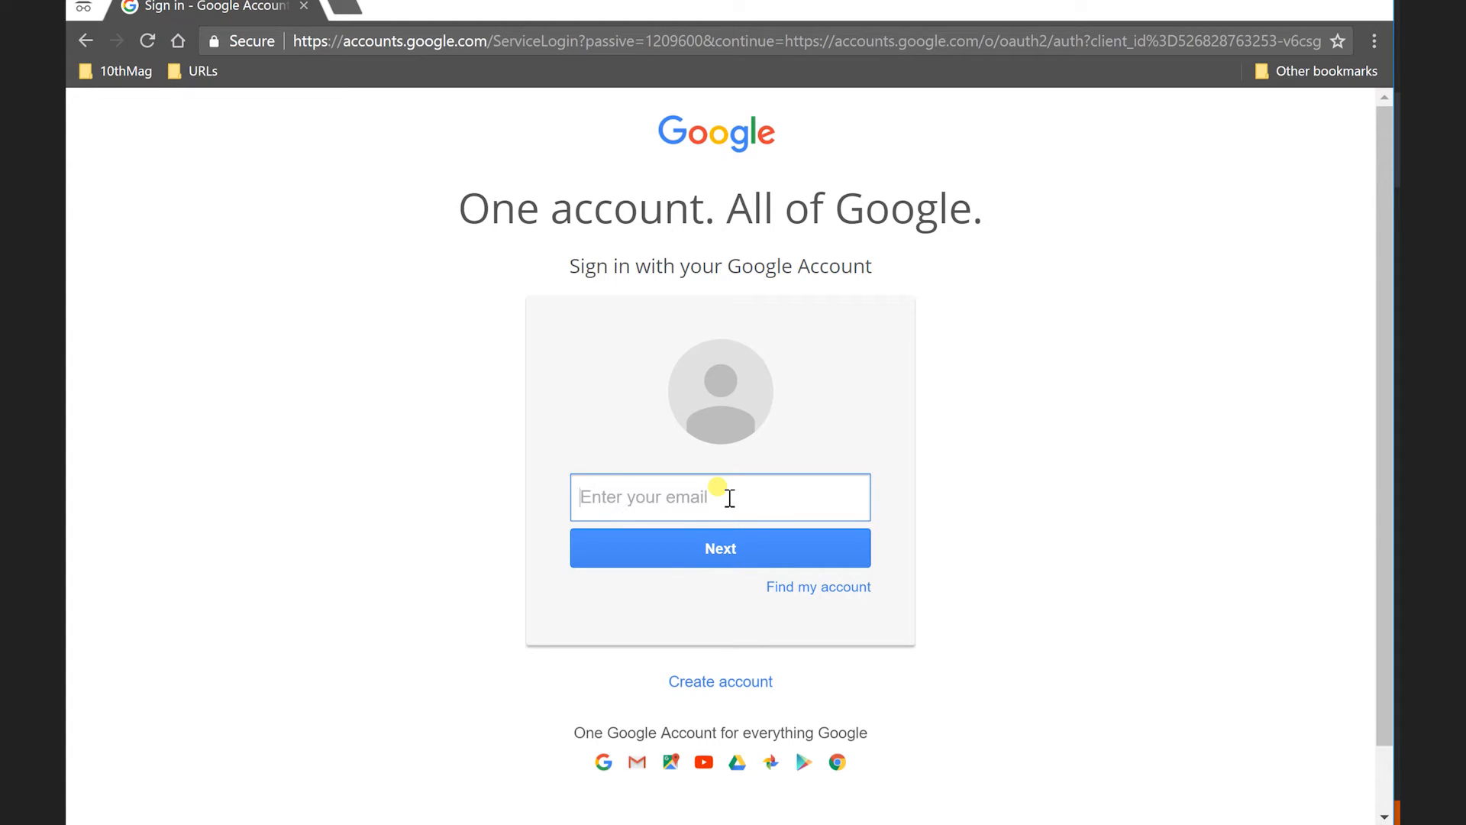
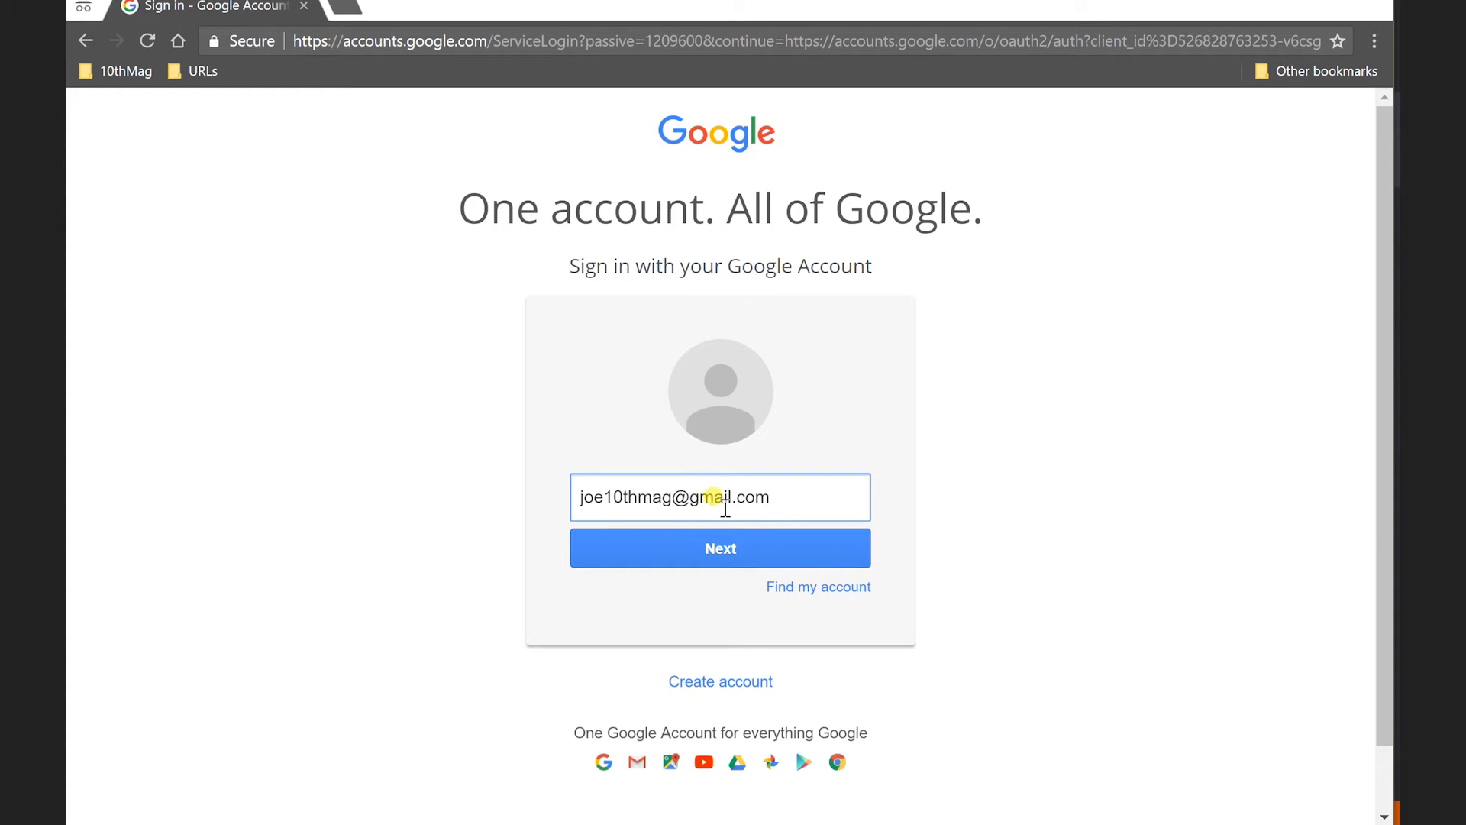
pyautogui.click(719, 547)
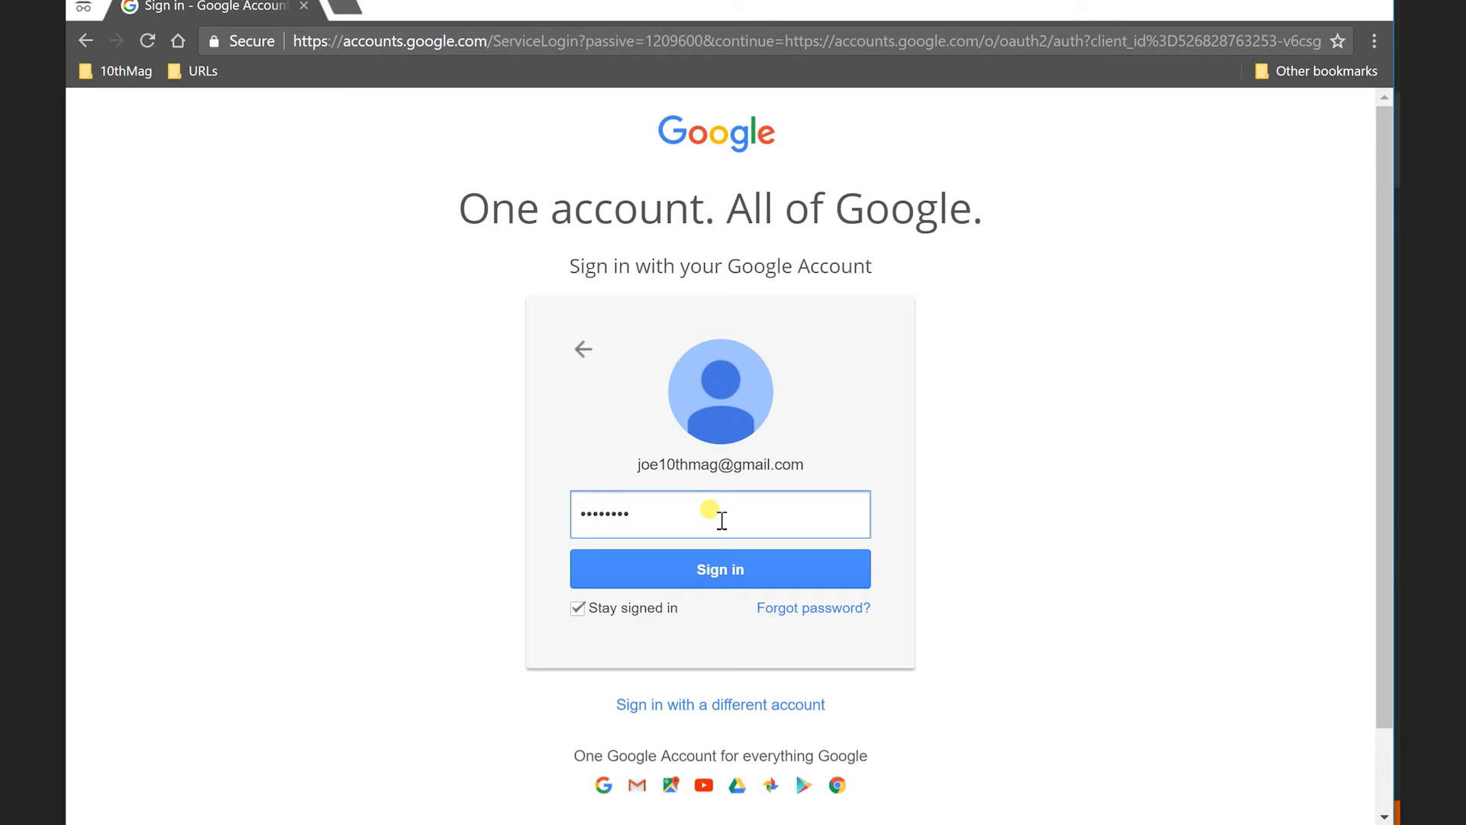
pyautogui.click(719, 568)
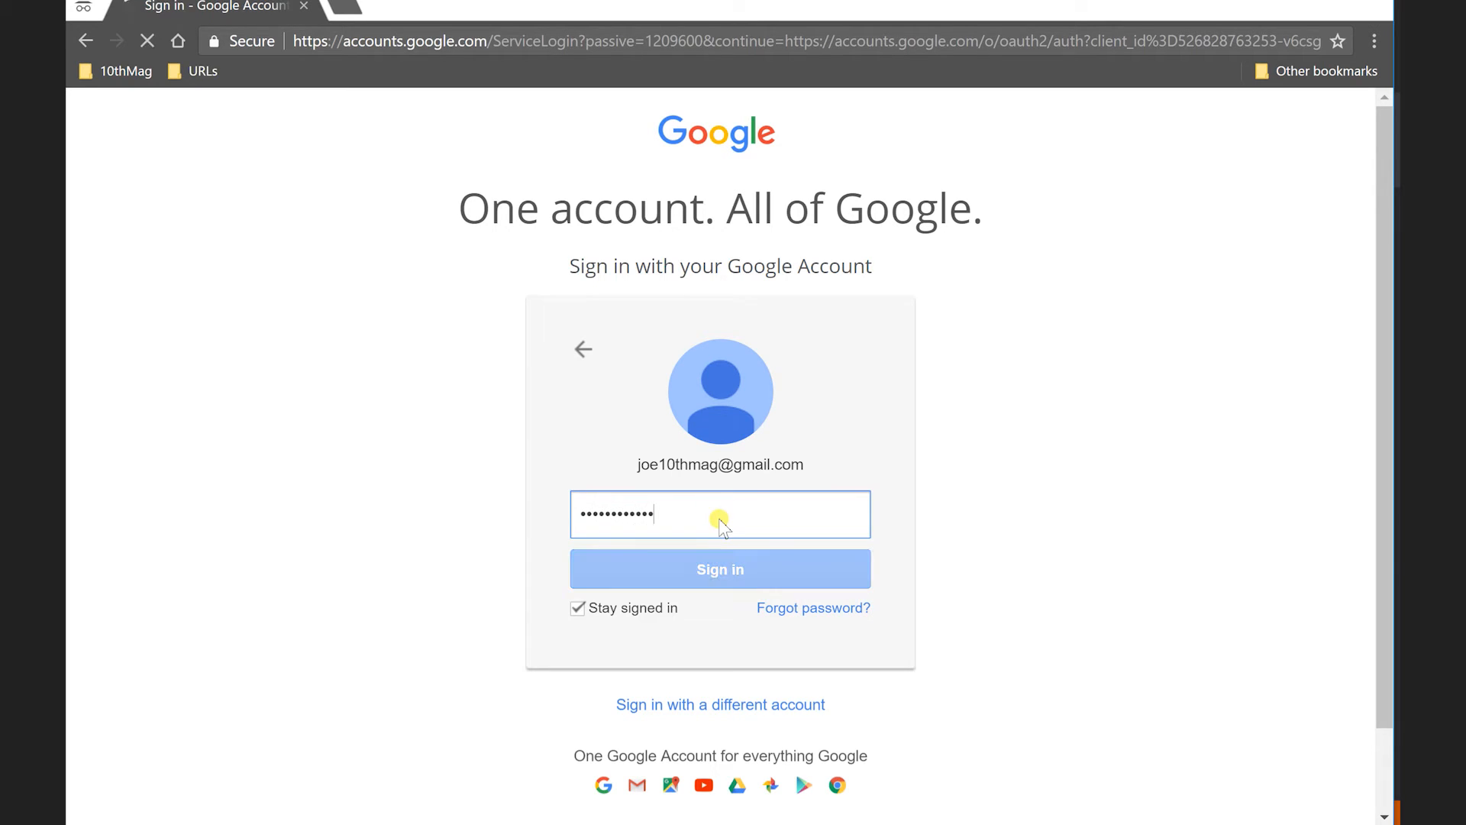
pyautogui.click(719, 570)
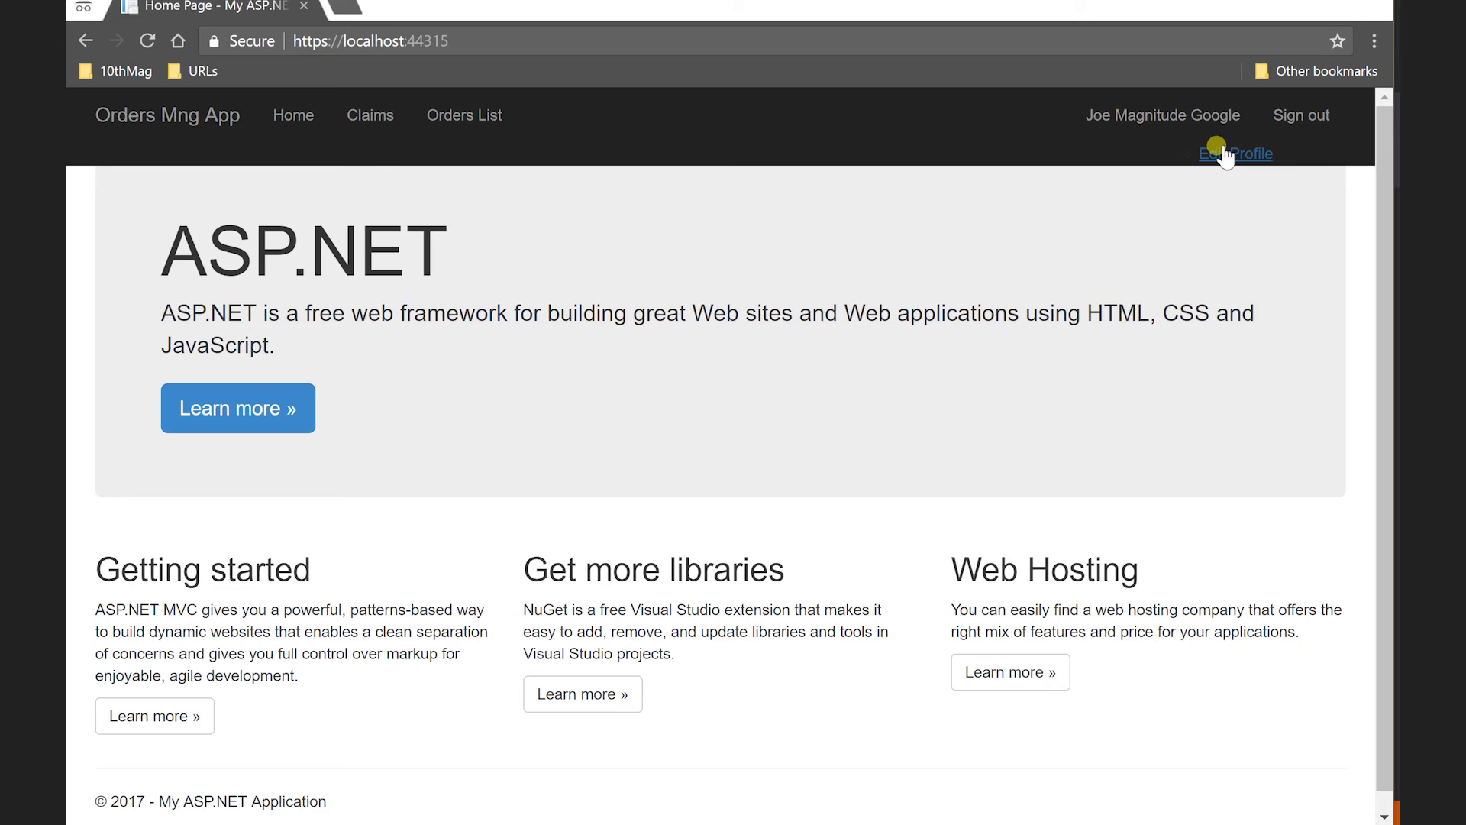
pyautogui.click(1235, 153)
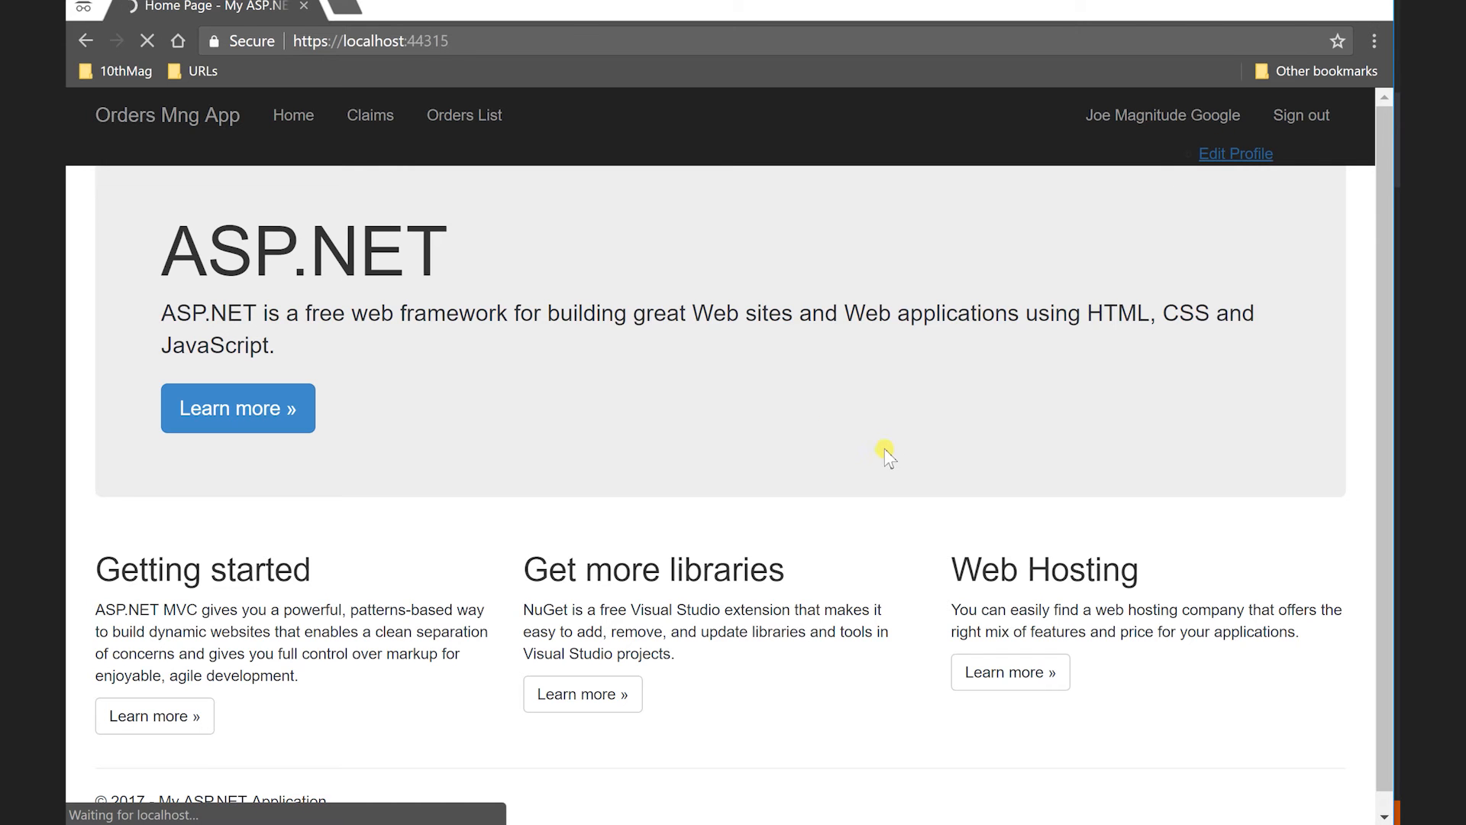
pyautogui.click(1233, 153)
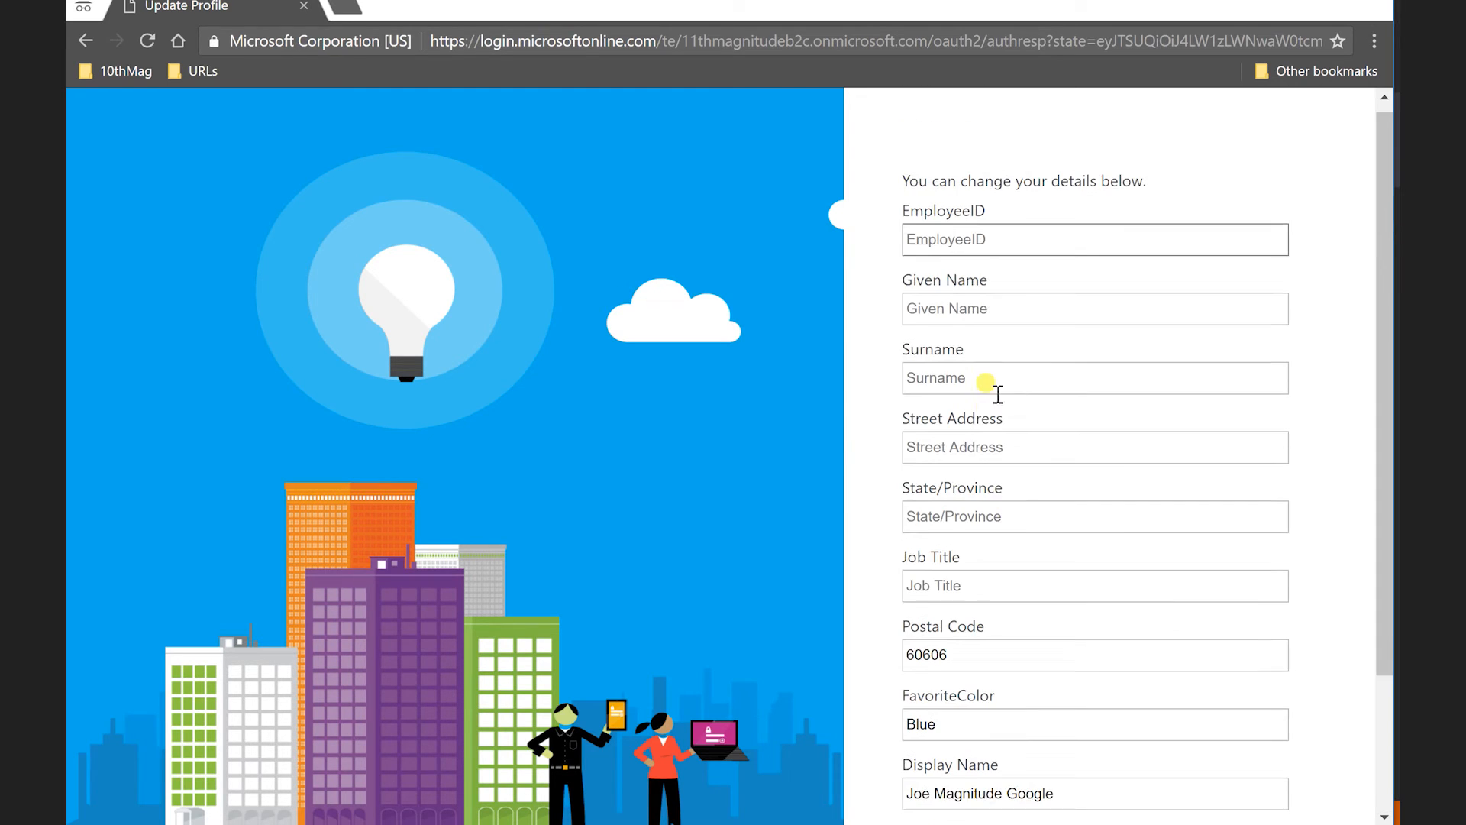
pyautogui.scroll(-3)
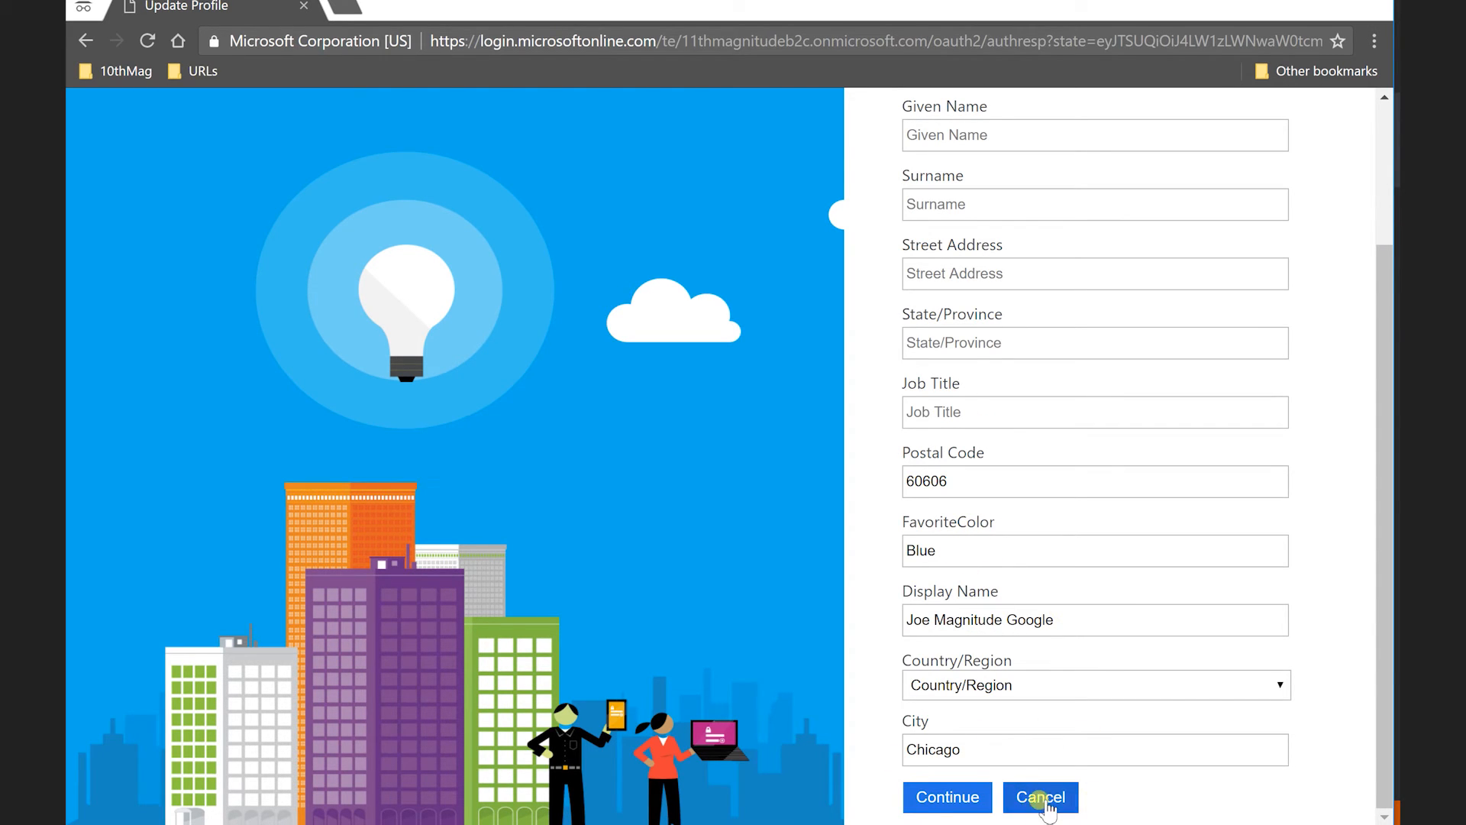
pyautogui.click(1038, 797)
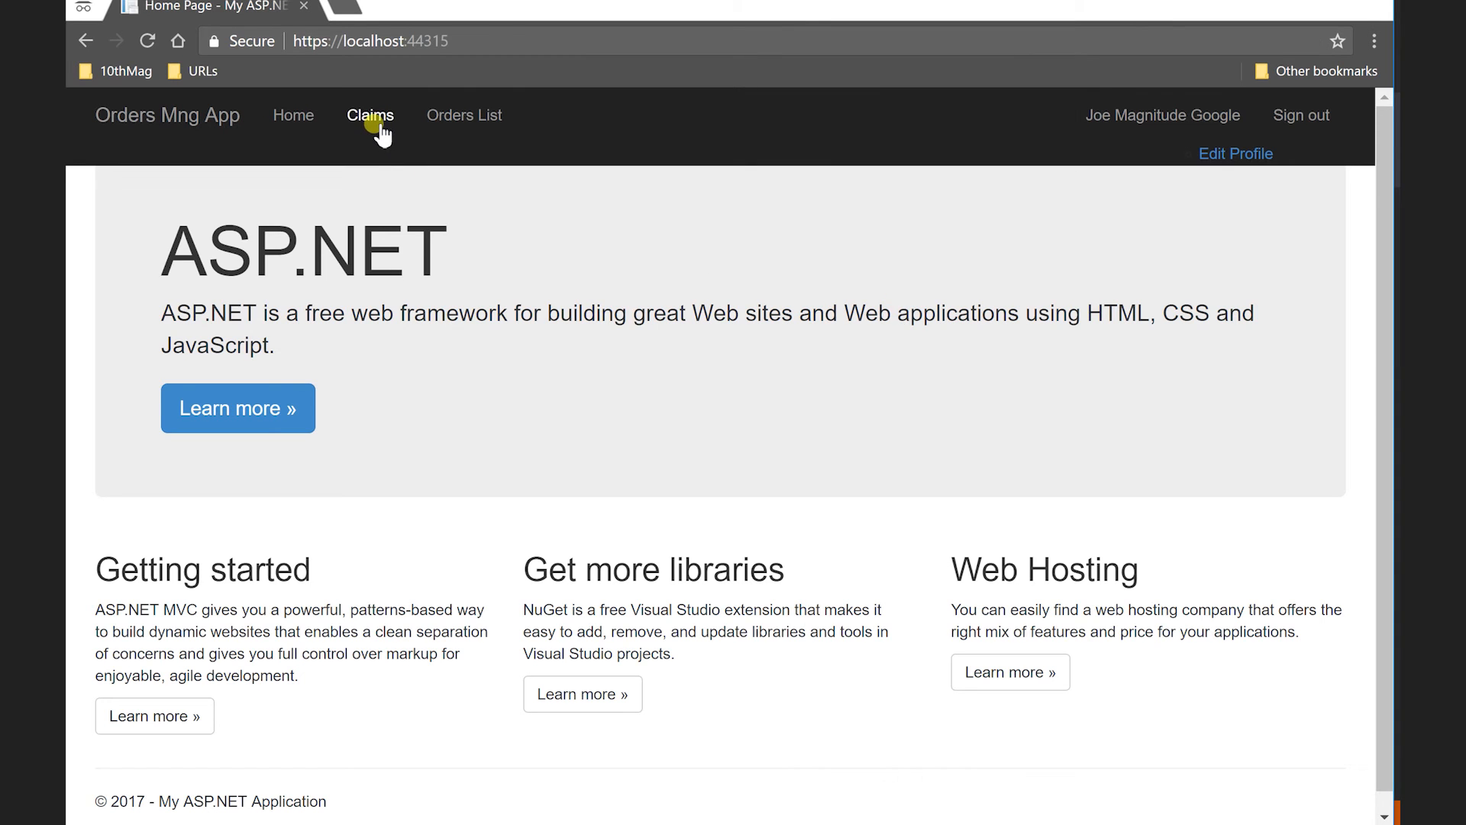
# Step: Review the Google user's claims on the Claims page
pyautogui.click(370, 114)
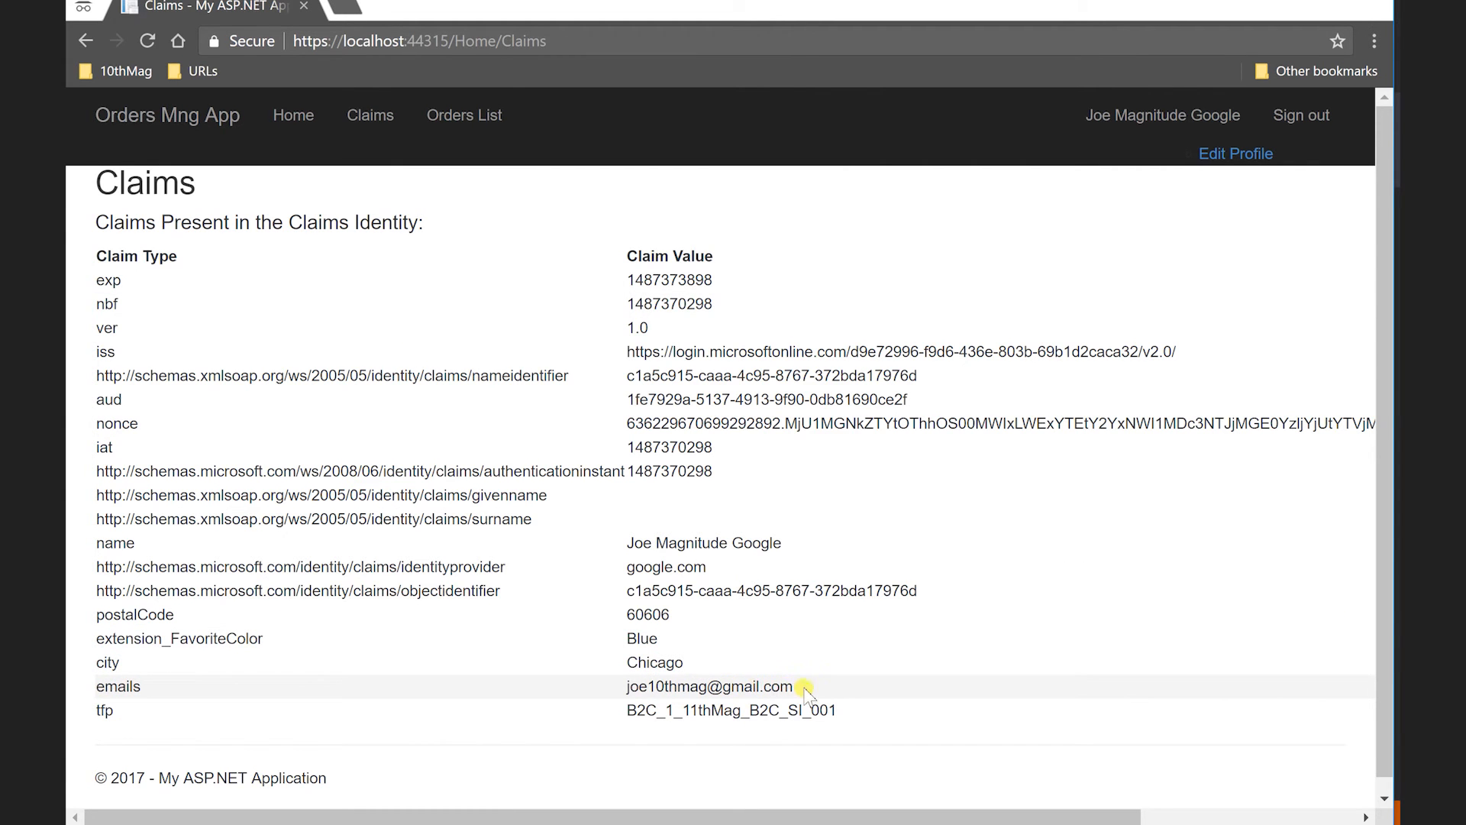
pyautogui.doubleClick(707, 686)
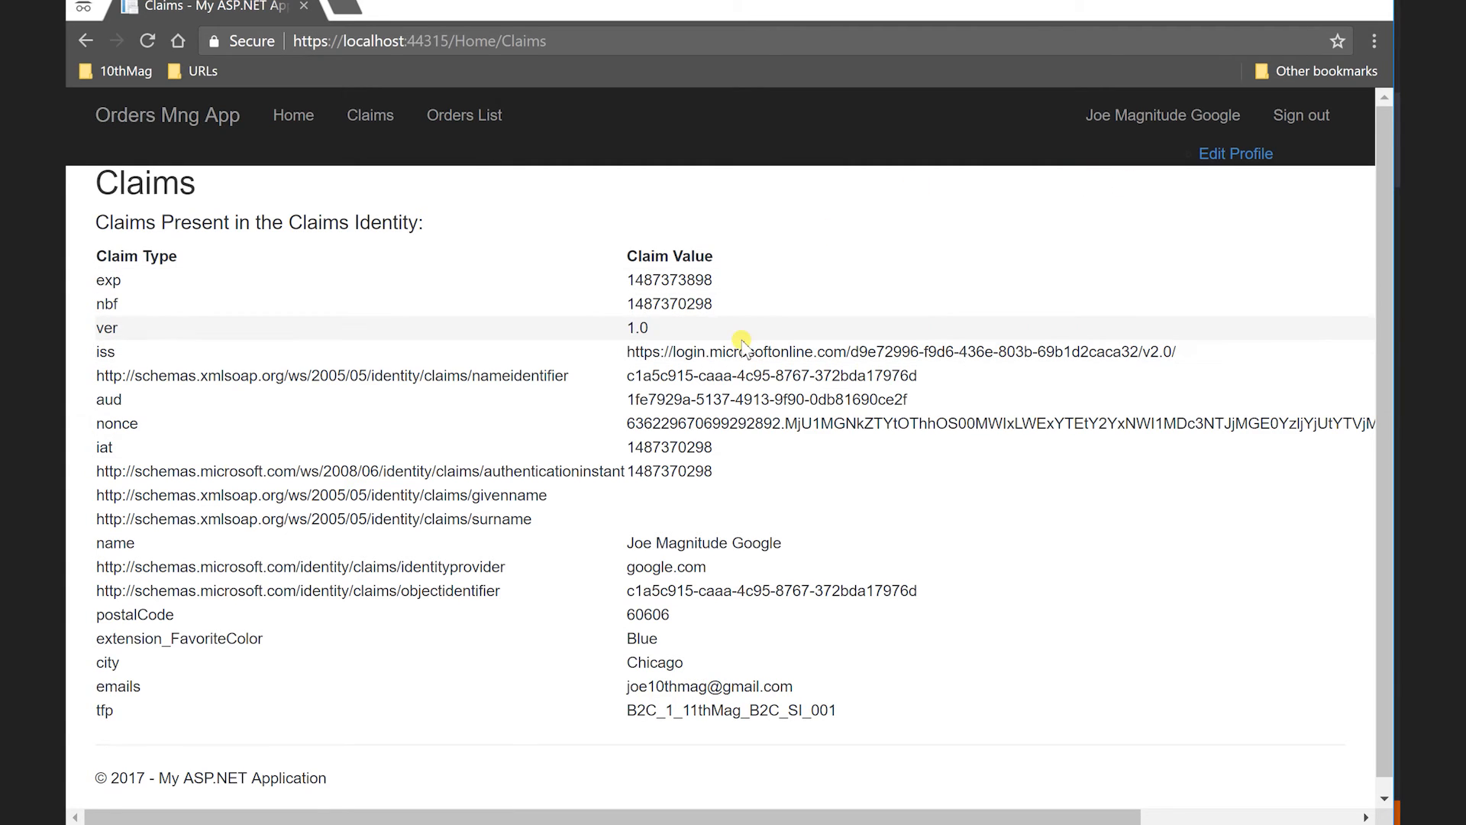
# Step: Load the Orders List showing three orders shipped by Nike, Brooks and Adidas
pyautogui.click(464, 115)
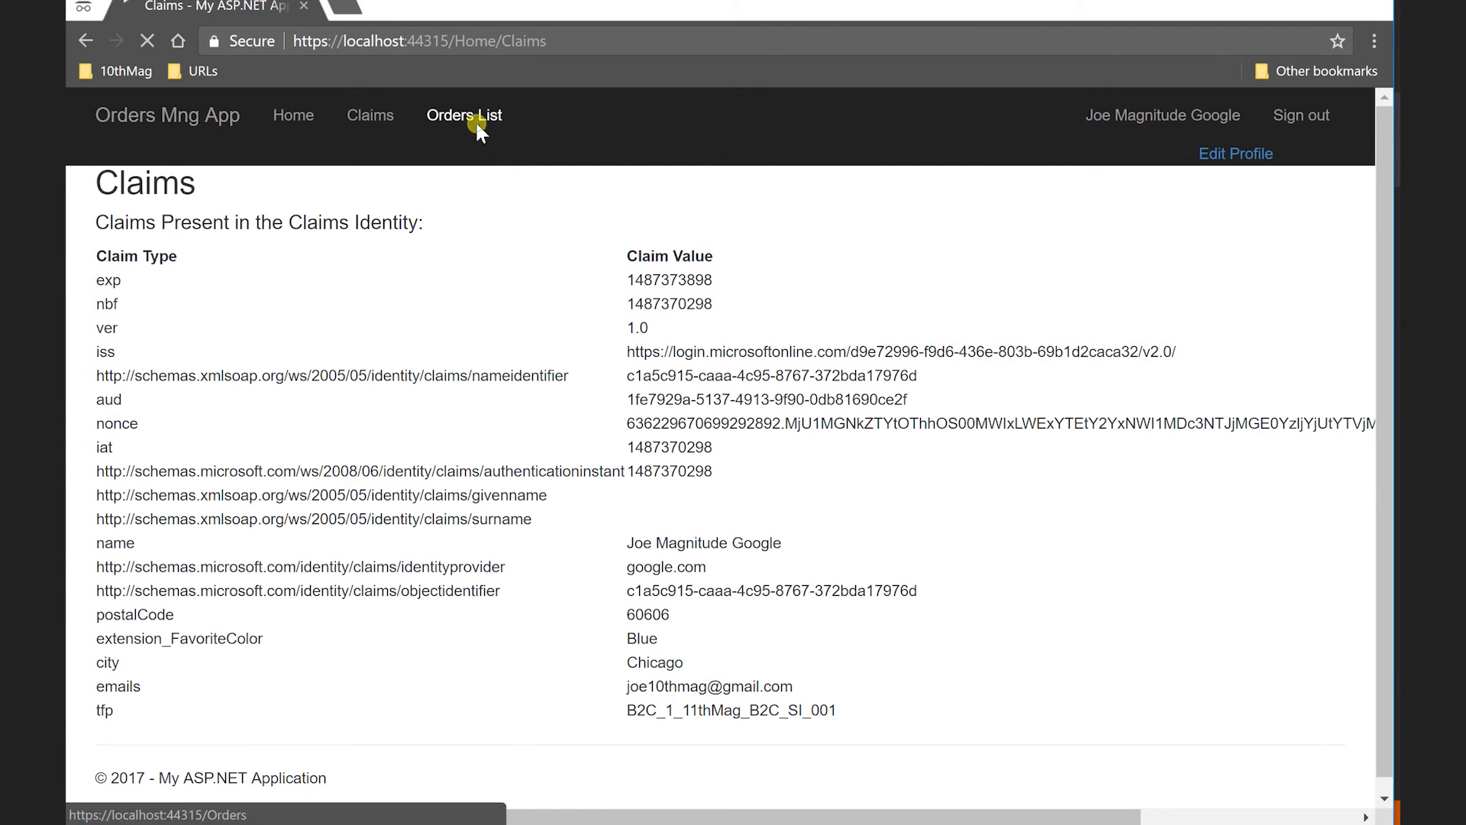
pyautogui.click(464, 115)
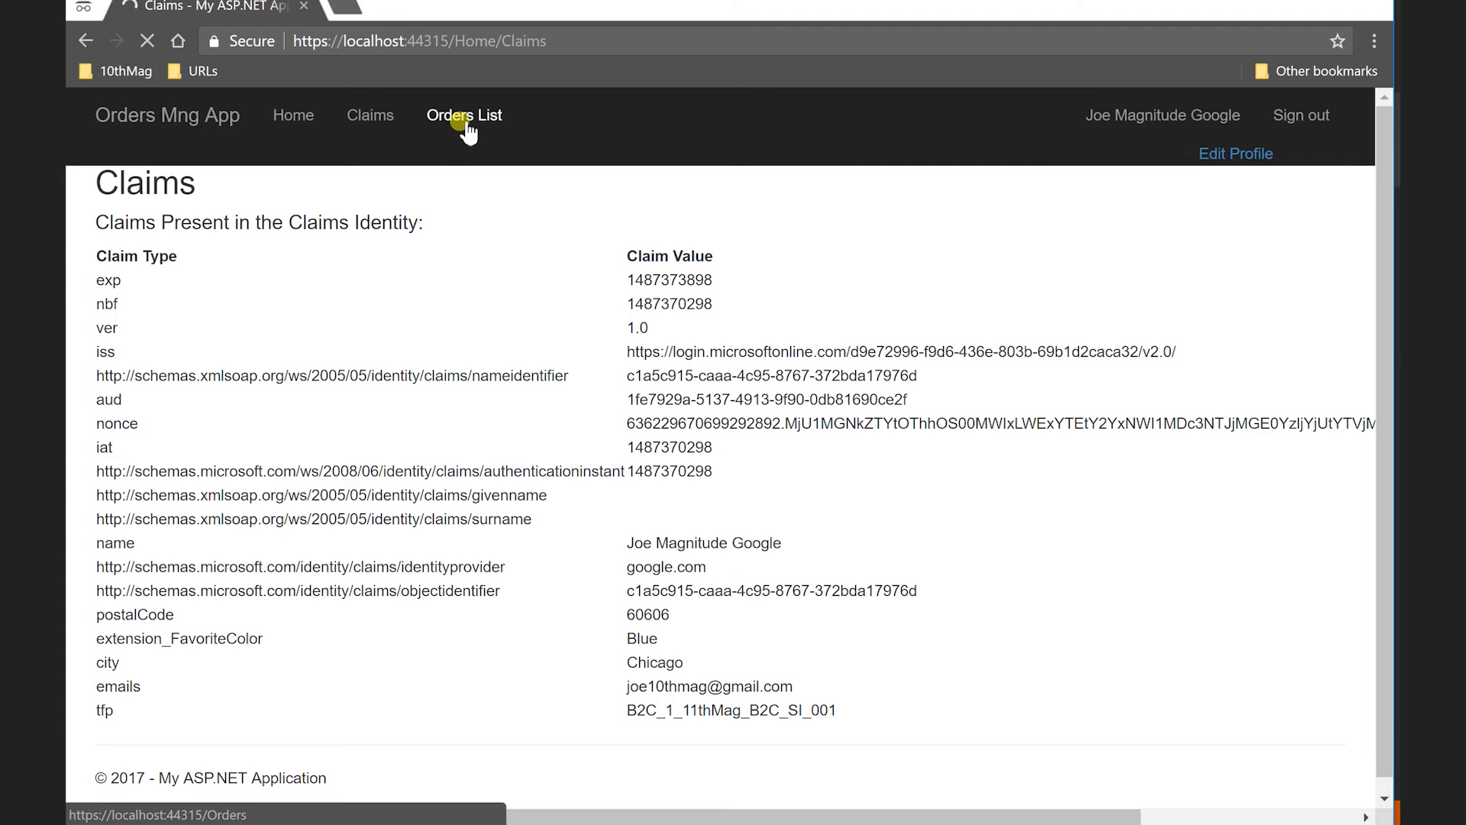
pyautogui.click(464, 114)
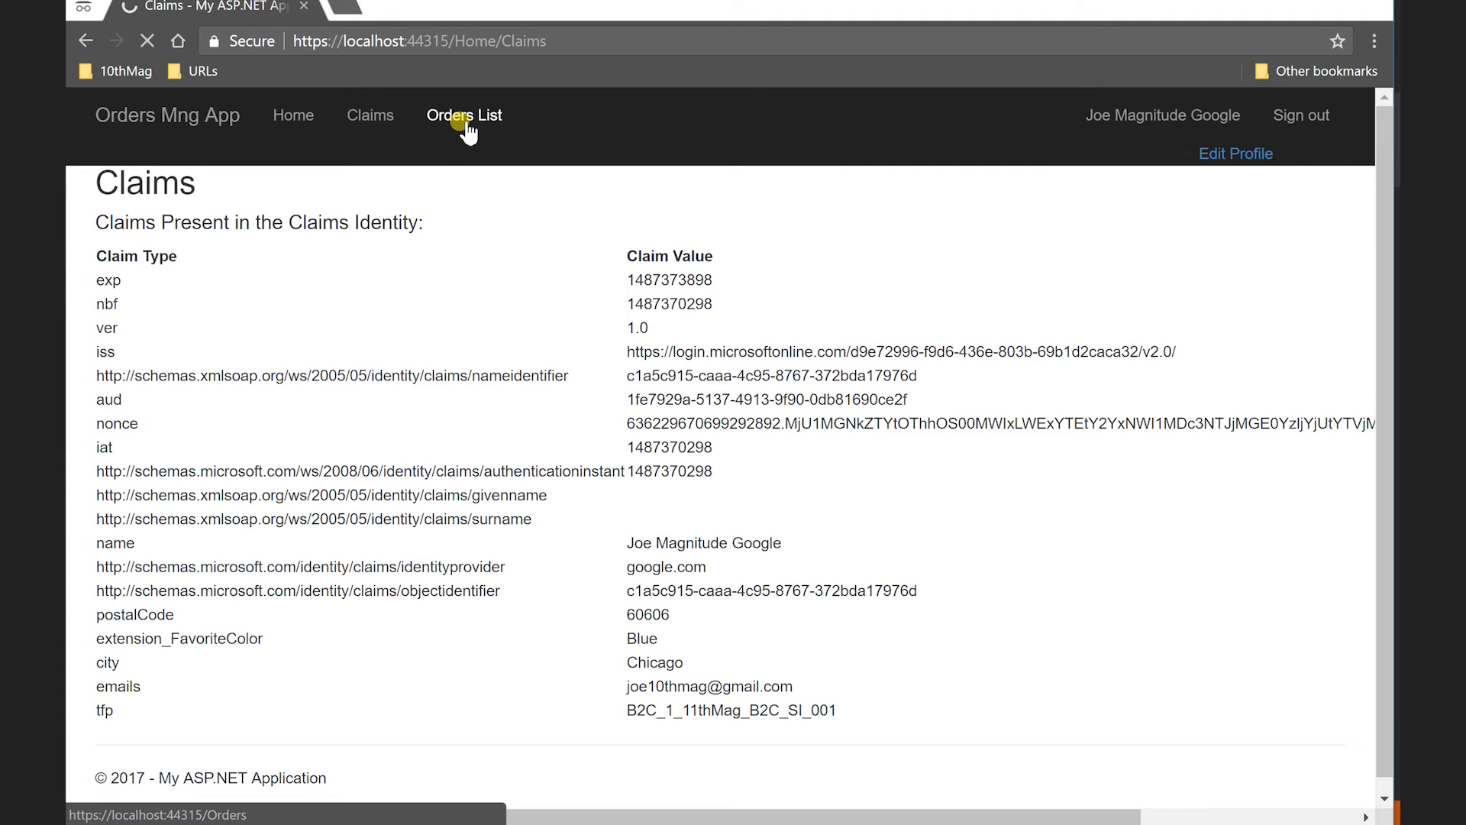
pyautogui.click(464, 115)
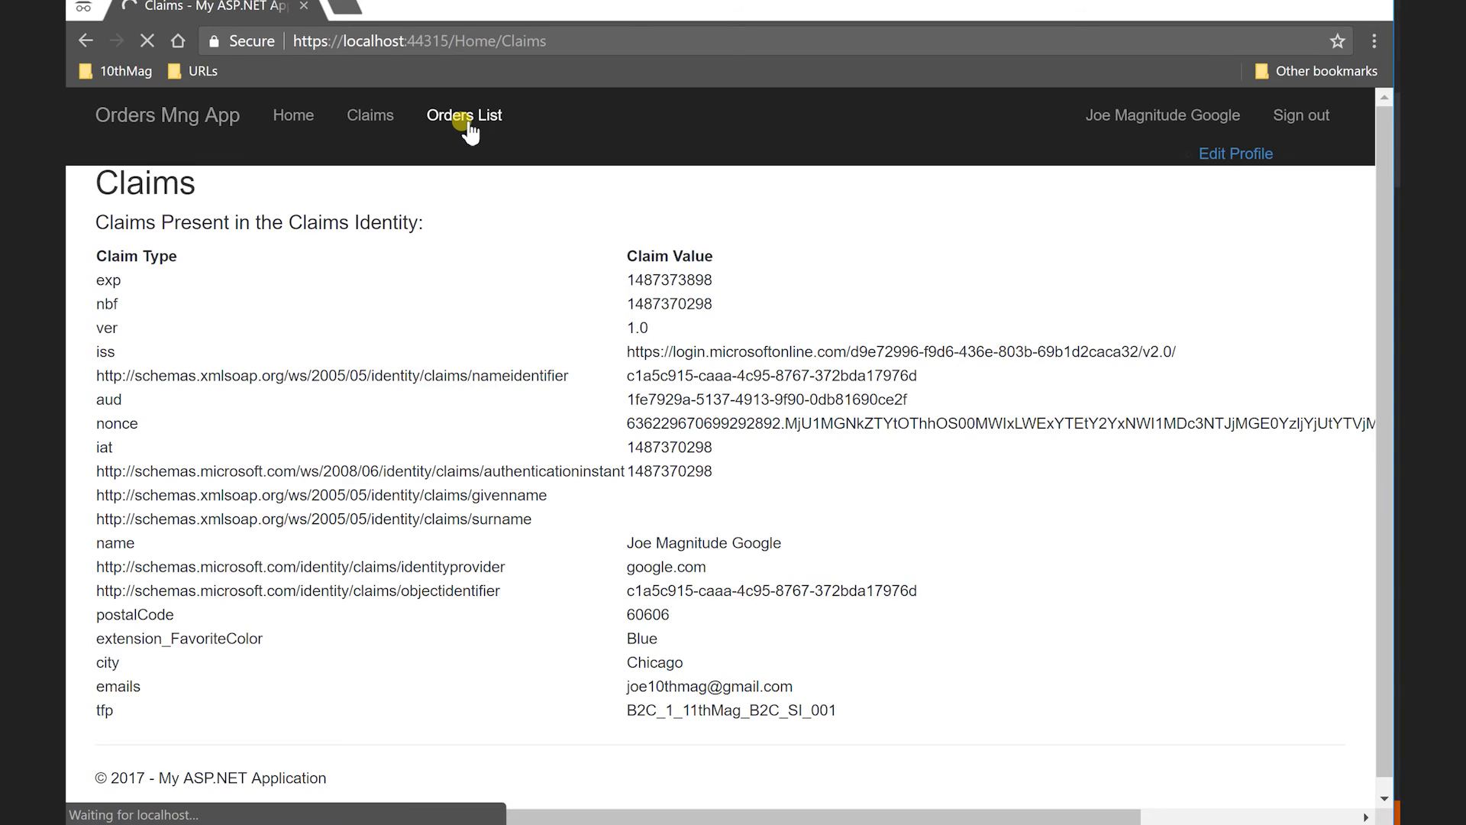
pyautogui.click(464, 115)
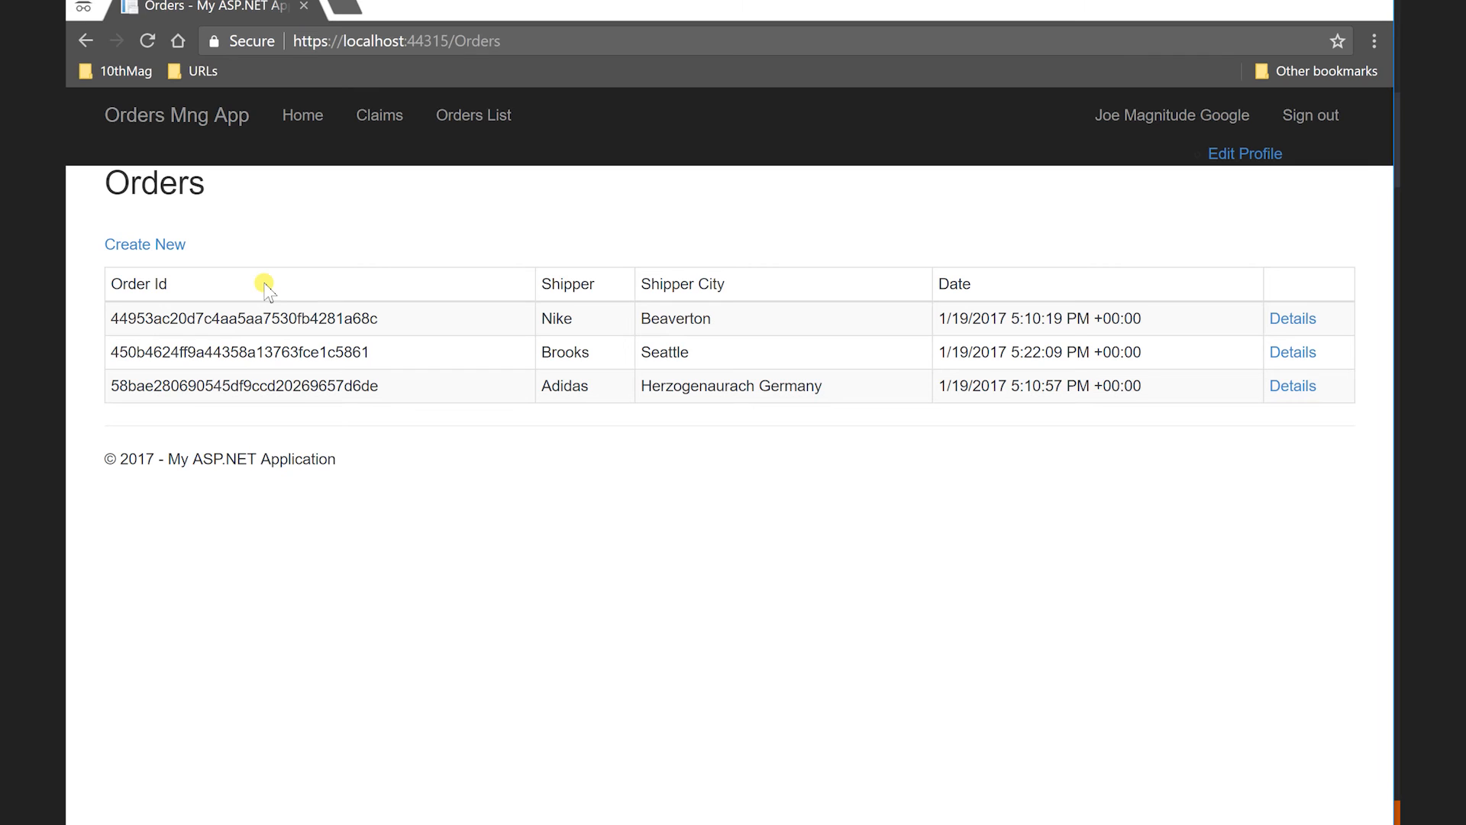
pyautogui.moveTo(924, 13)
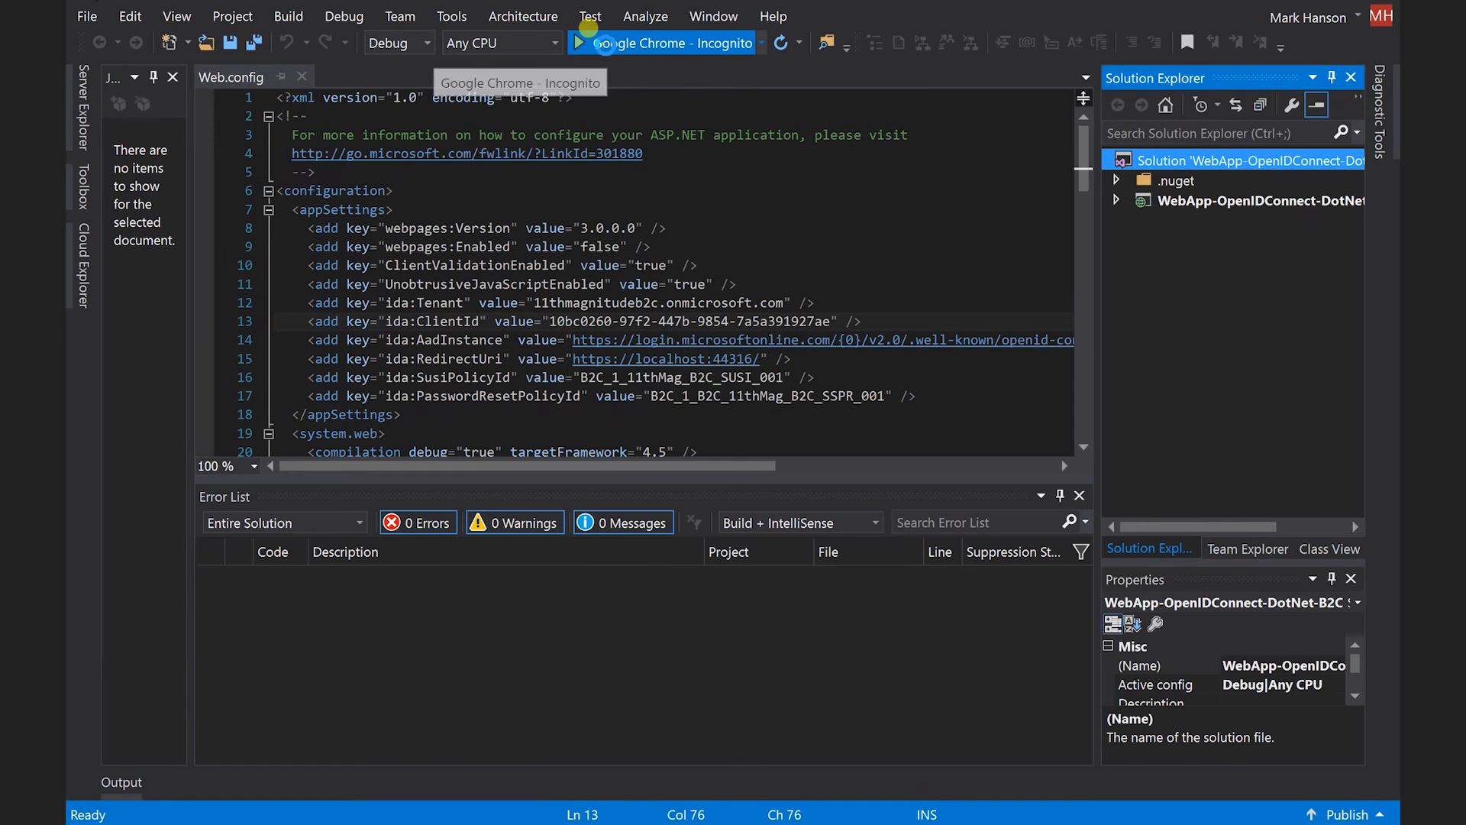
# Step: Run the second Azure AD B2C web app in Chrome Incognito on localhost:44316
pyautogui.click(579, 42)
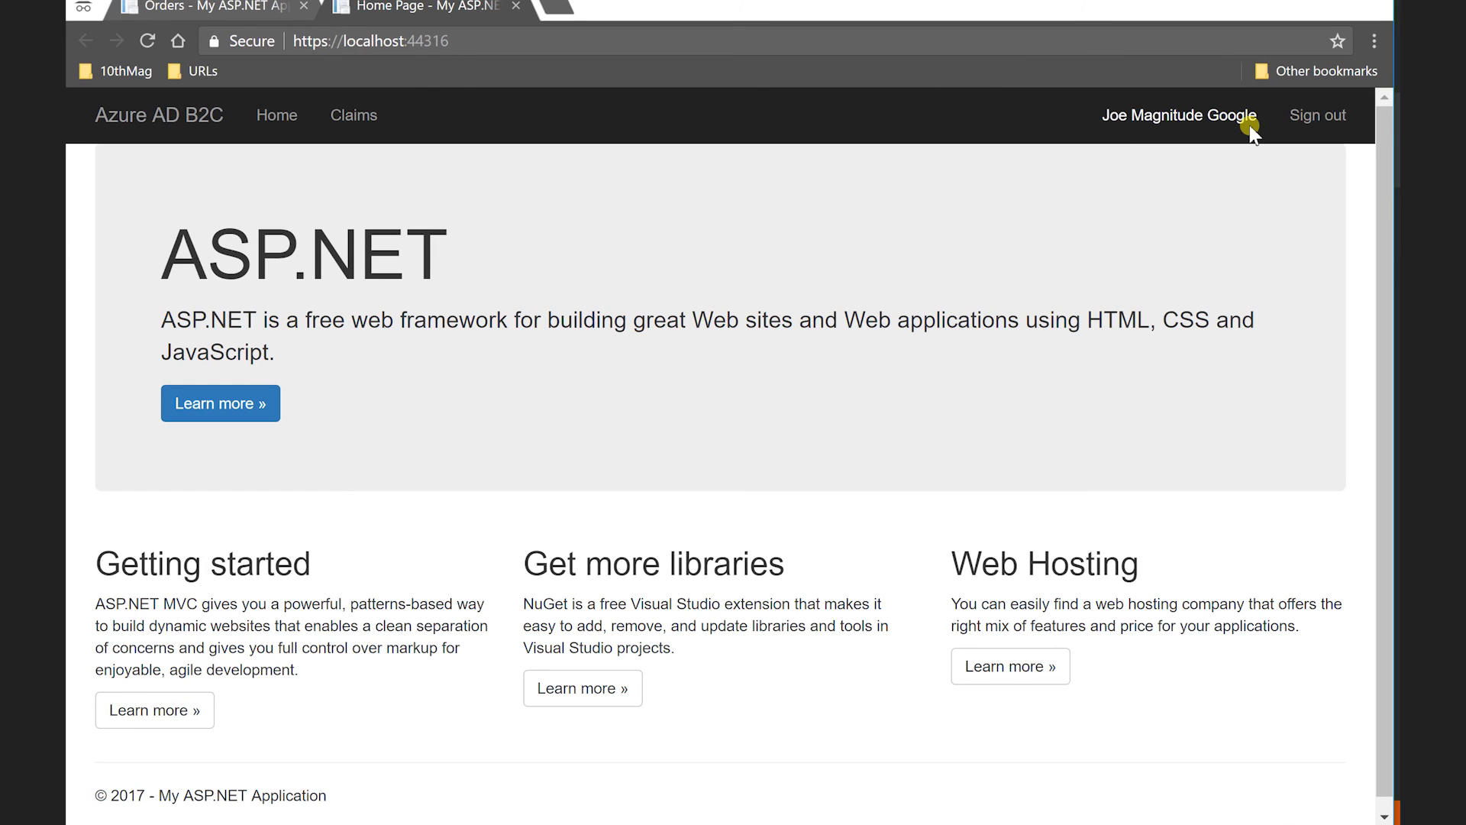
pyautogui.moveTo(1318, 114)
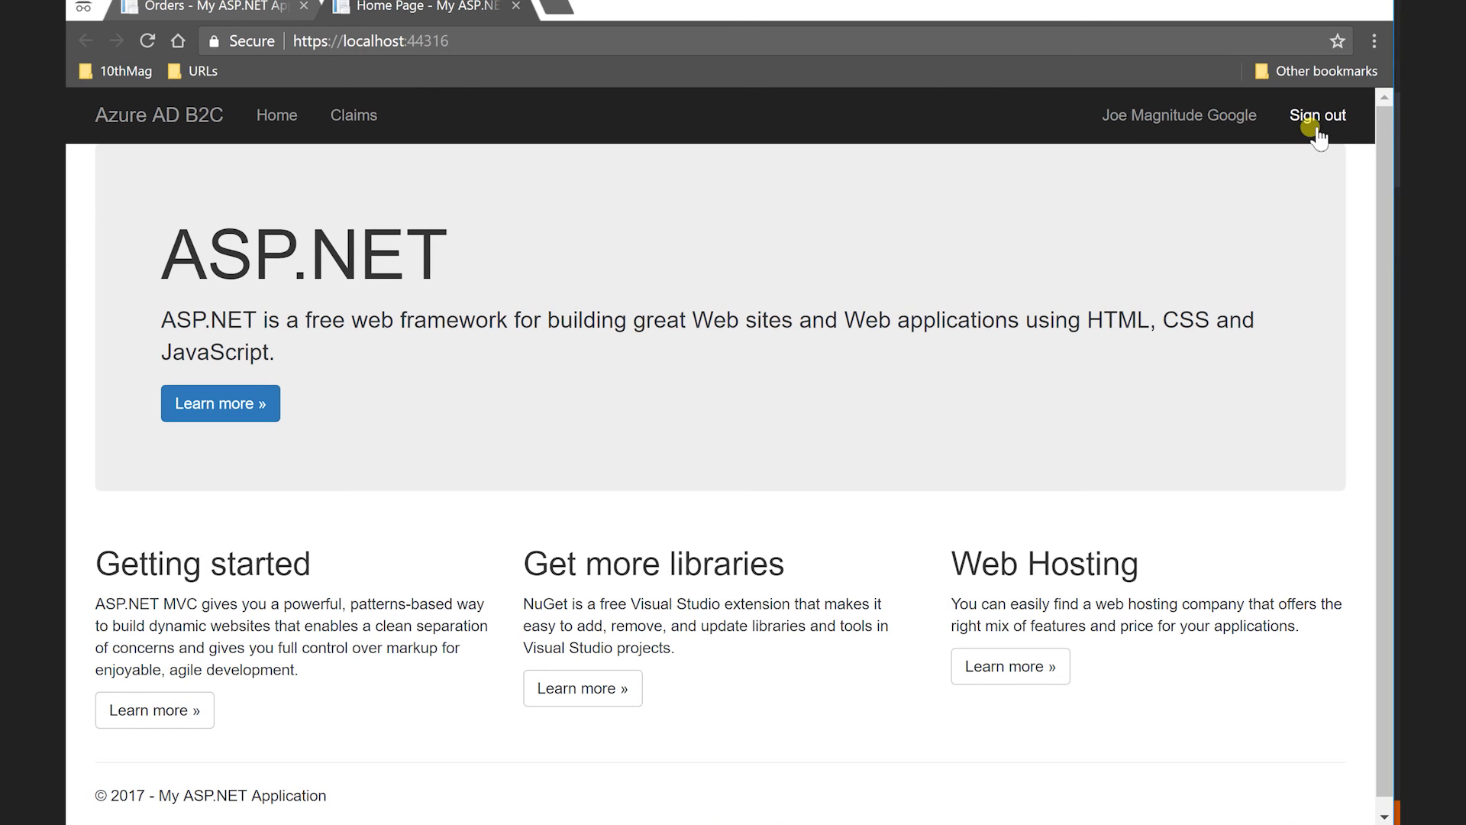
# Step: Sign the Google user out of the Azure AD B2C app and start Login to reach the B2C sign-up or sign-in page
pyautogui.click(1317, 115)
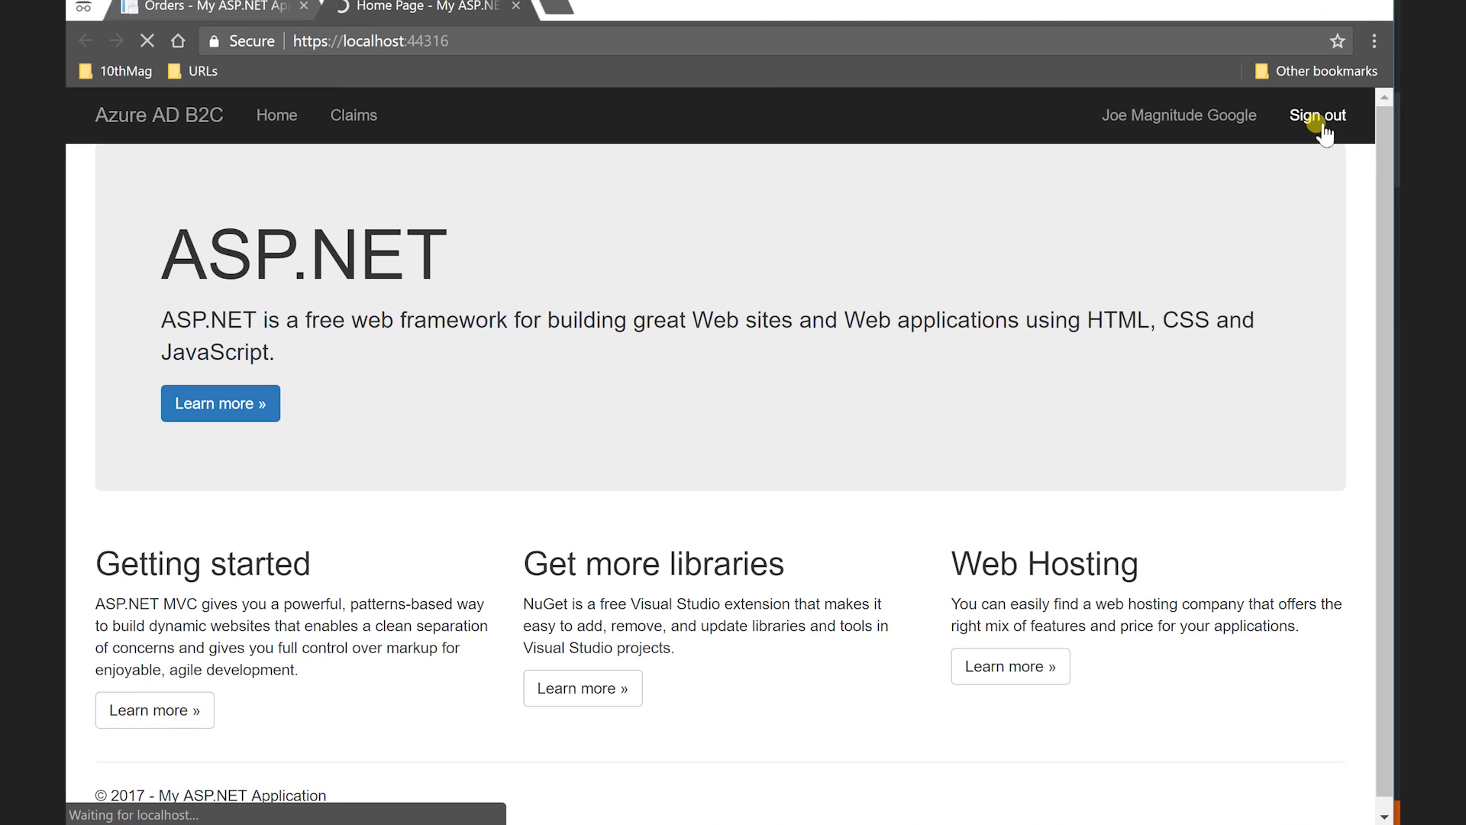
pyautogui.click(1316, 115)
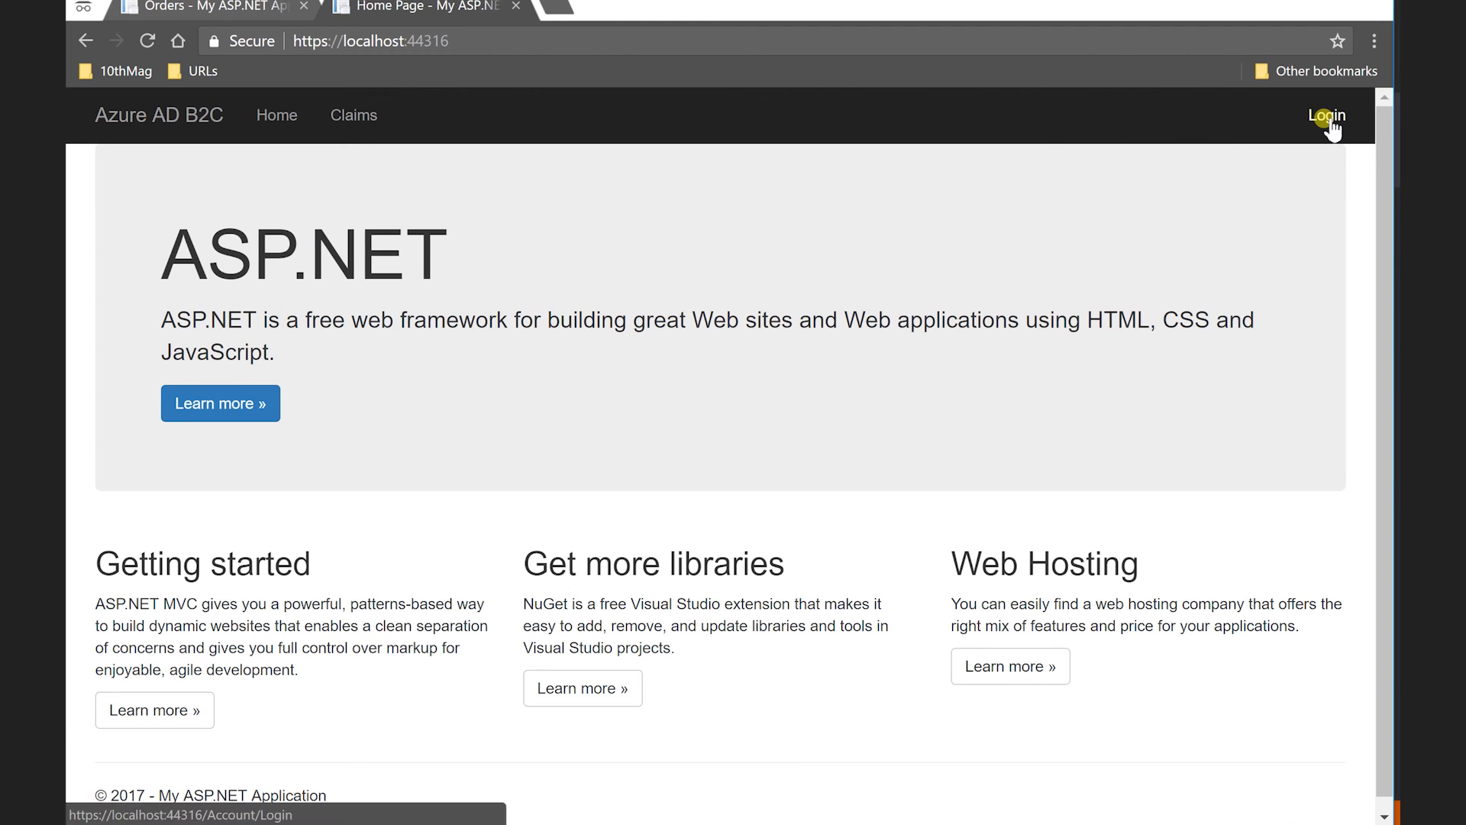
pyautogui.click(1325, 116)
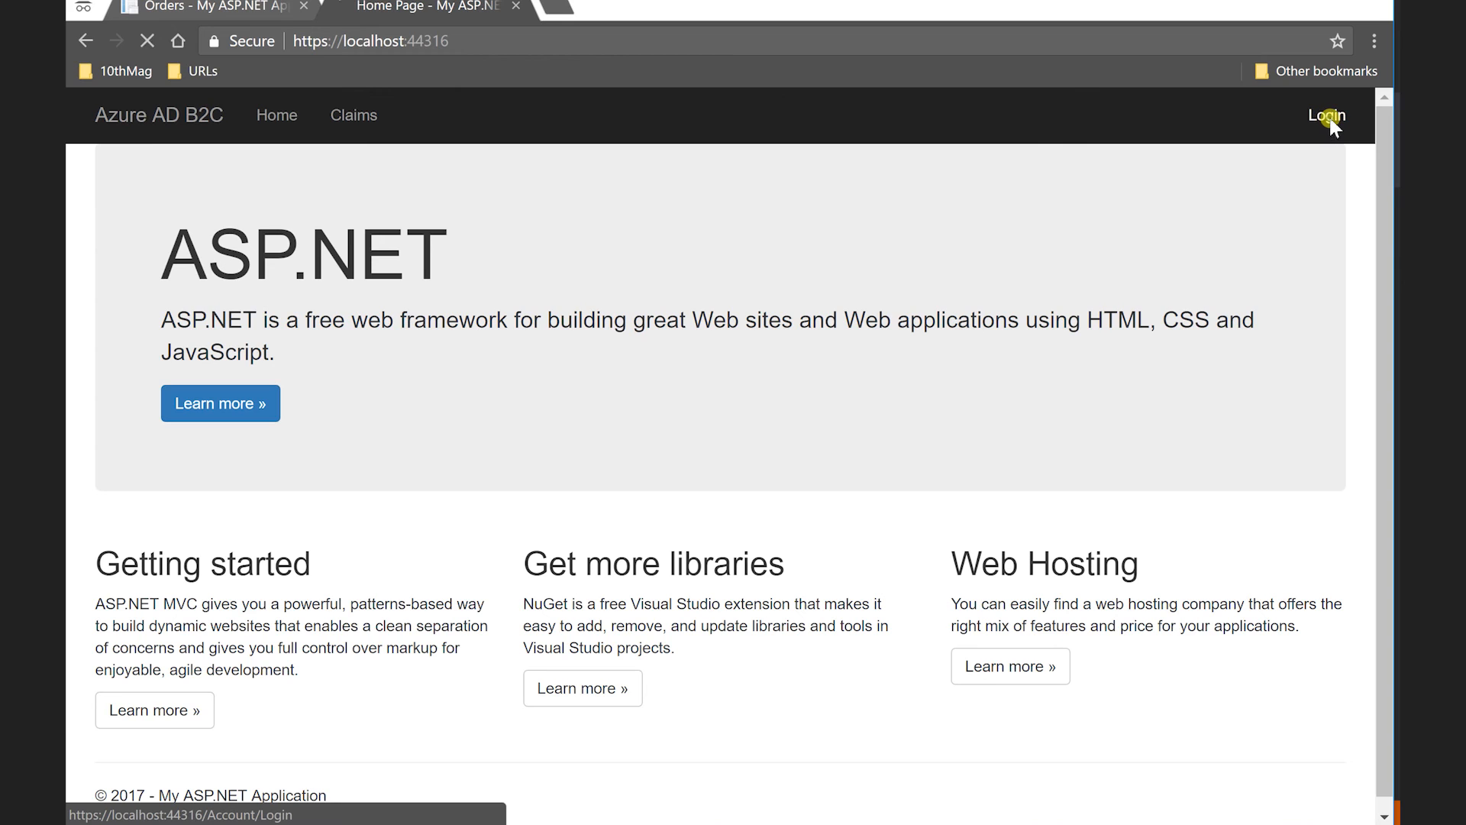
pyautogui.click(1324, 115)
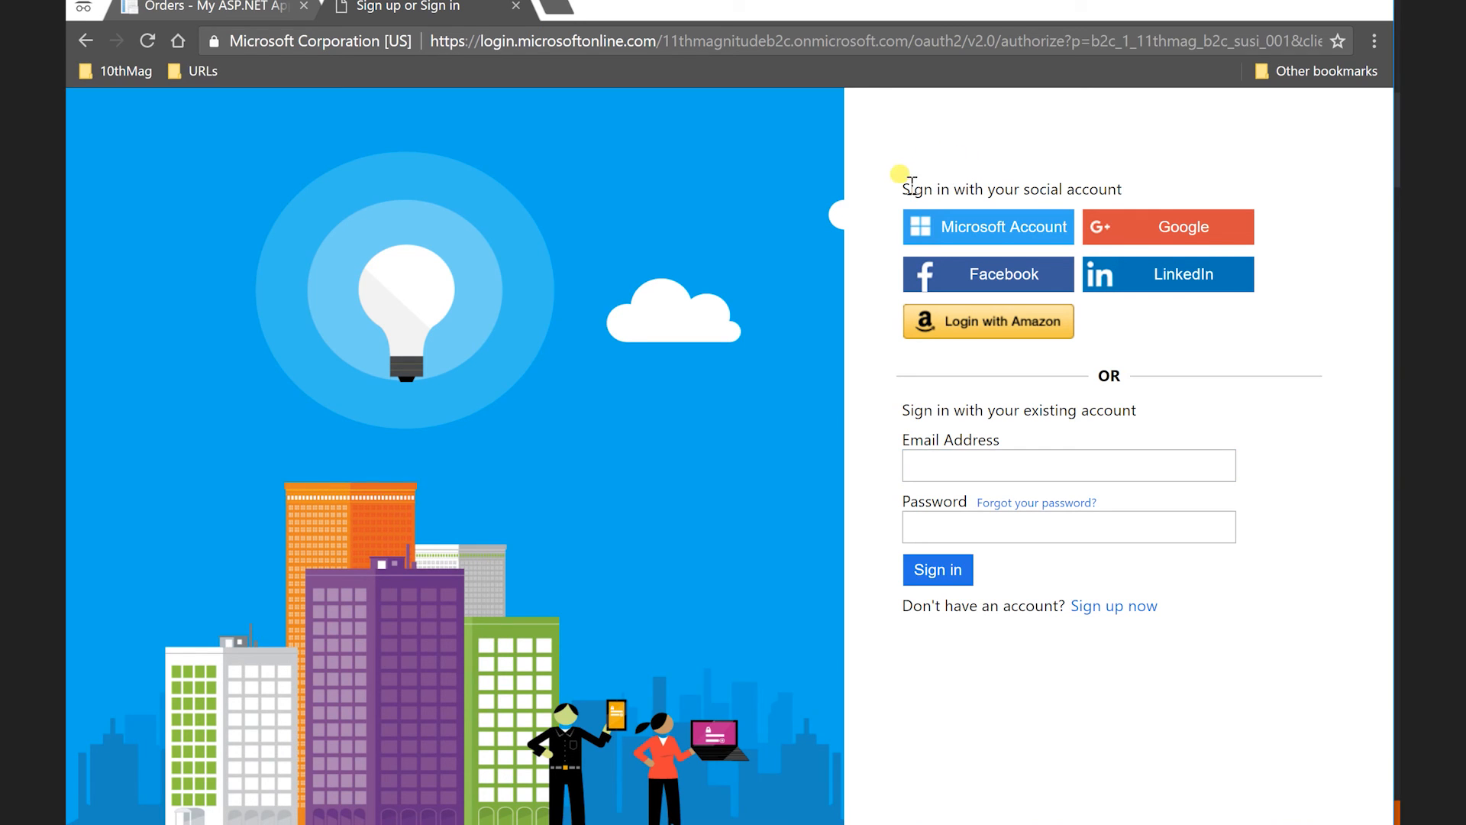
pyautogui.moveTo(1136, 589)
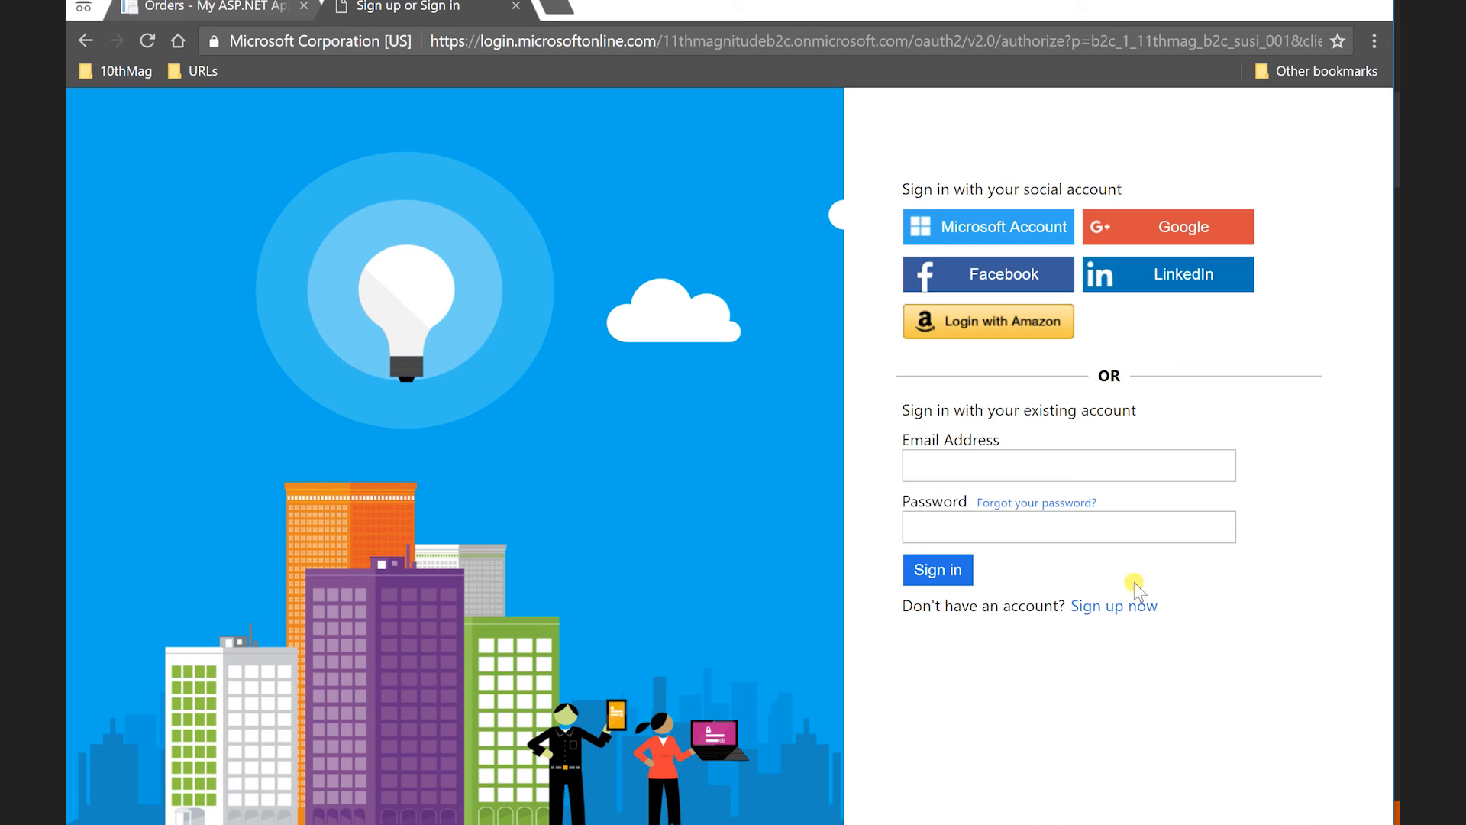